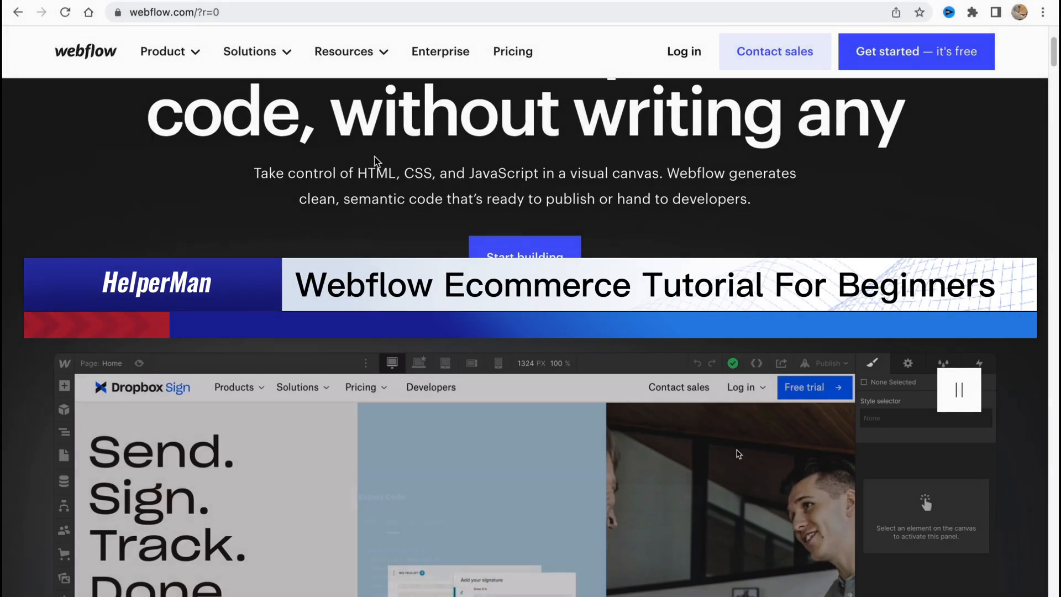
Log in to Webflow with the existing Google account via Get started.
scroll(down, 3)
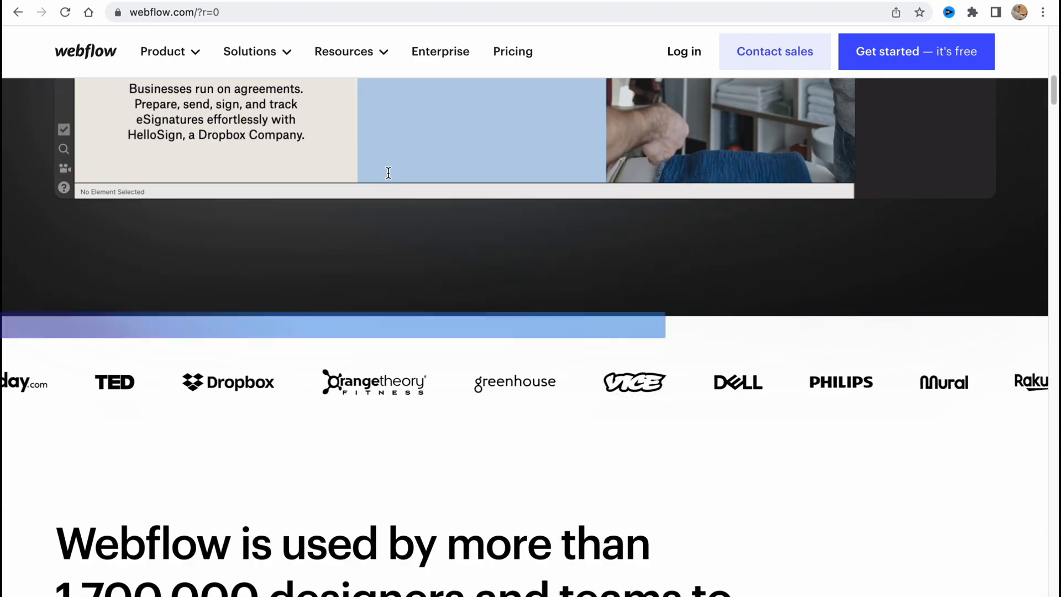
scroll(down, 3)
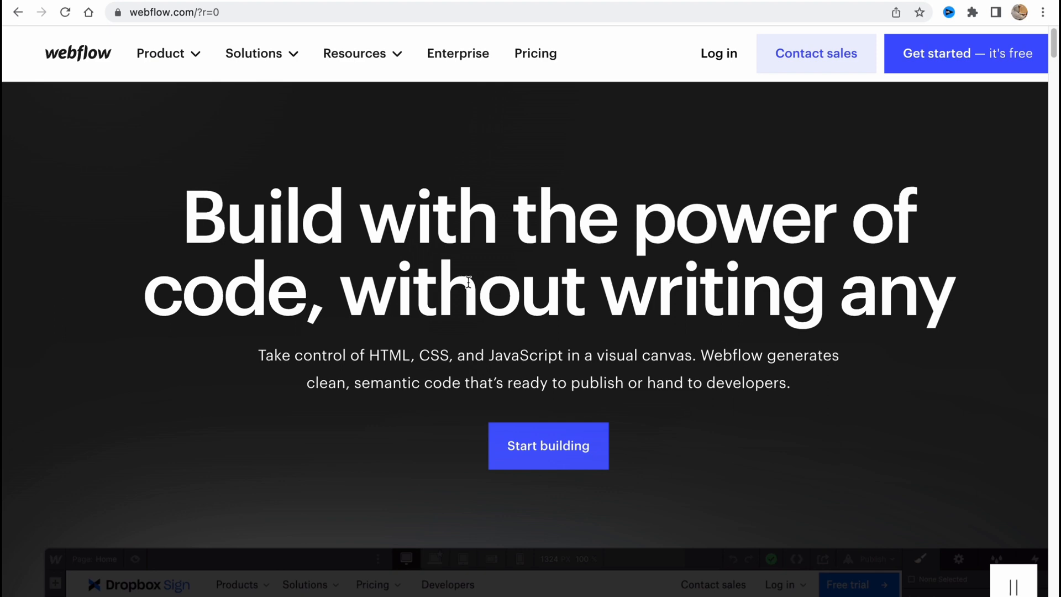
click(163, 54)
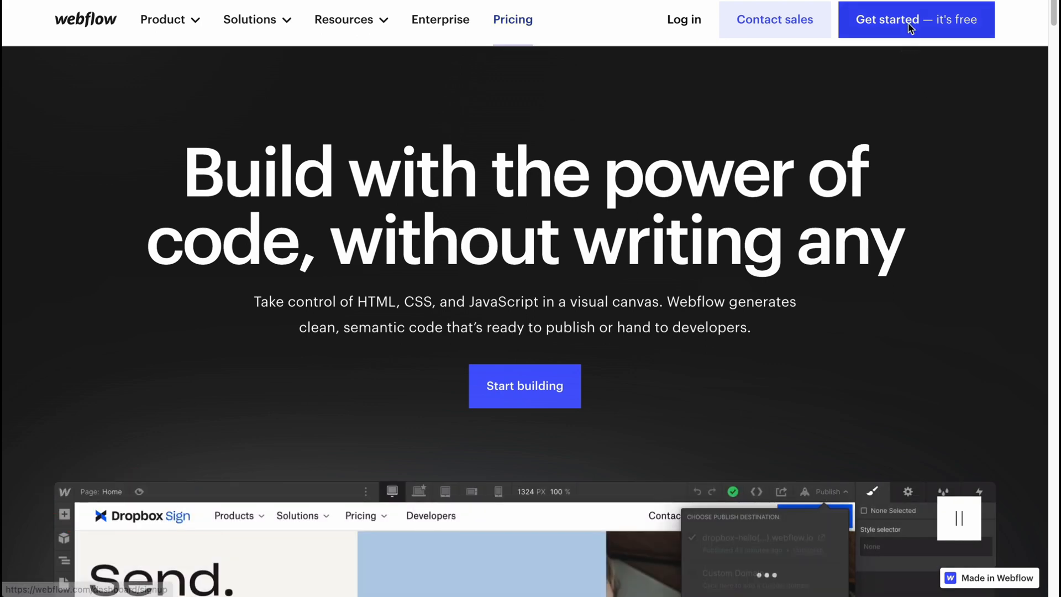
click(903, 18)
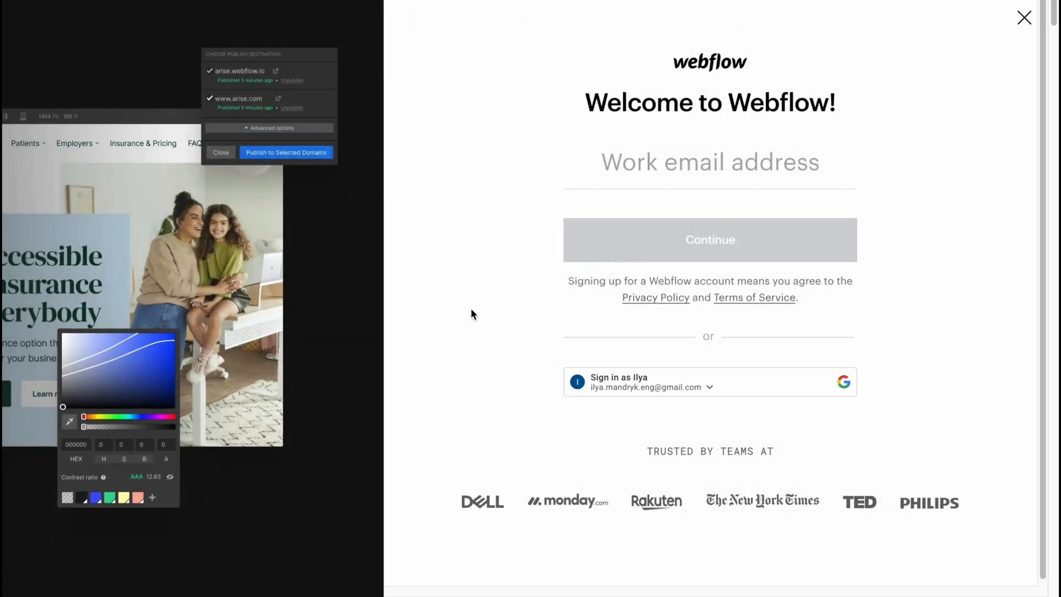
click(725, 162)
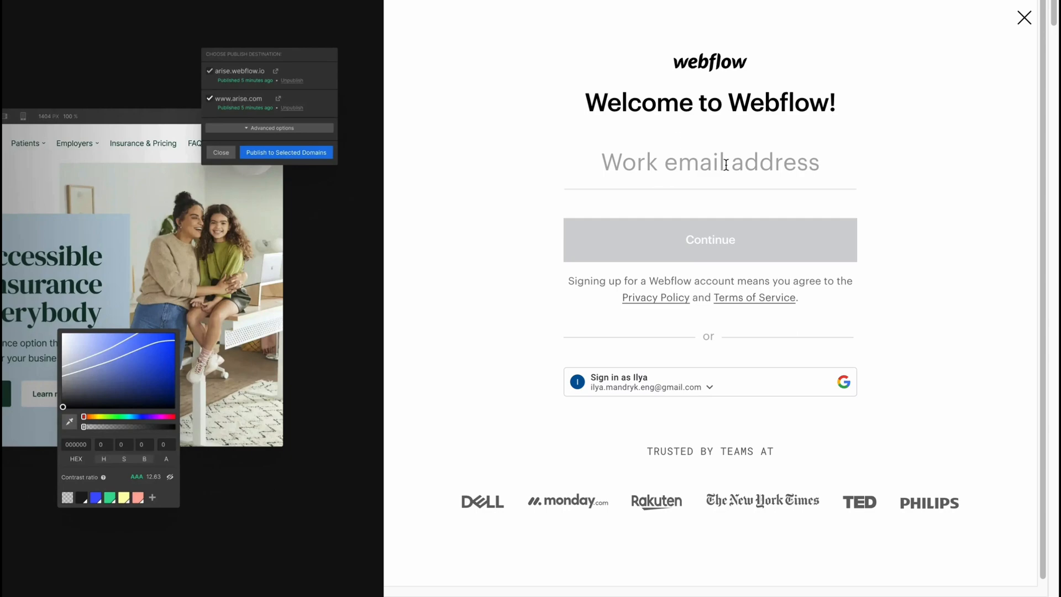
click(710, 381)
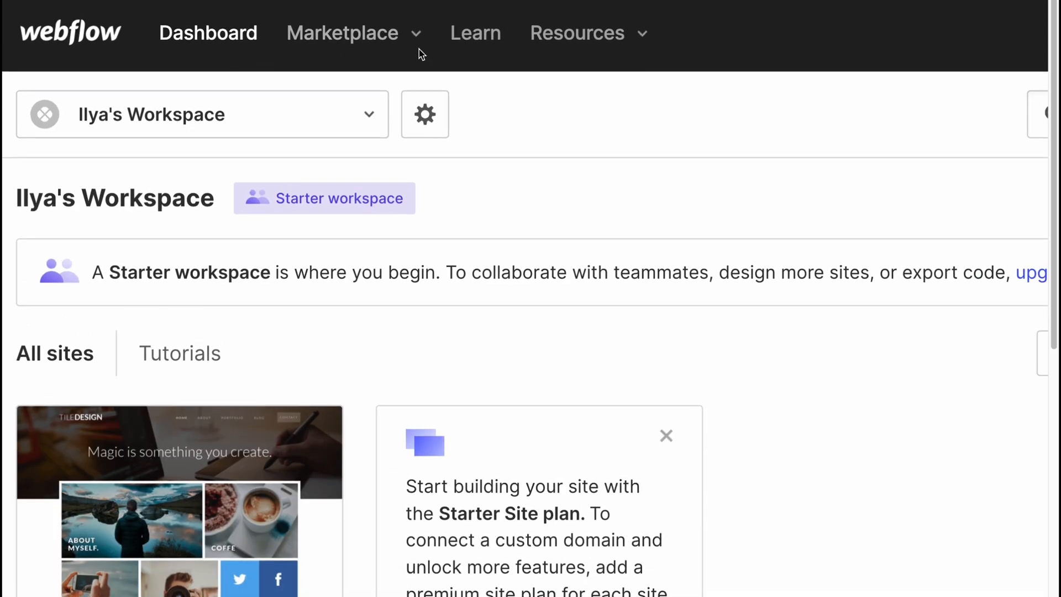
click(343, 32)
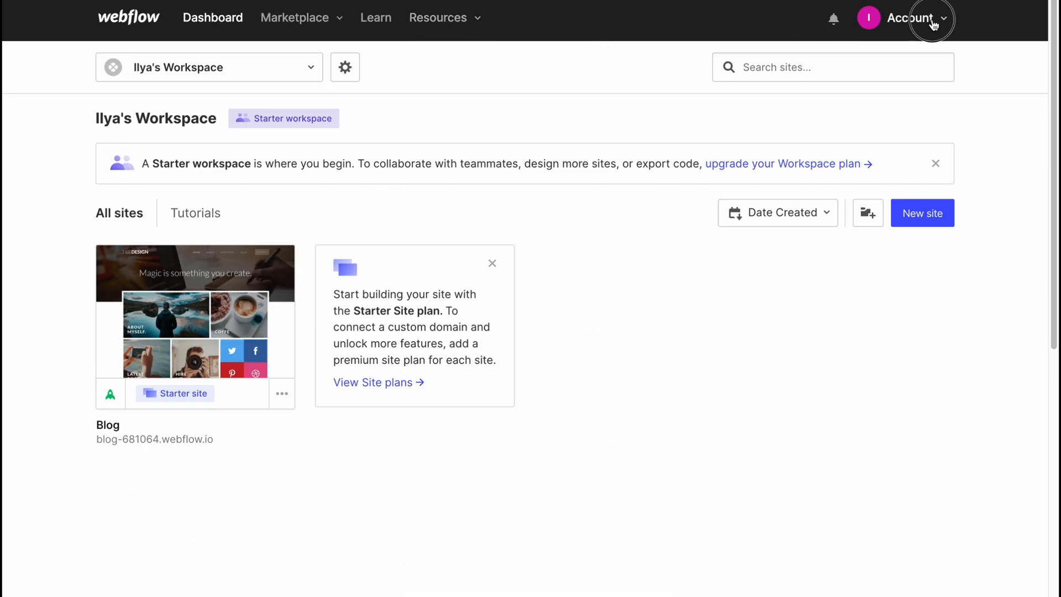
click(930, 18)
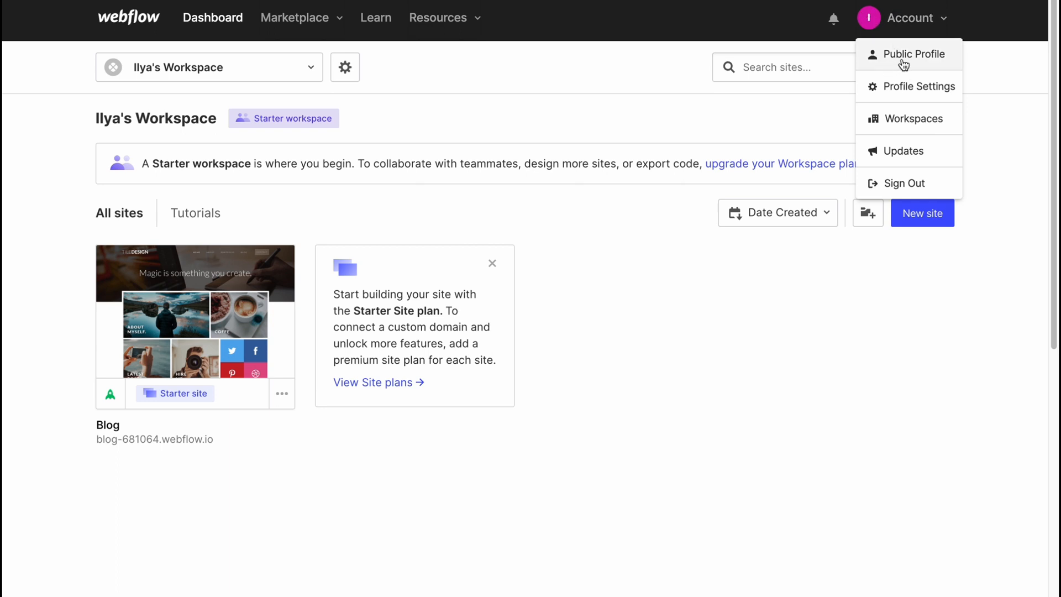
mouse_move(932, 121)
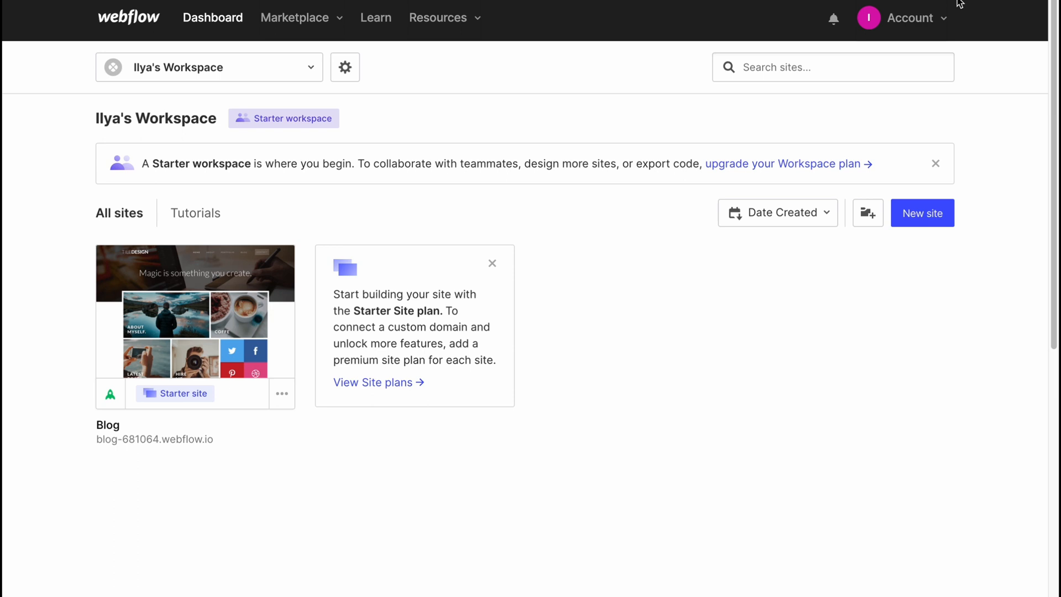
click(908, 17)
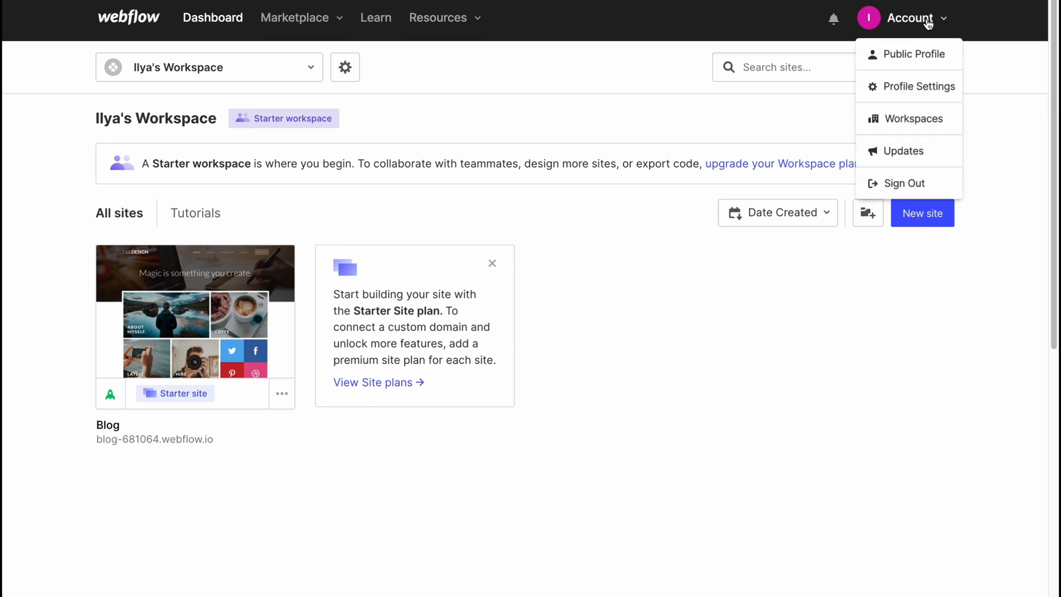
mouse_move(920, 38)
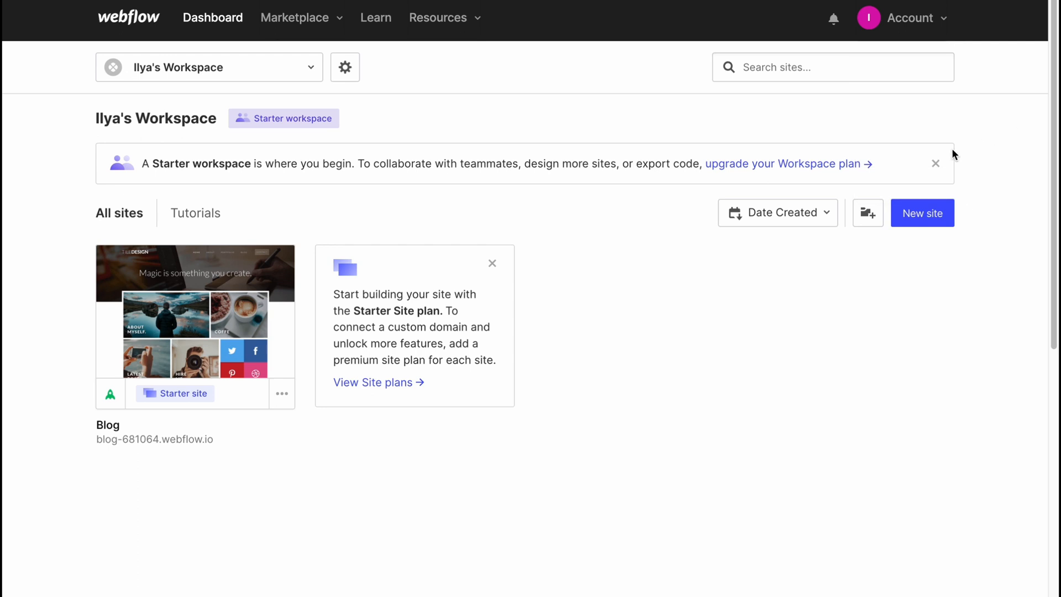
mouse_move(129, 203)
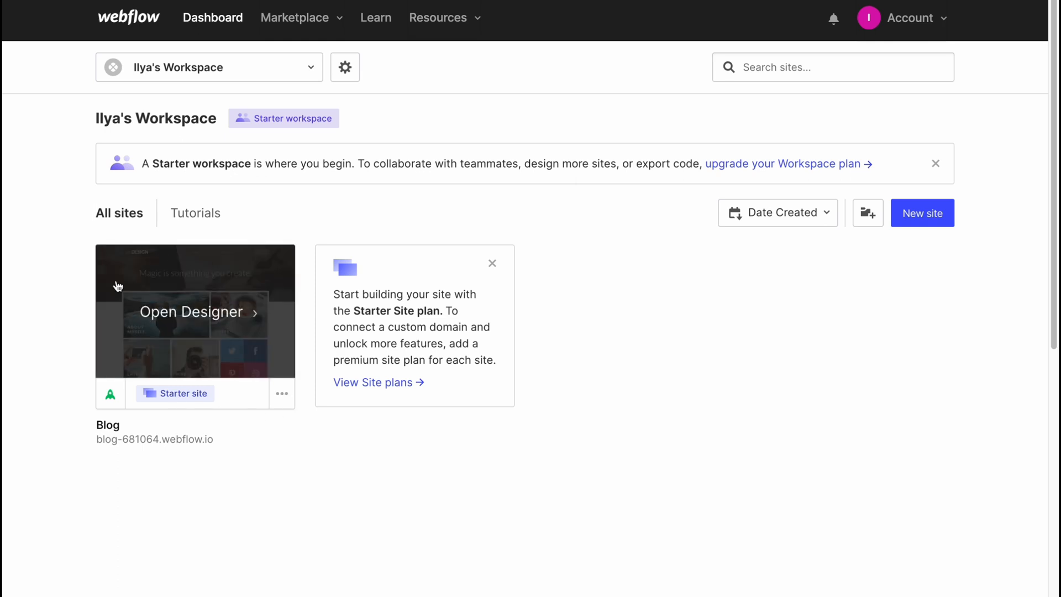
click(281, 393)
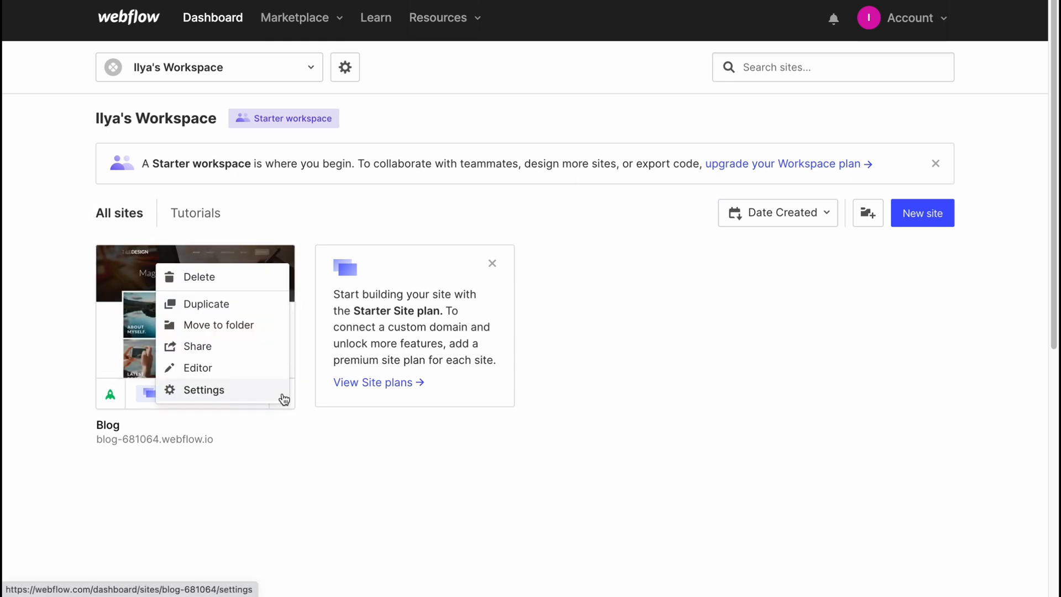
mouse_move(201, 279)
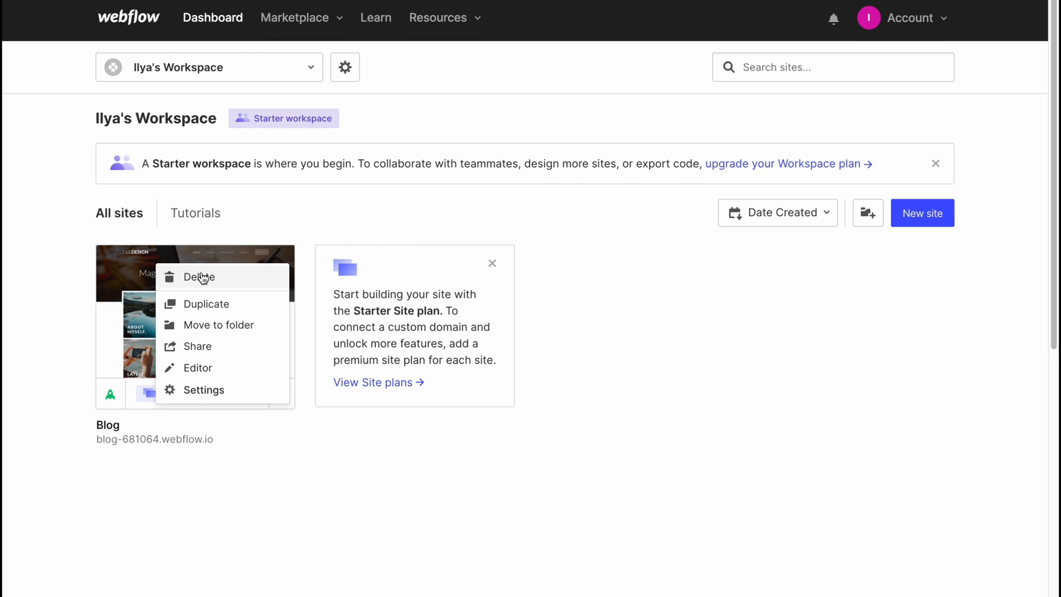
mouse_move(232, 322)
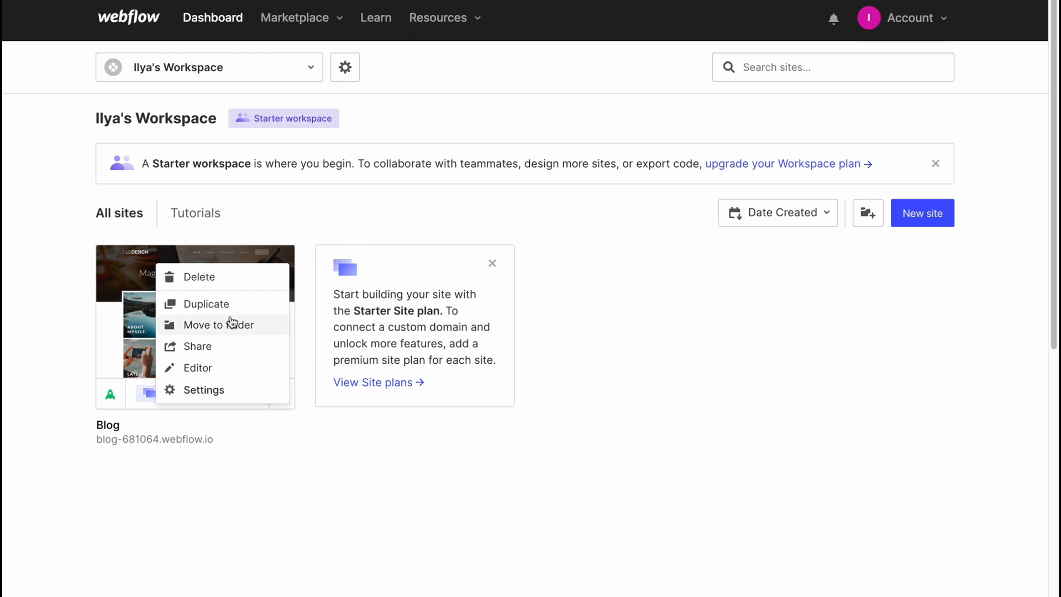
mouse_move(203, 369)
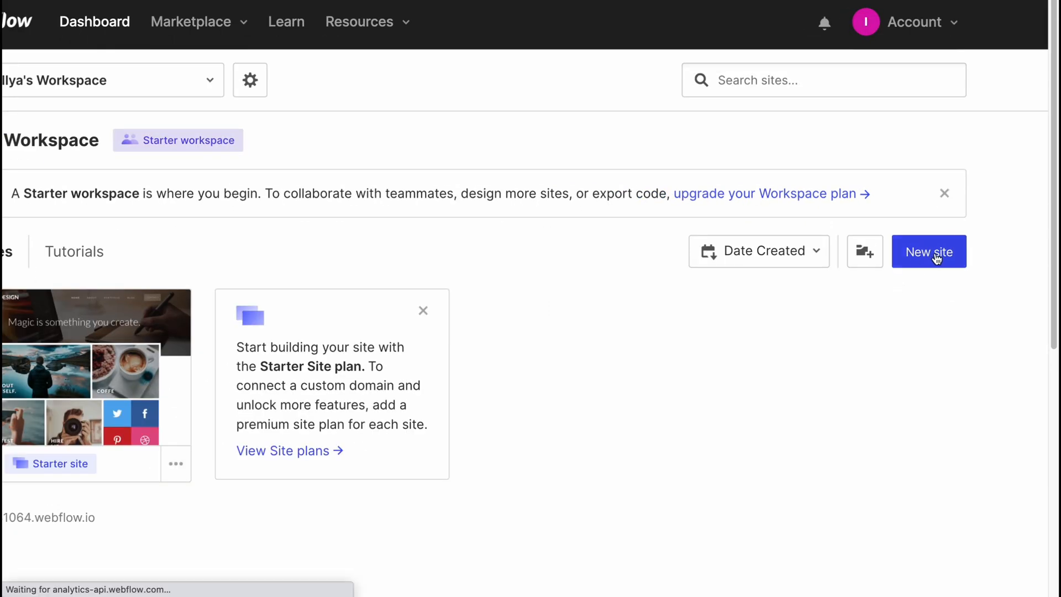
Start a new site from the Dashboard to reach the template picker.
click(928, 252)
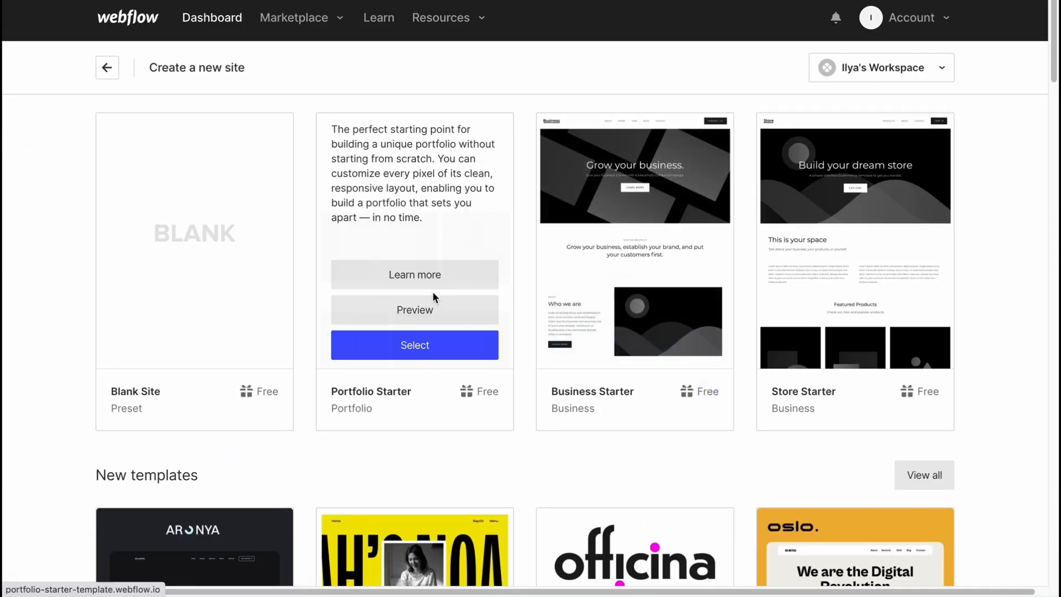
mouse_move(202, 113)
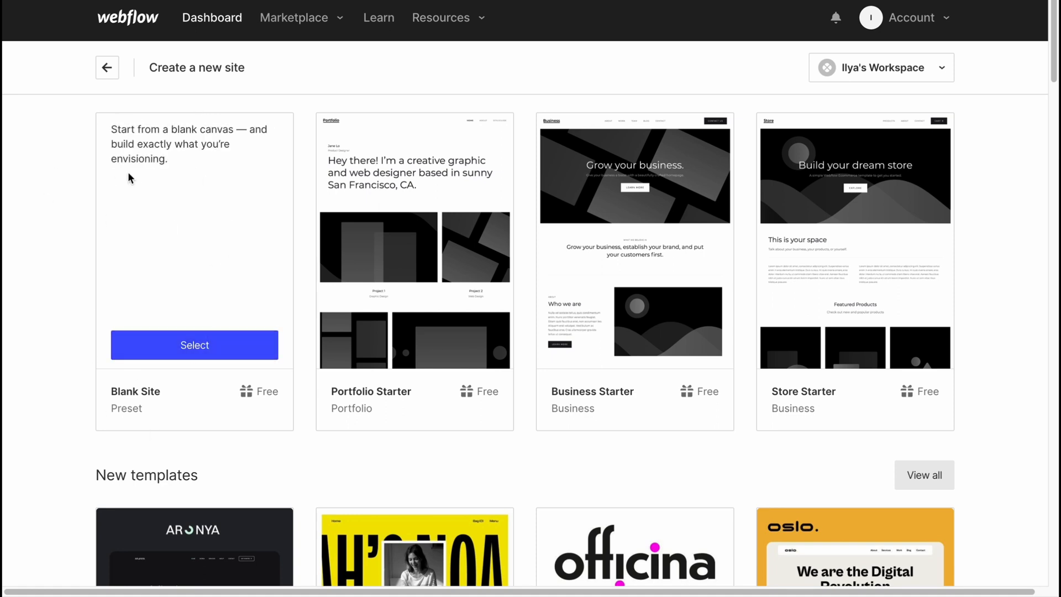
mouse_move(171, 156)
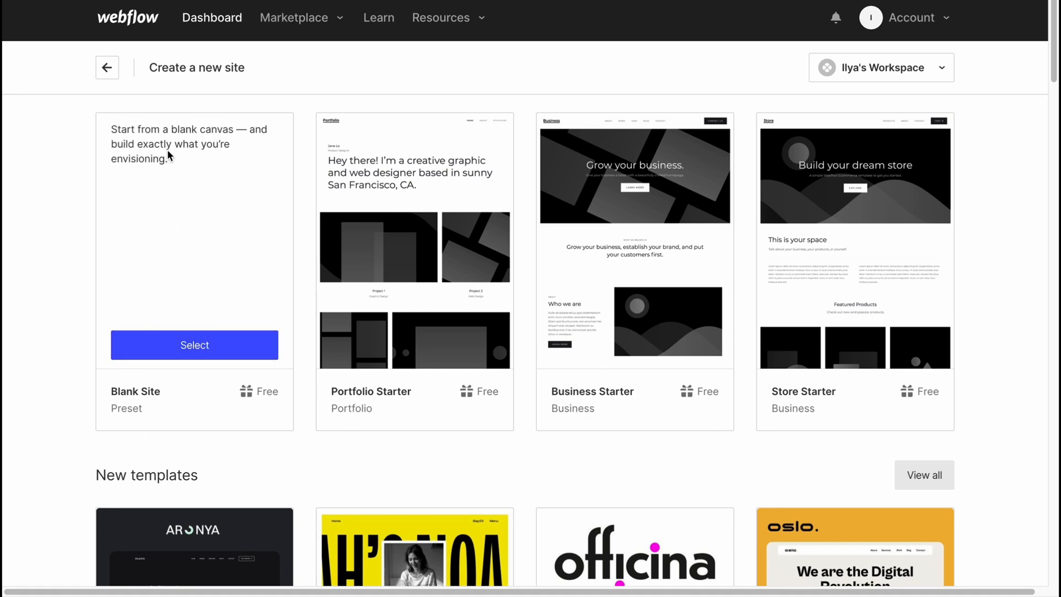
mouse_move(128, 145)
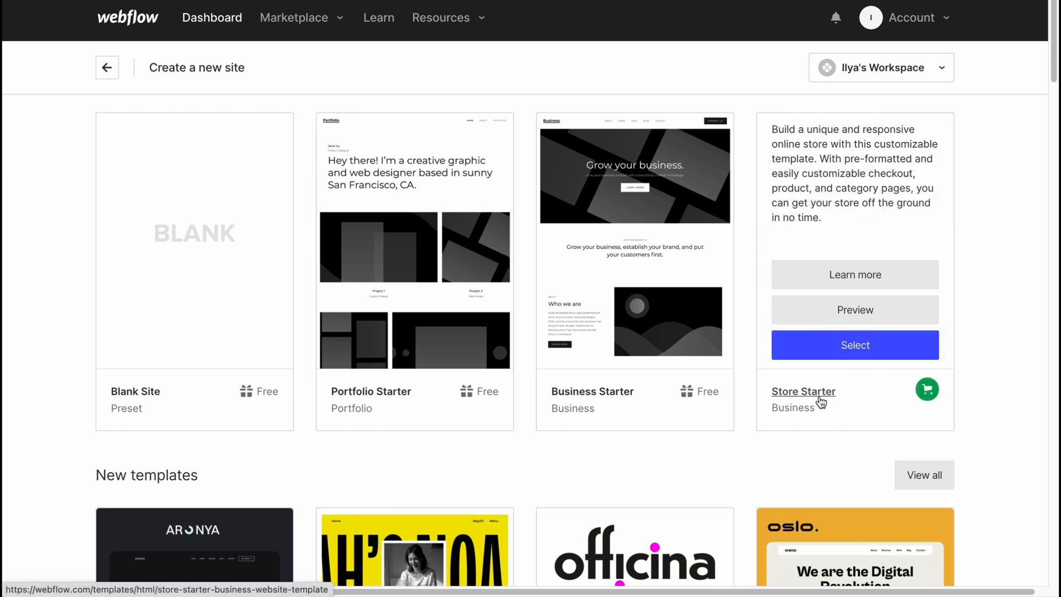
click(855, 310)
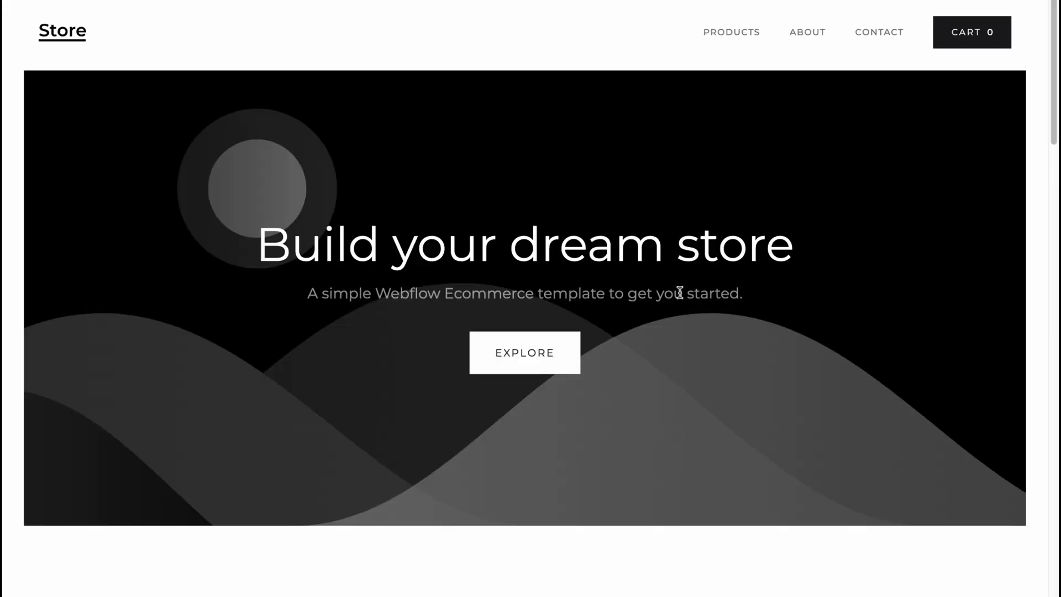
mouse_move(339, 155)
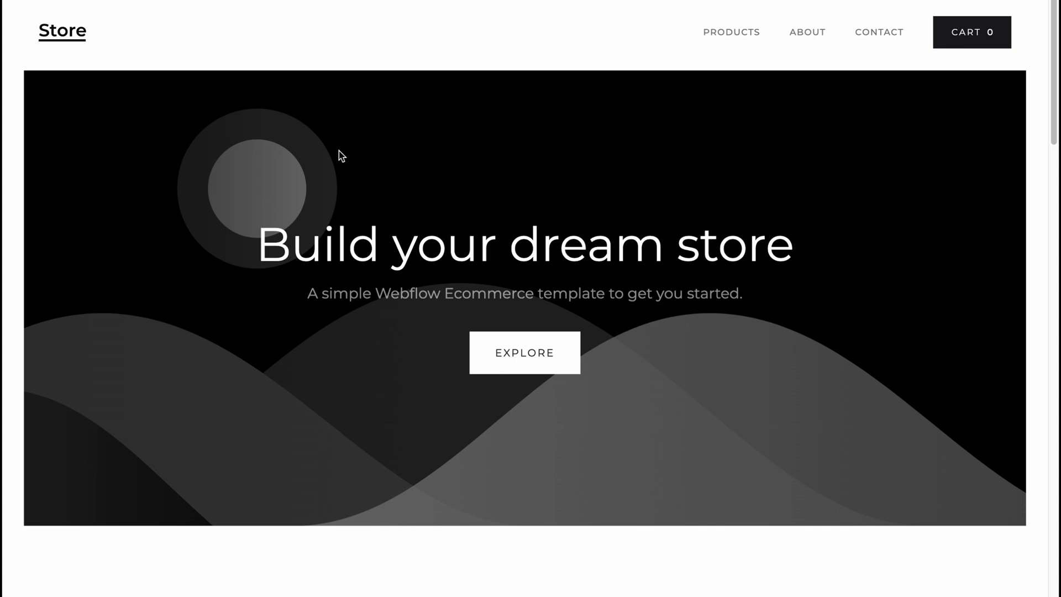
scroll(down, 3)
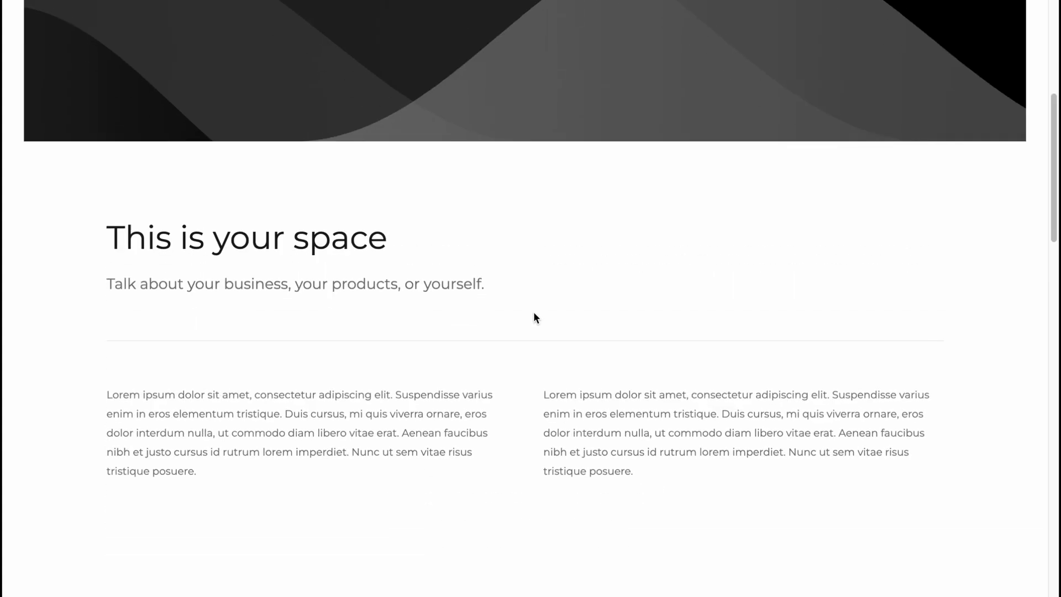
scroll(down, 3)
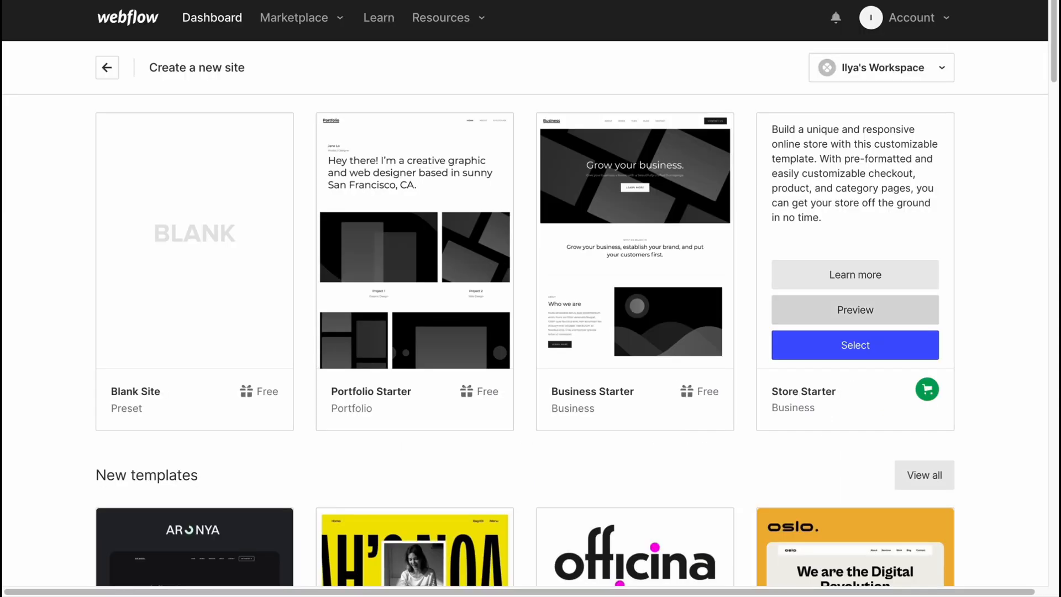
mouse_move(853, 283)
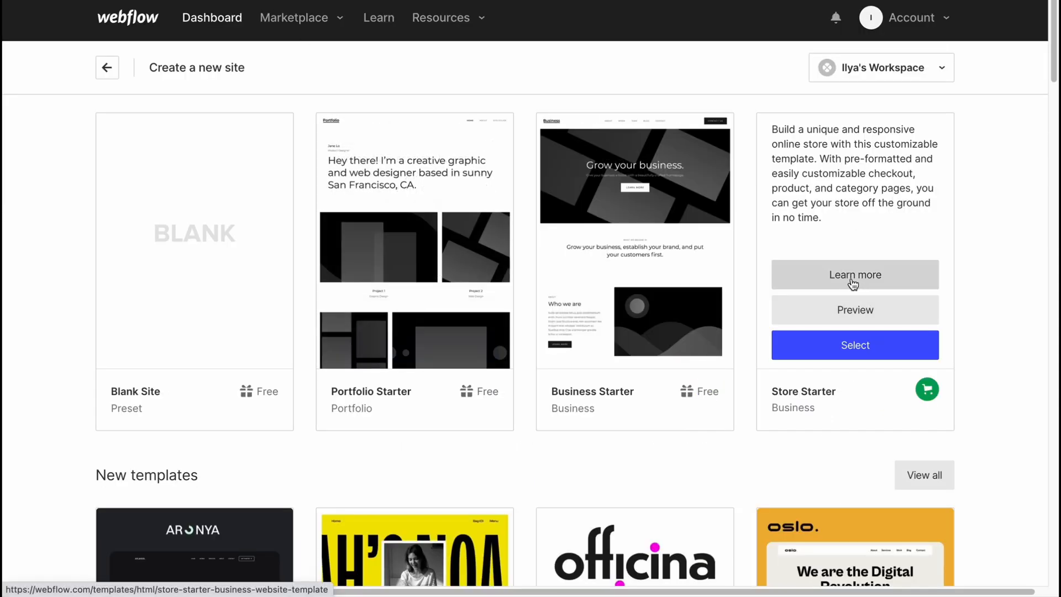
Scroll the new-site page down to the New templates section.
scroll(down, 3)
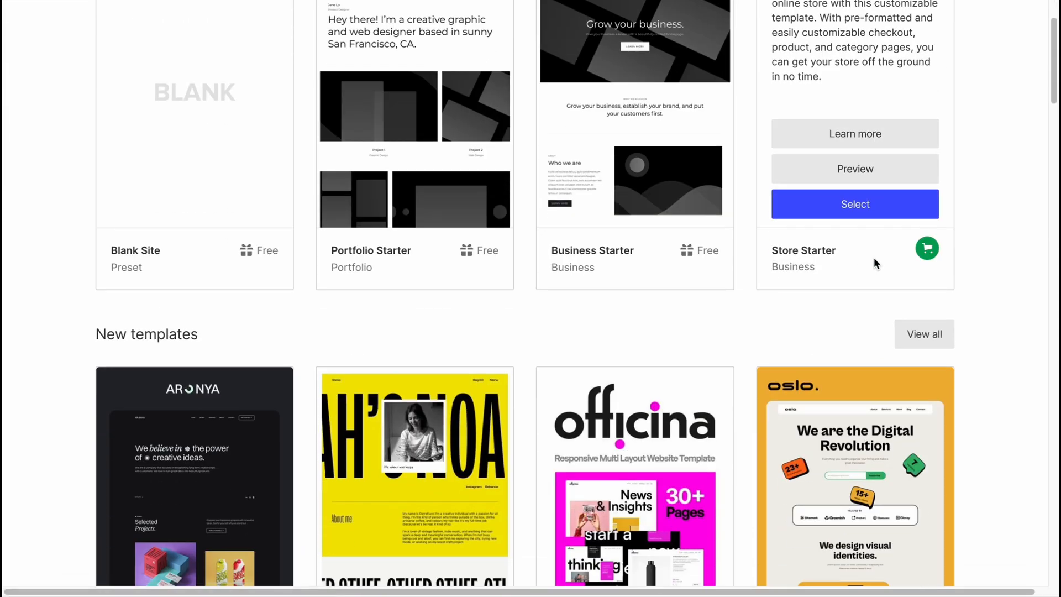
scroll(down, 3)
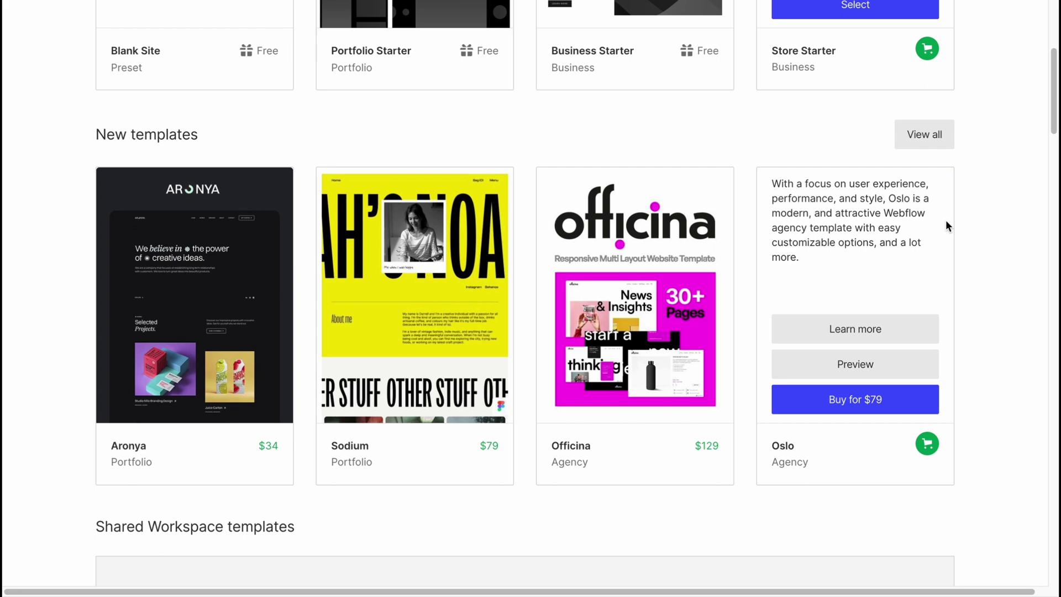
scroll(down, 3)
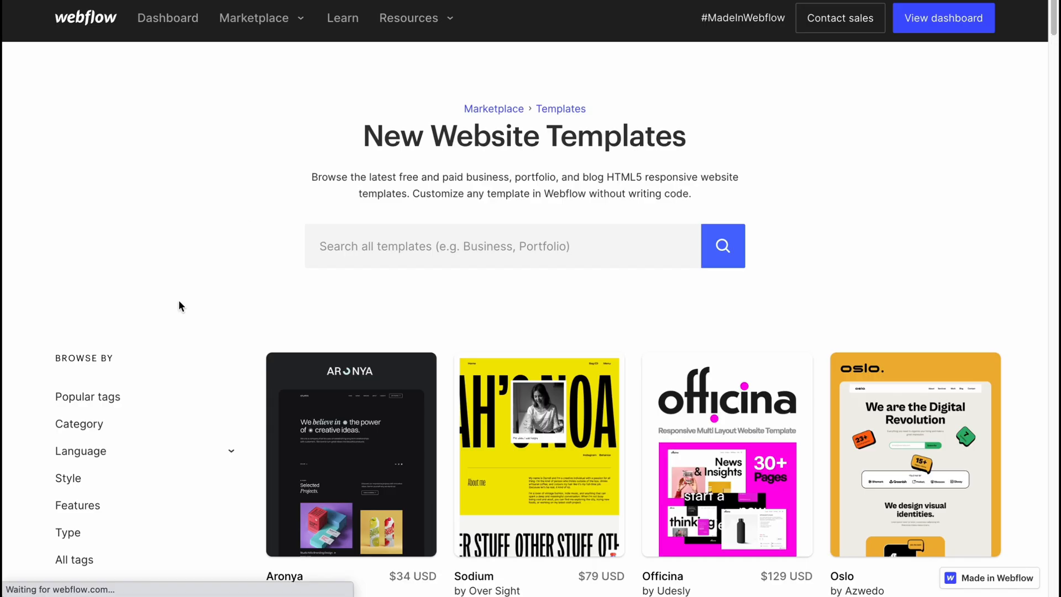
Expand the Category filter, browse marketplace templates, and reach the Free templates section.
scroll(down, 3)
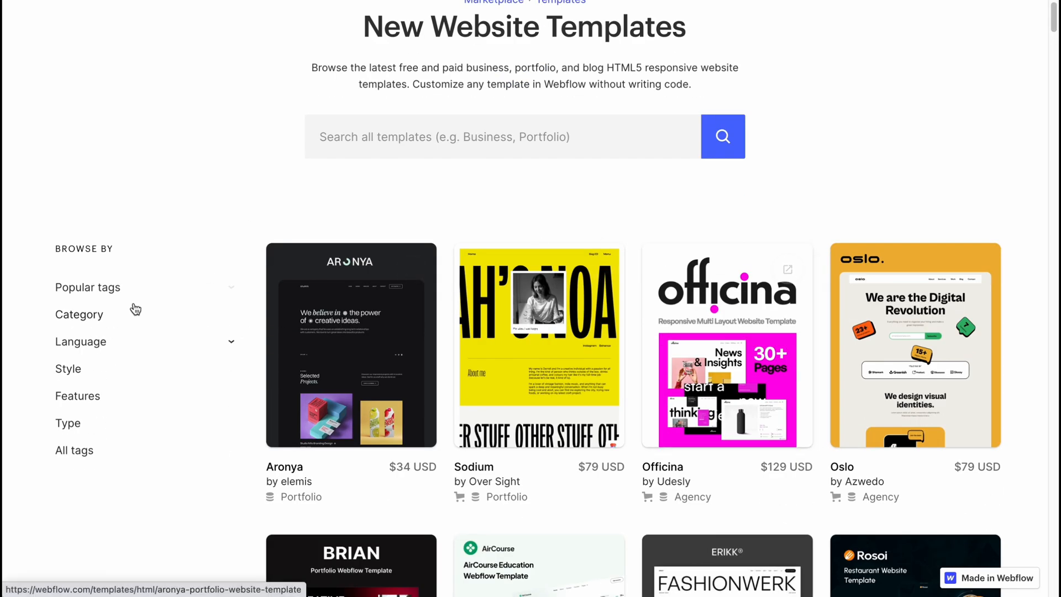
click(79, 314)
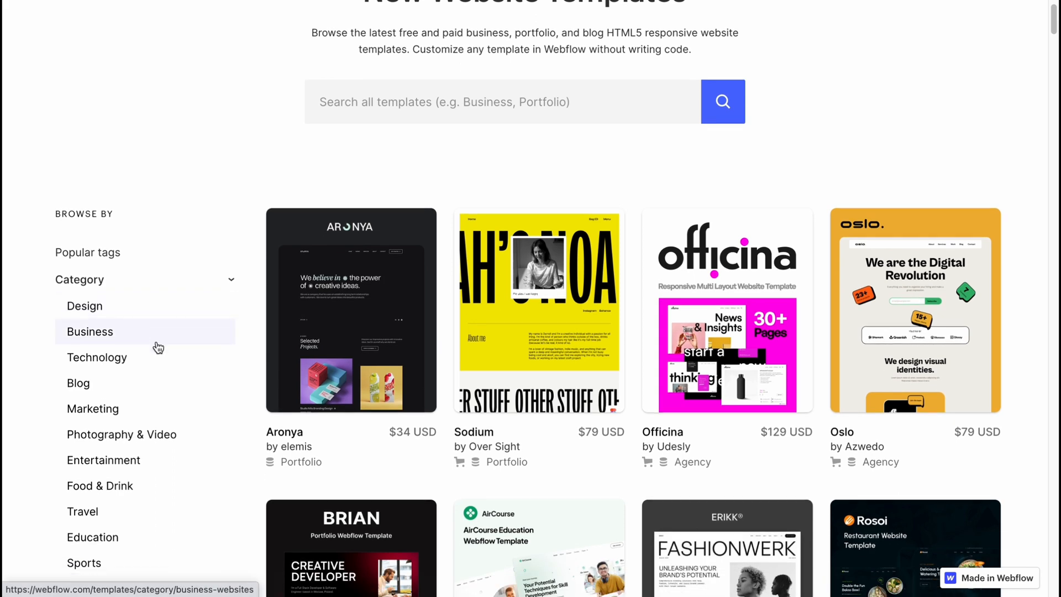
scroll(down, 3)
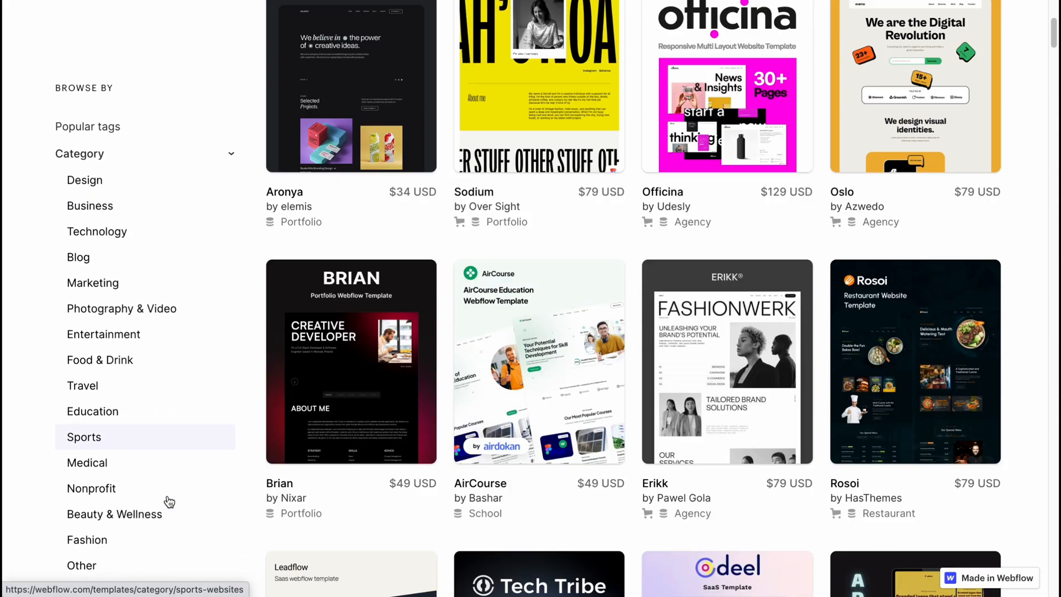
scroll(down, 3)
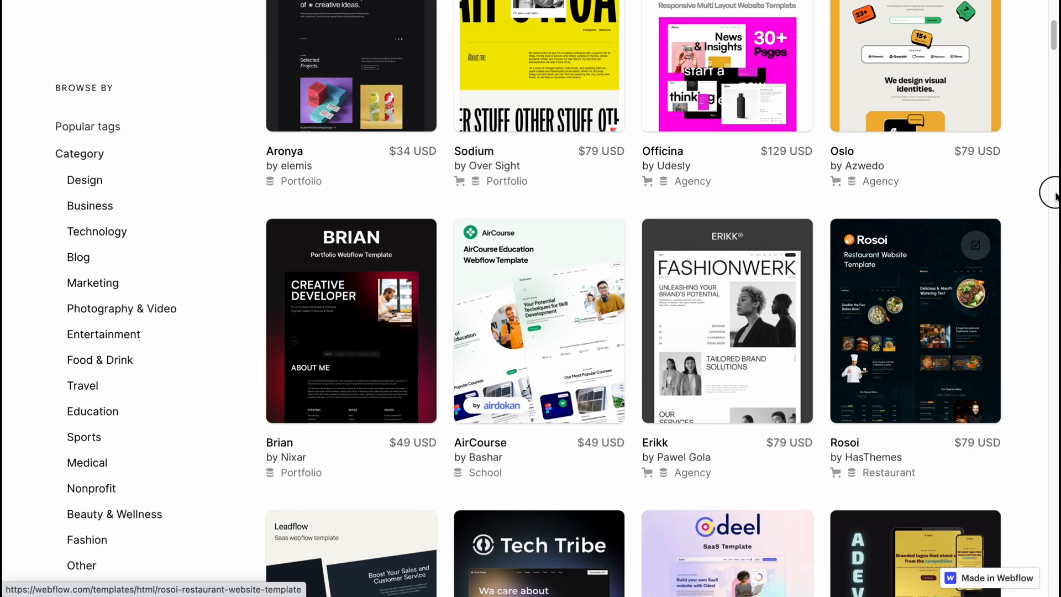
scroll(down, 3)
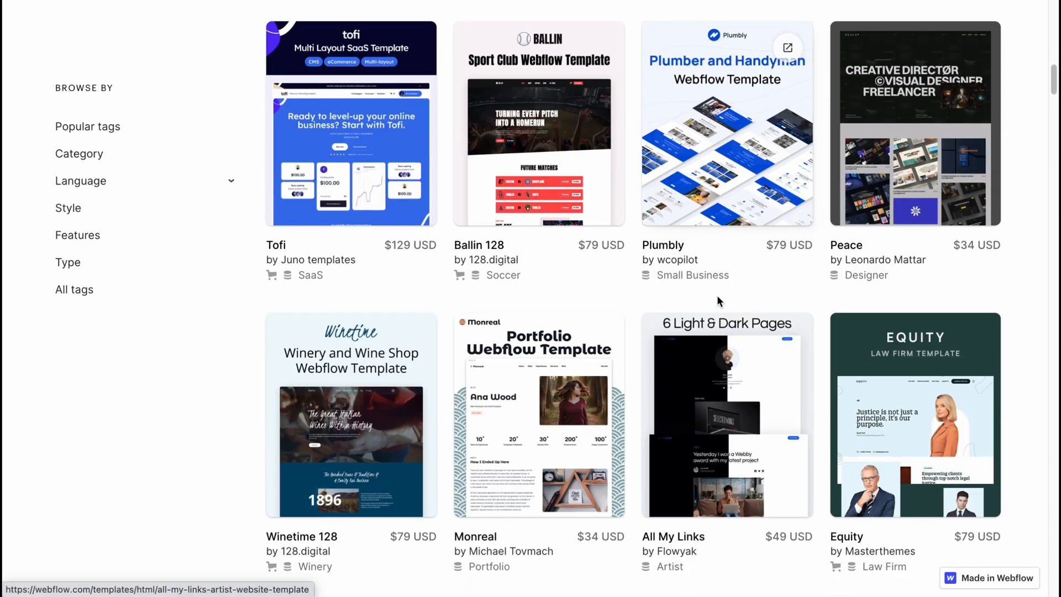
scroll(down, 3)
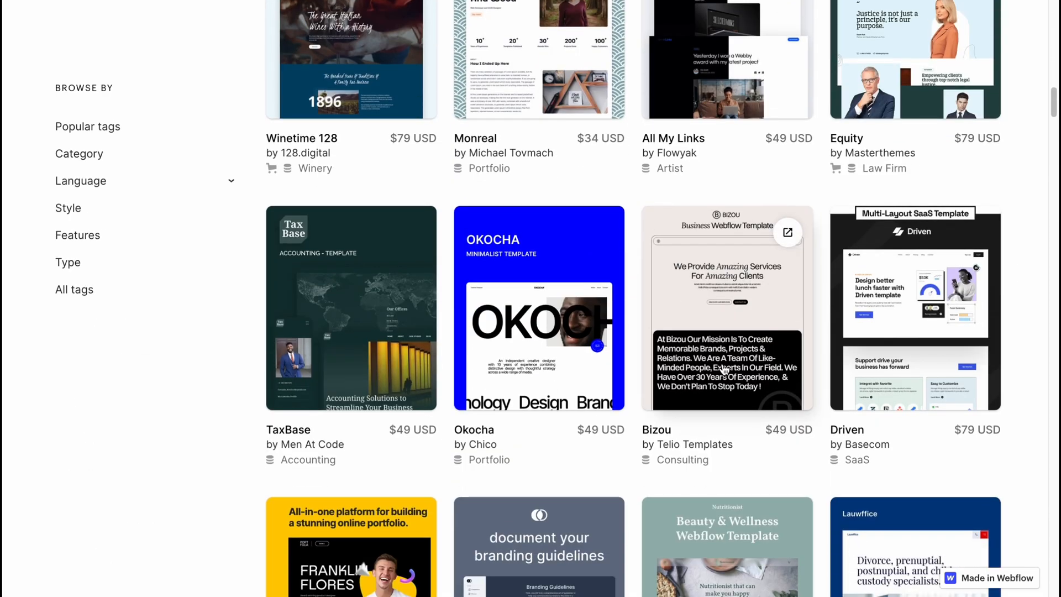
scroll(down, 3)
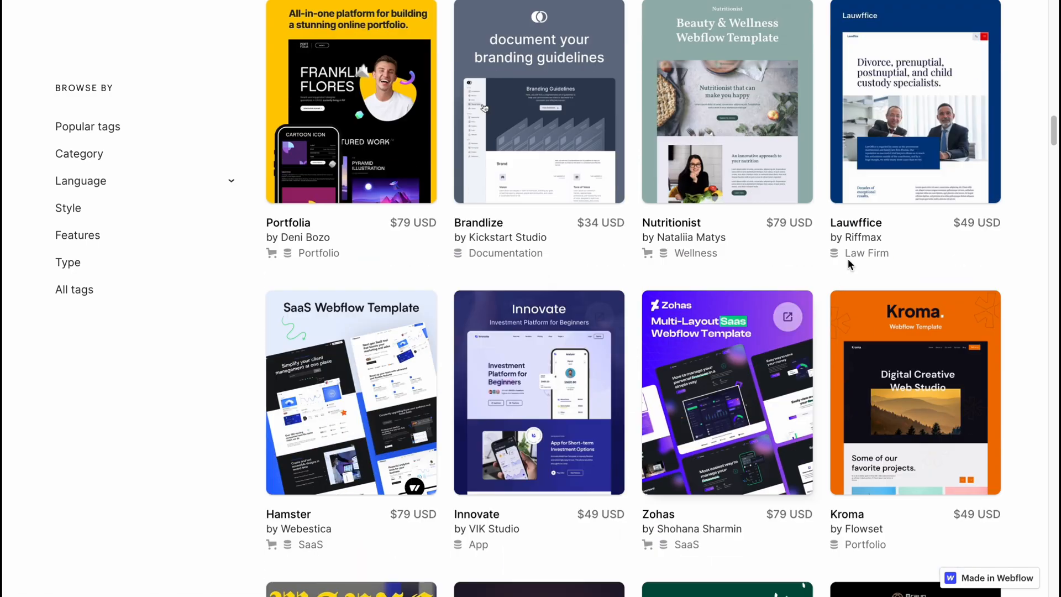
scroll(down, 3)
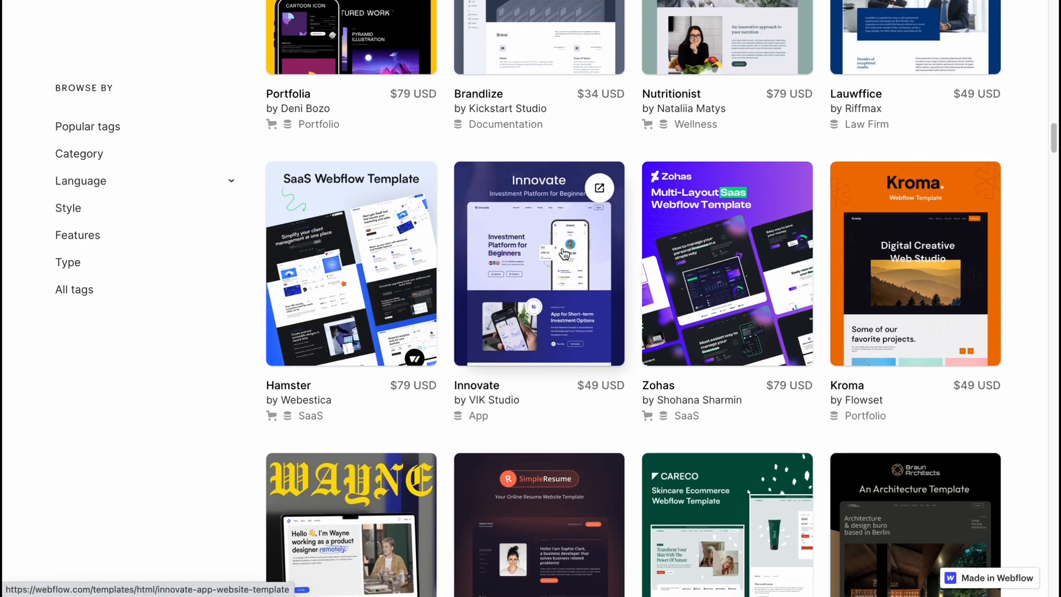
scroll(down, 3)
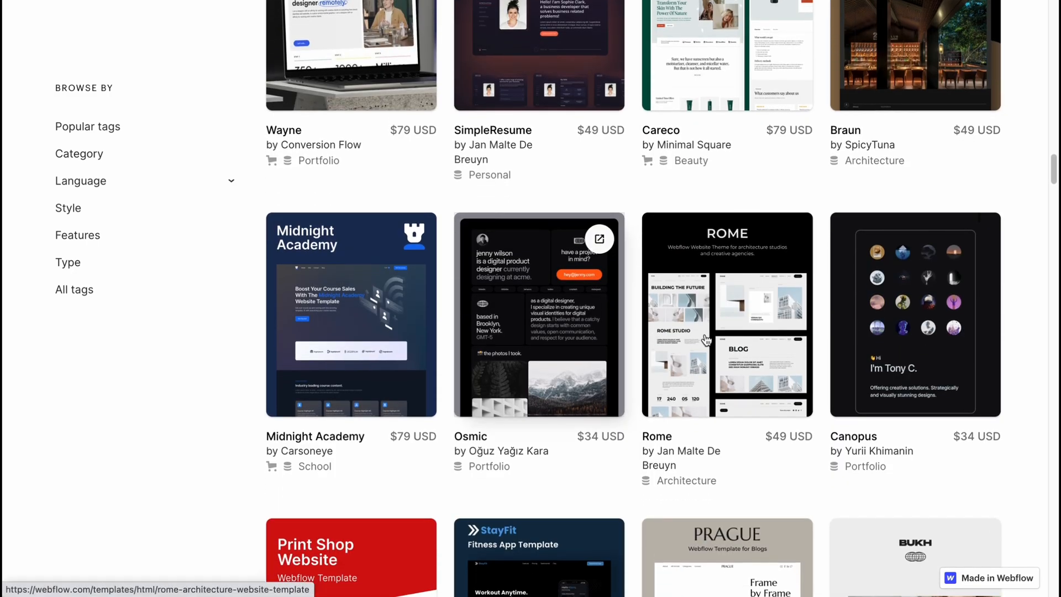
scroll(down, 3)
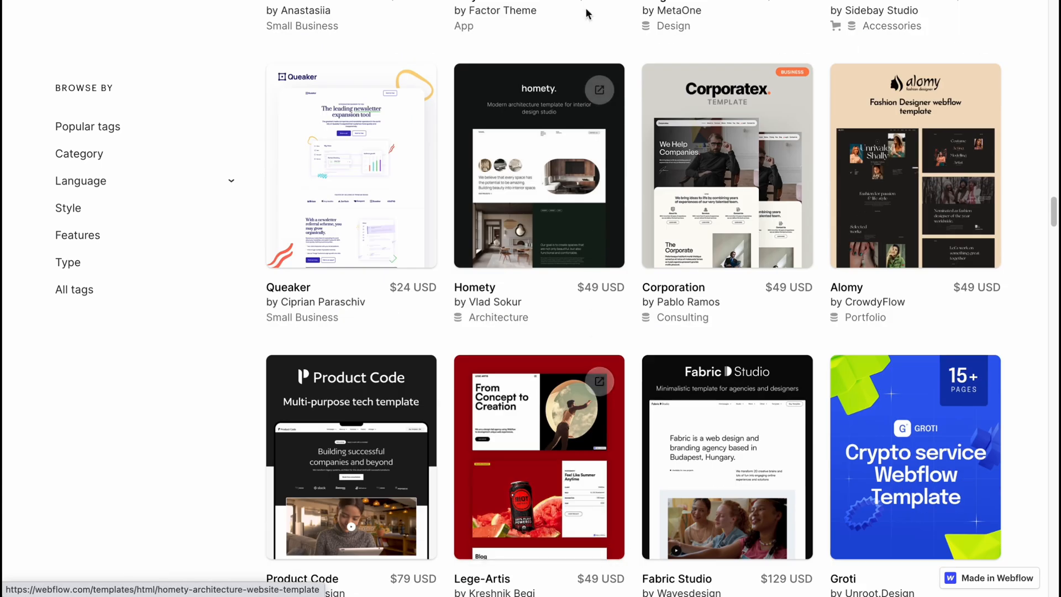
scroll(down, 3)
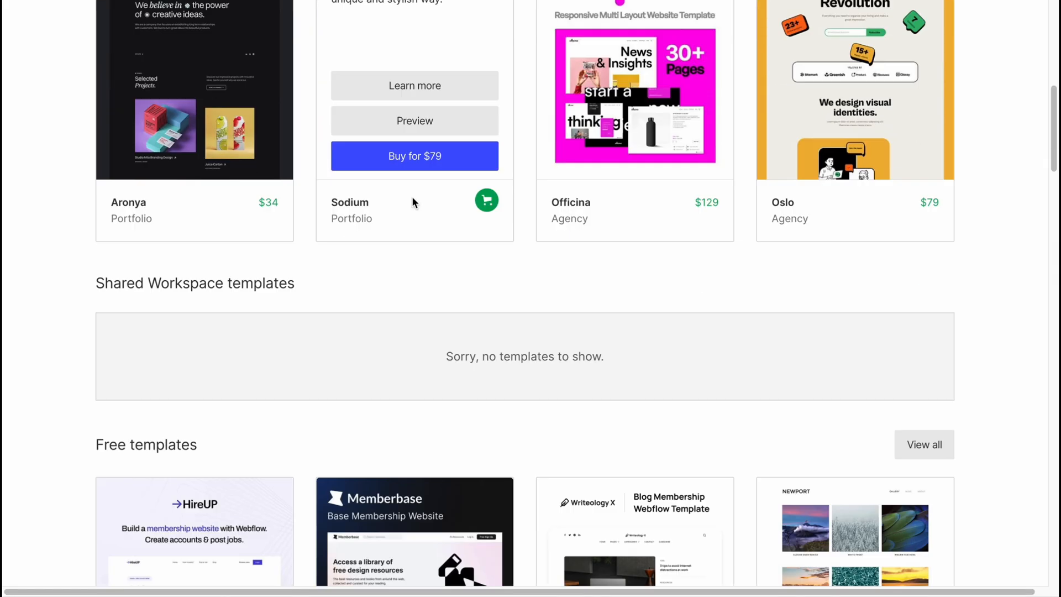
scroll(down, 3)
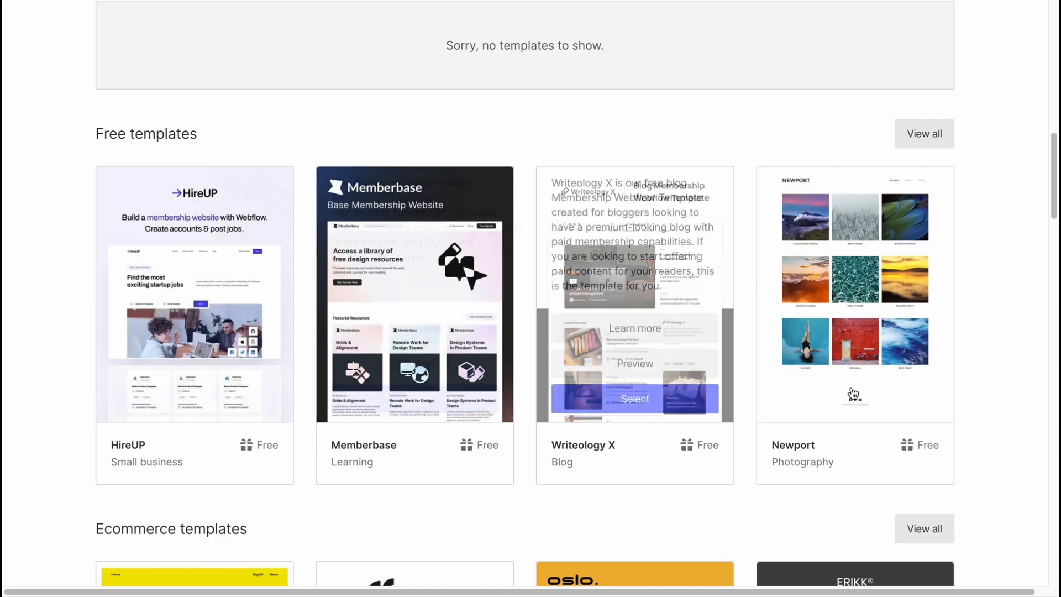
scroll(down, 3)
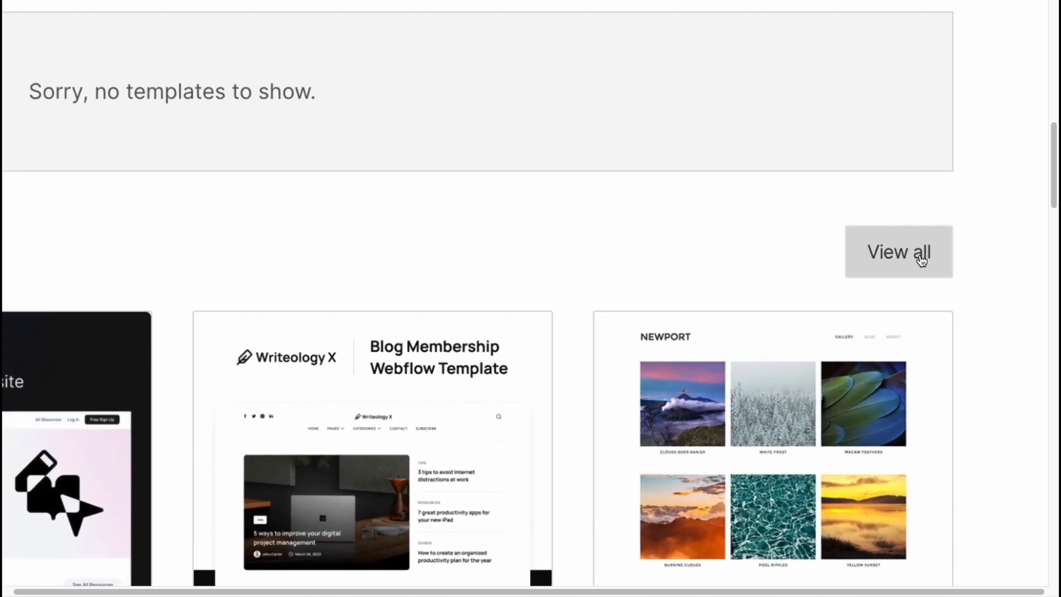
Show all free templates and scroll down to the Toystore card.
click(899, 251)
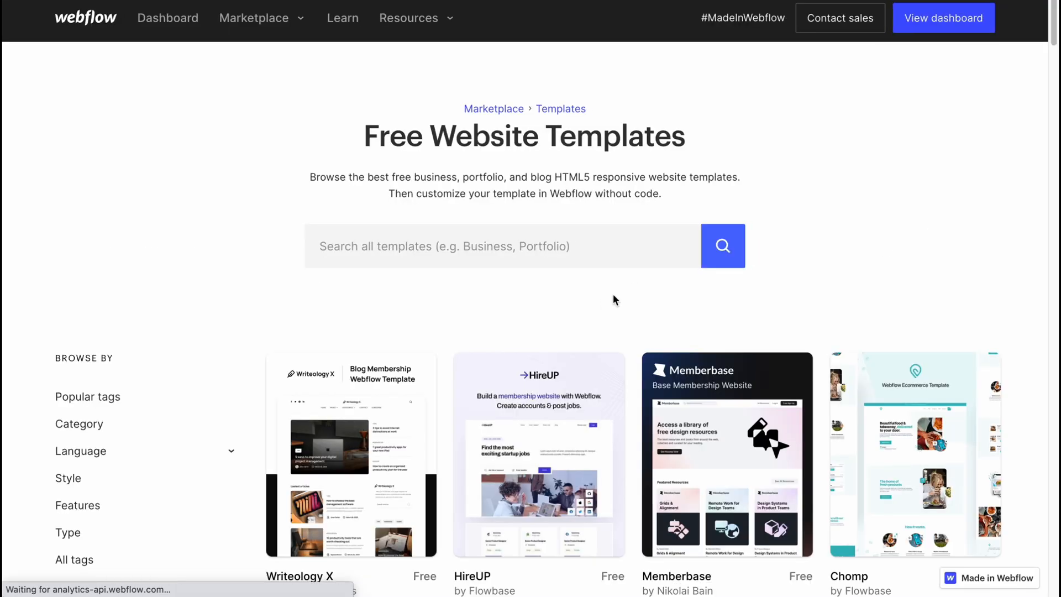
scroll(down, 3)
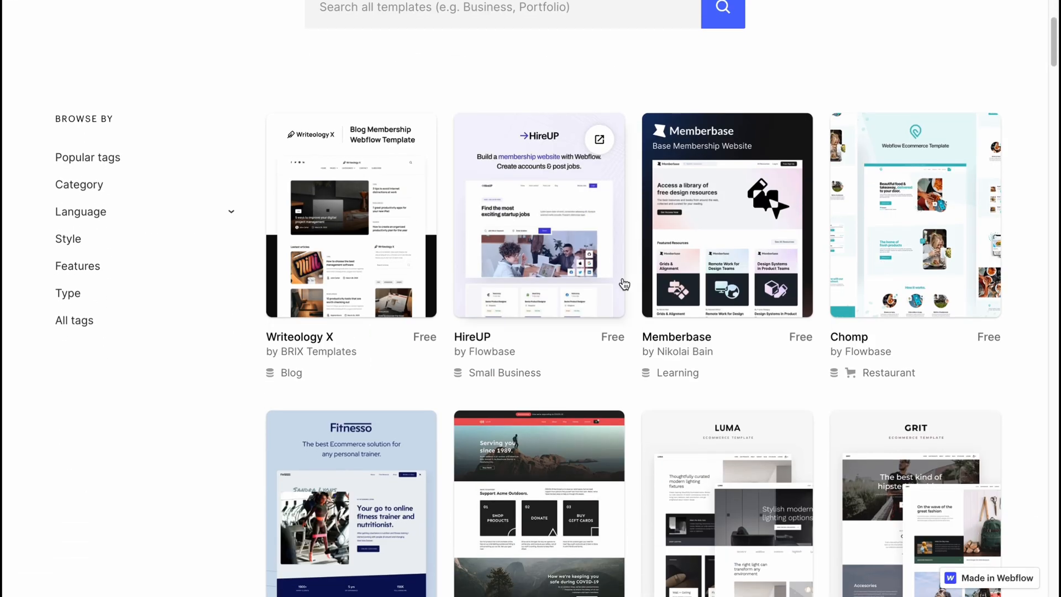
scroll(down, 3)
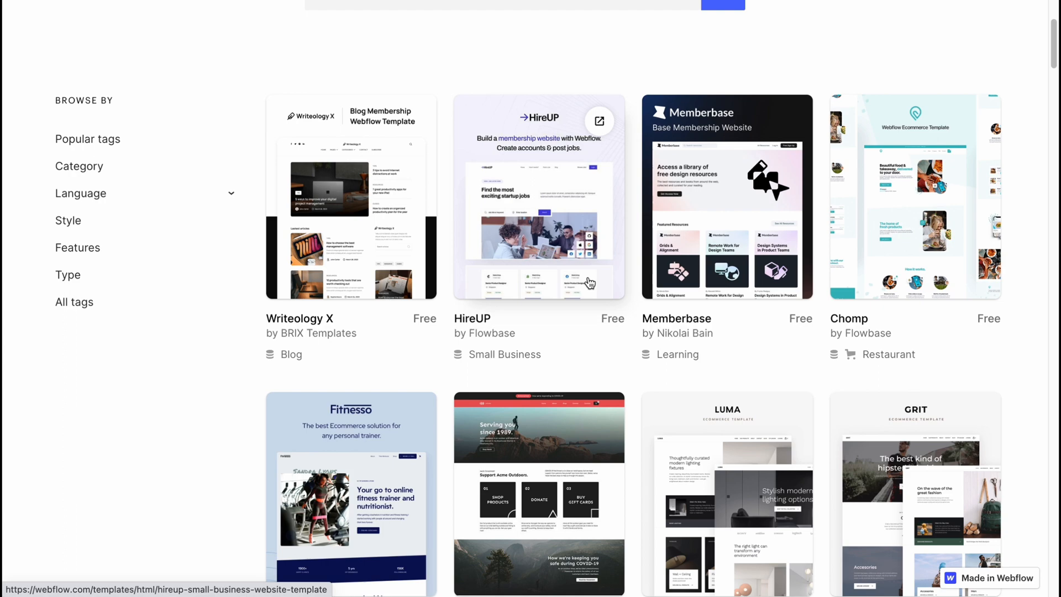
scroll(down, 3)
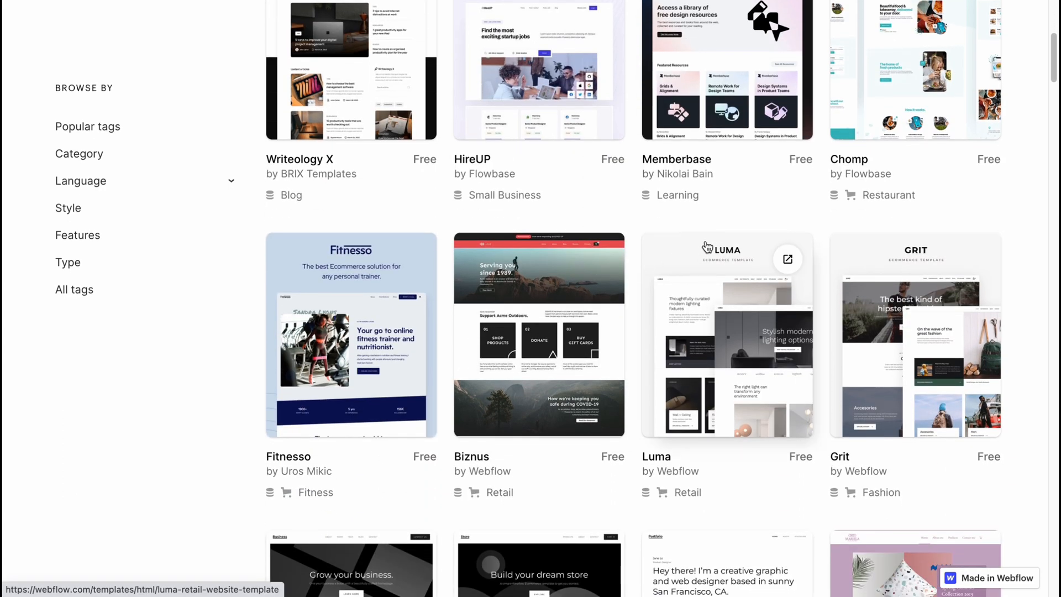
scroll(down, 3)
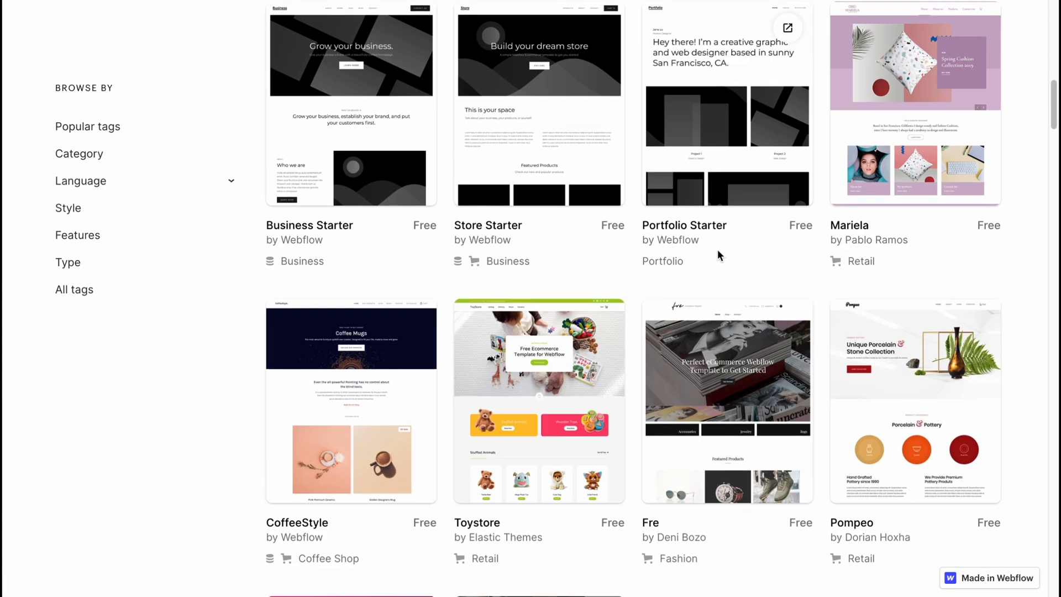
scroll(down, 3)
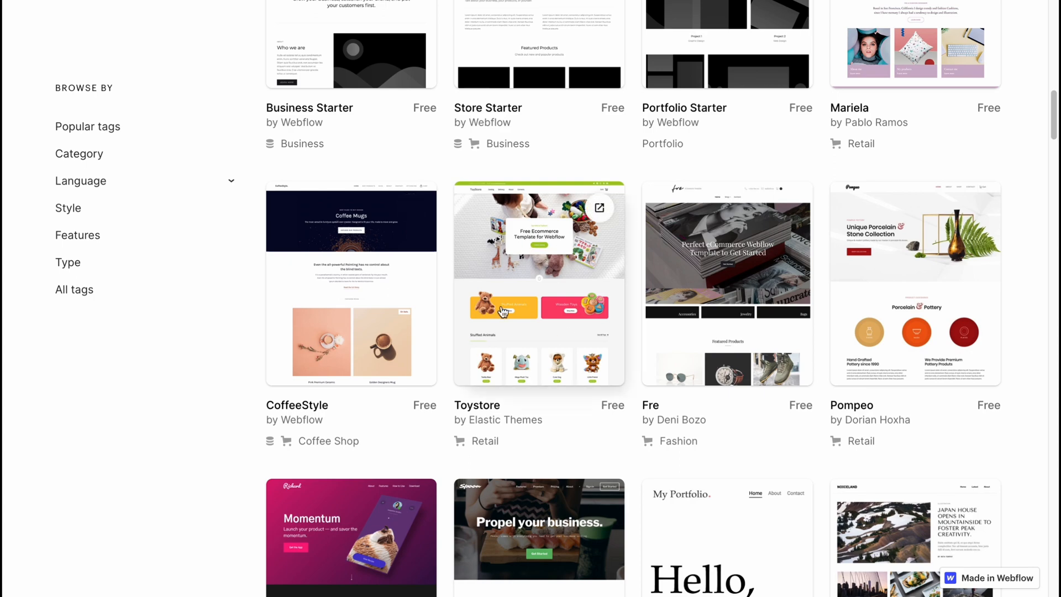
mouse_move(894, 300)
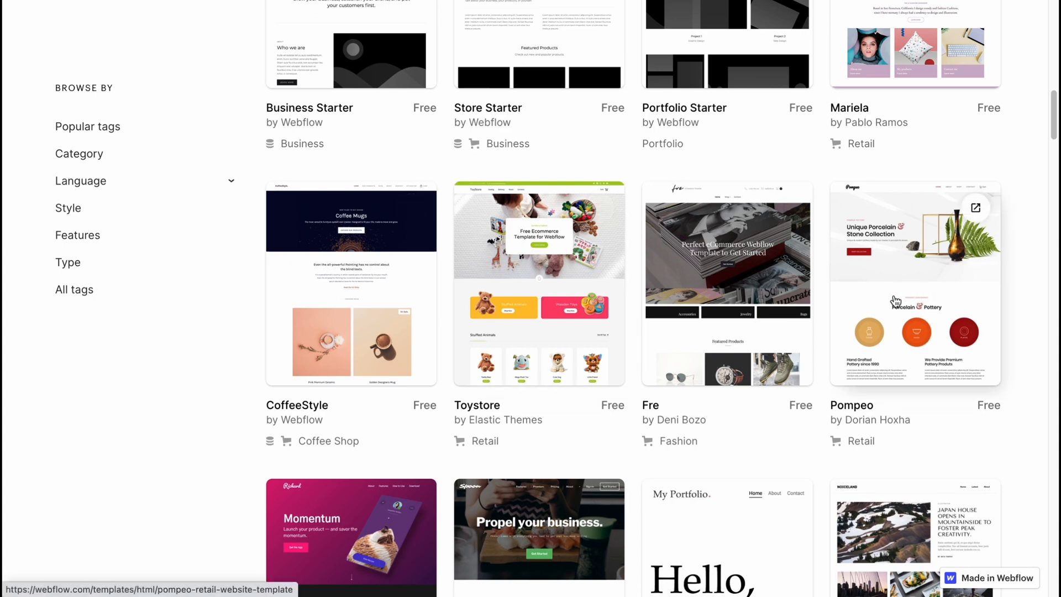
scroll(down, 3)
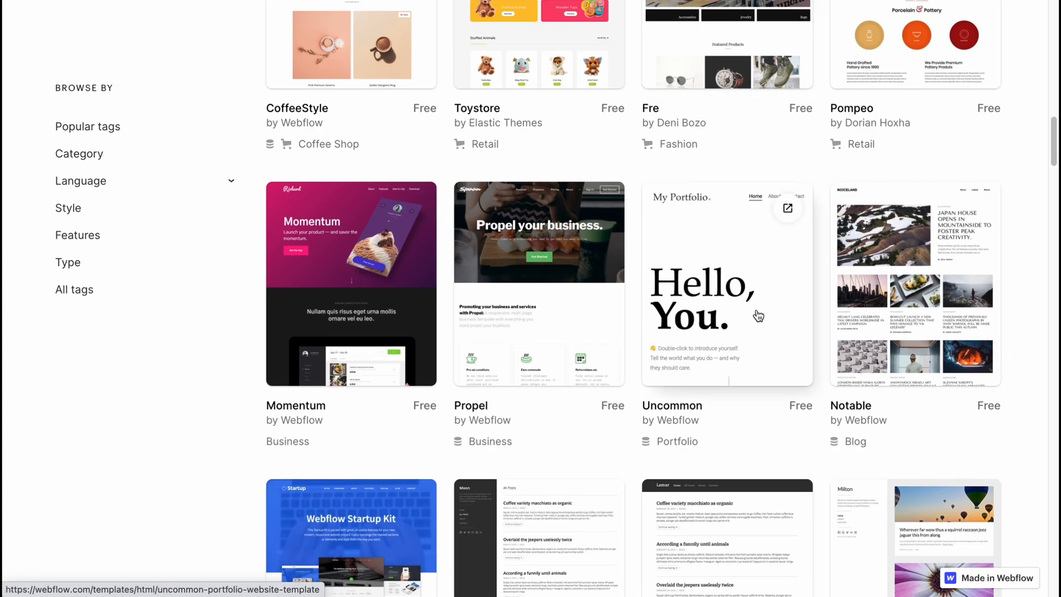
scroll(down, 3)
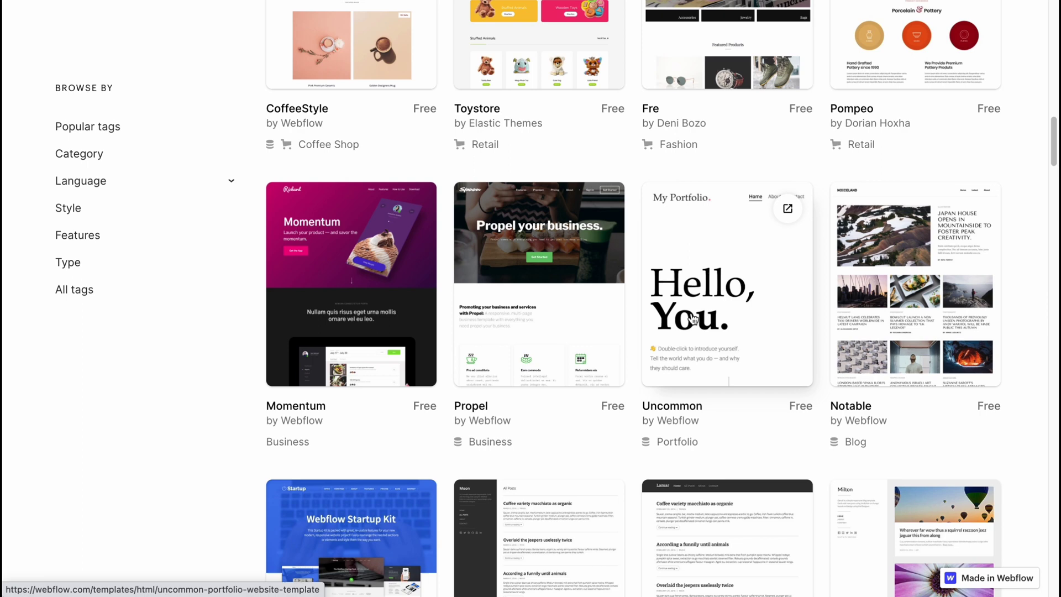
scroll(up, 3)
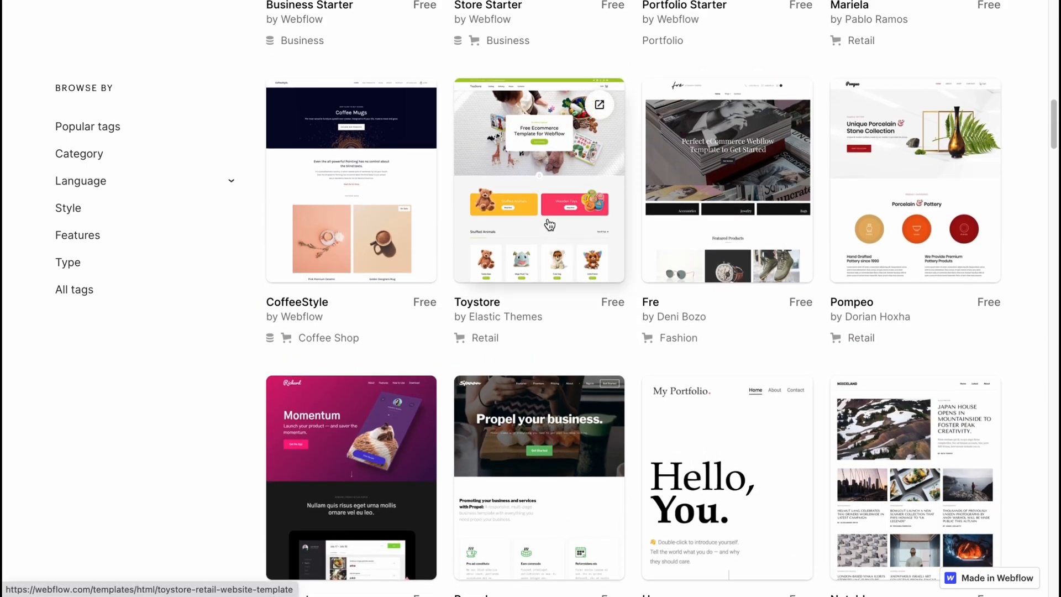
mouse_move(555, 235)
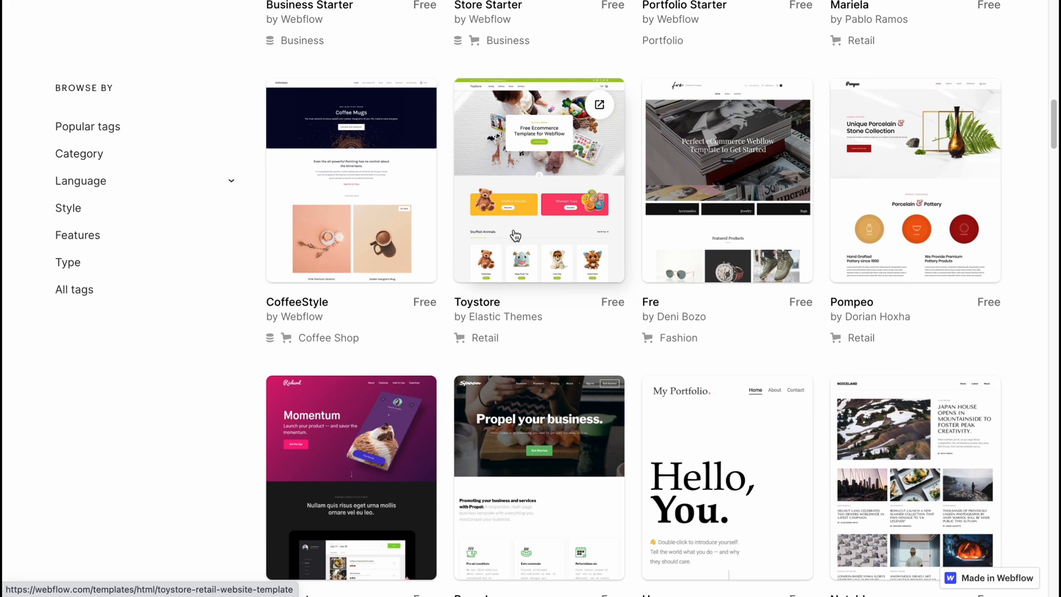
mouse_move(538, 250)
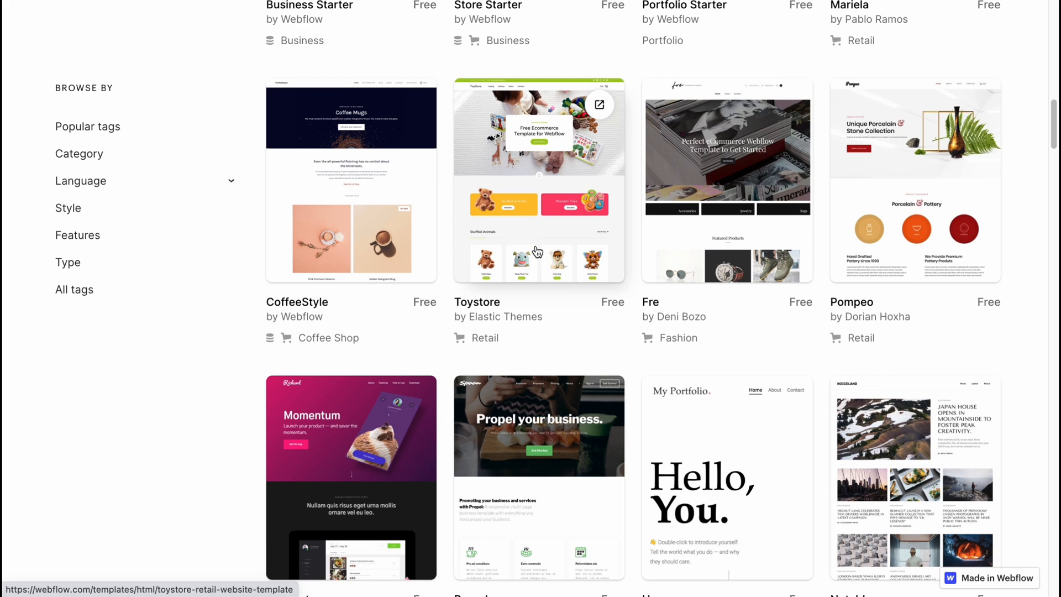
Open the Toystore template details and view its live store preview.
click(539, 166)
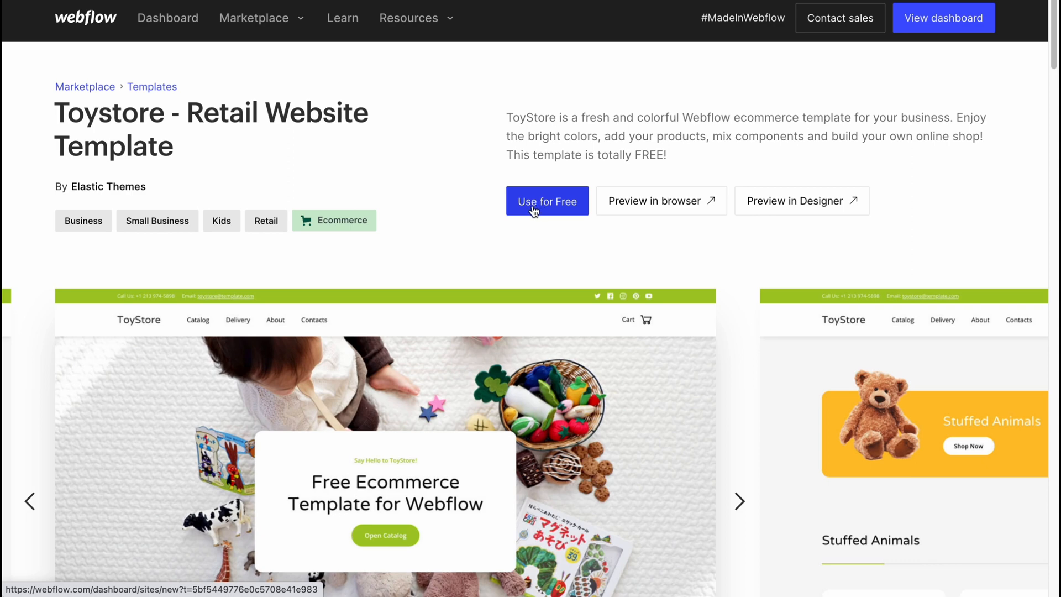
click(660, 201)
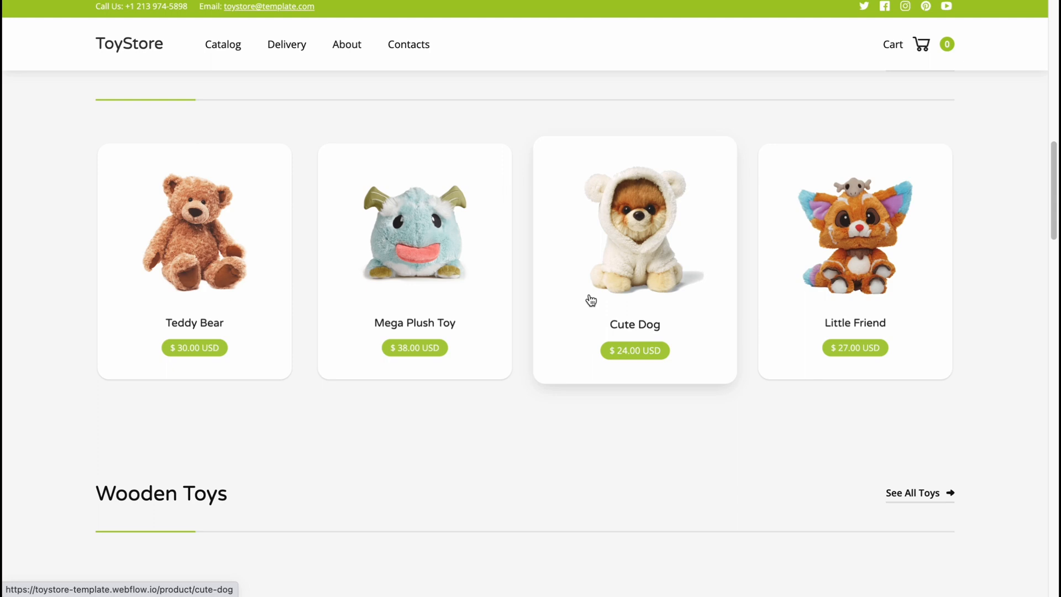
scroll(down, 3)
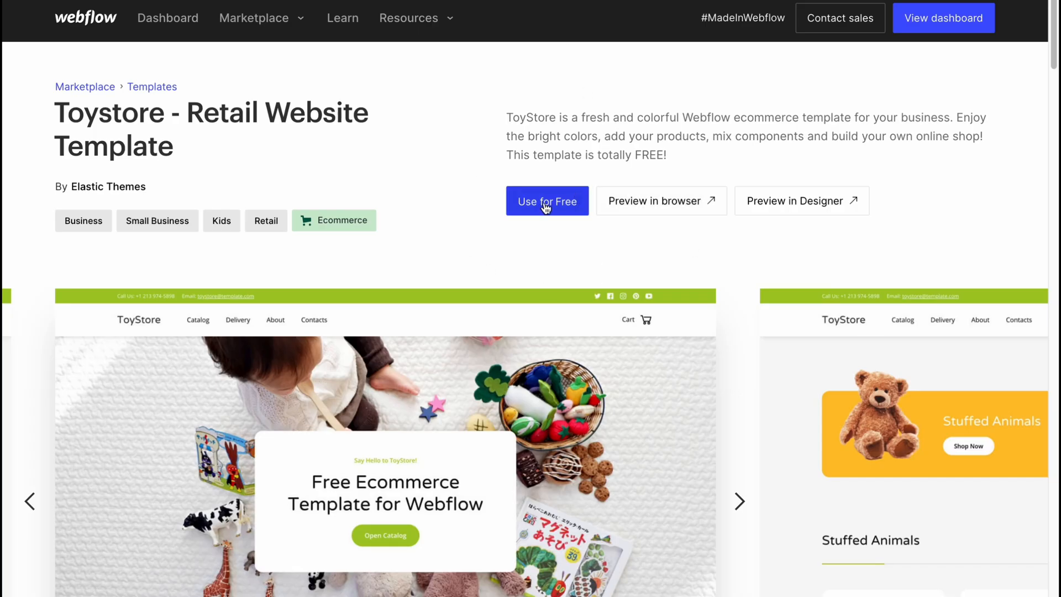
Create a site from the Toystore template, naming it 'Online Store'.
click(547, 201)
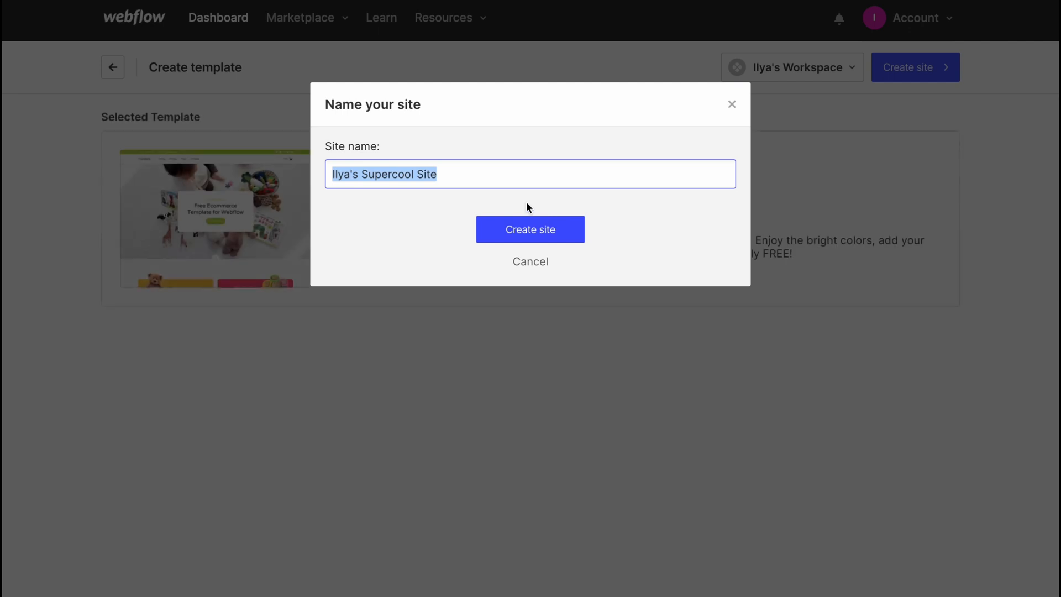
click(531, 261)
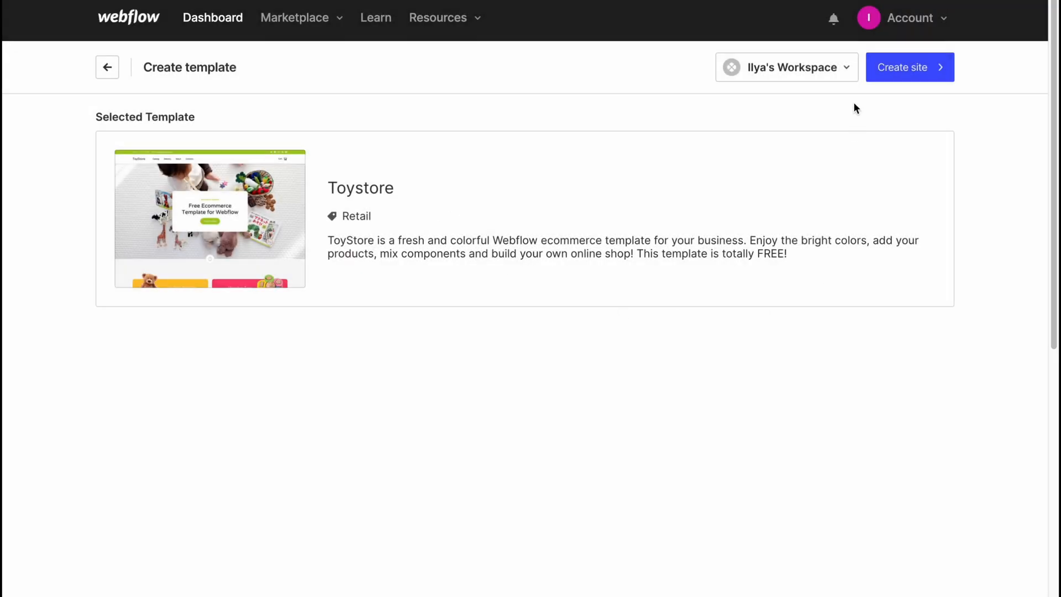
click(910, 67)
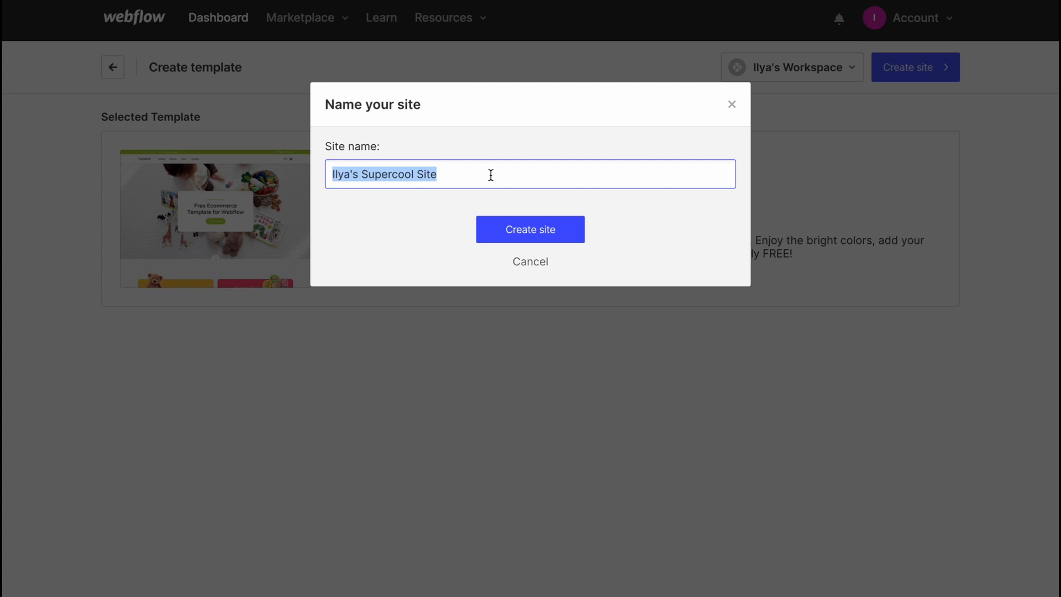
text(O)
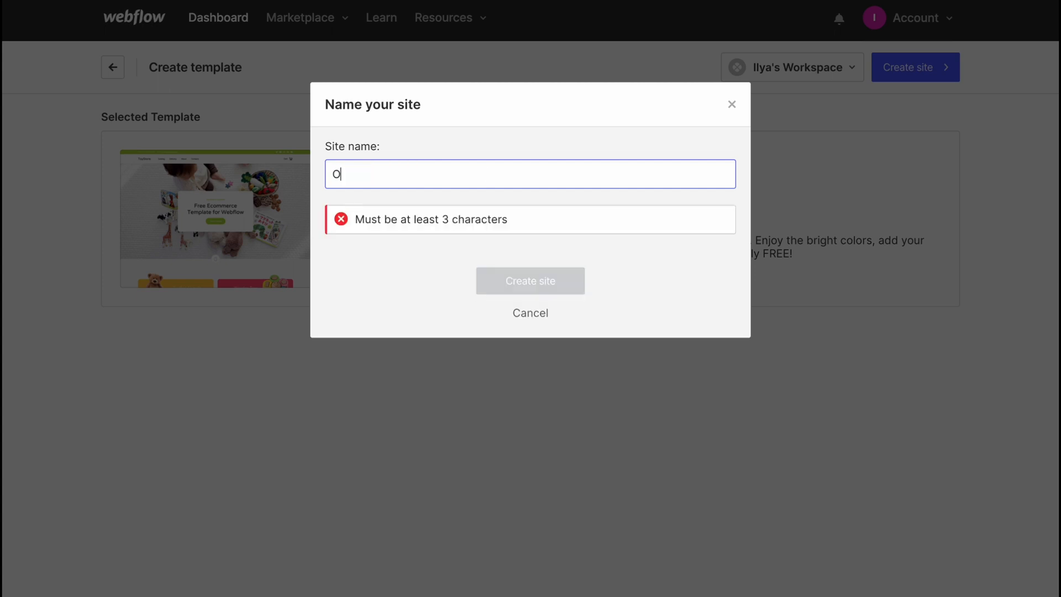
text(nline Store)
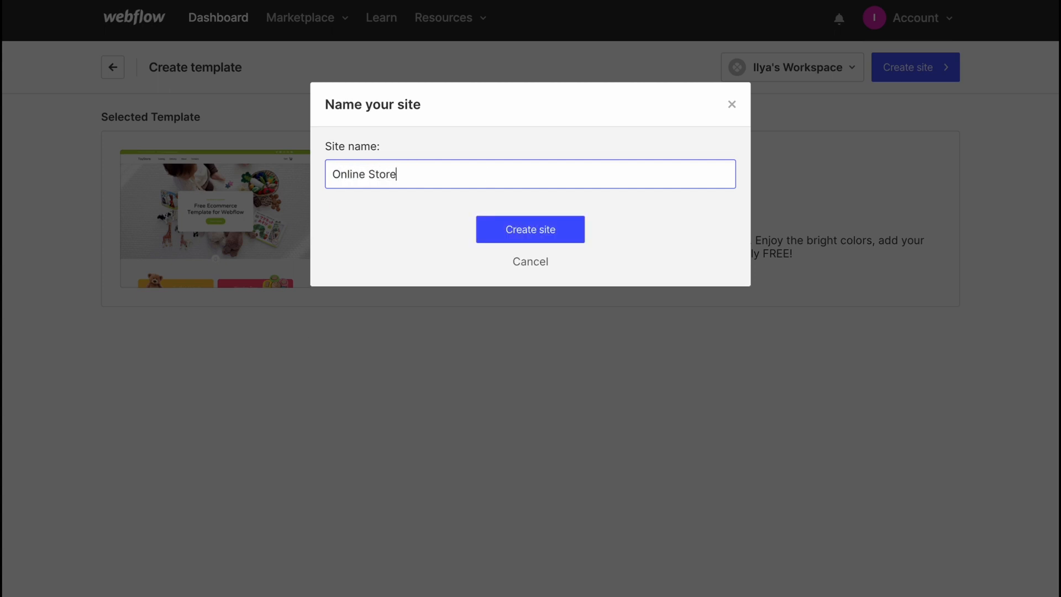
click(530, 229)
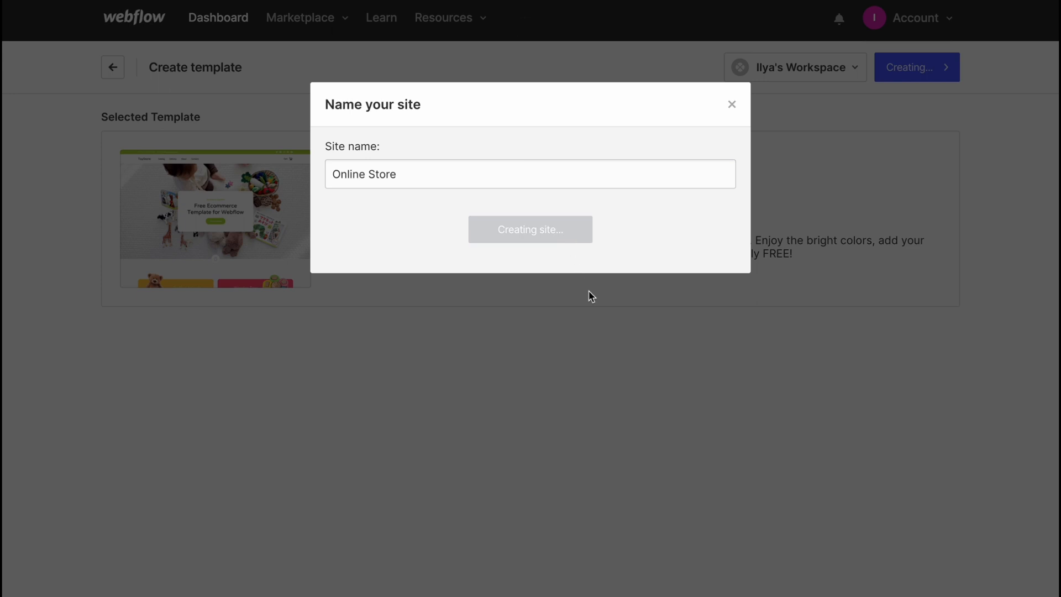
mouse_move(581, 307)
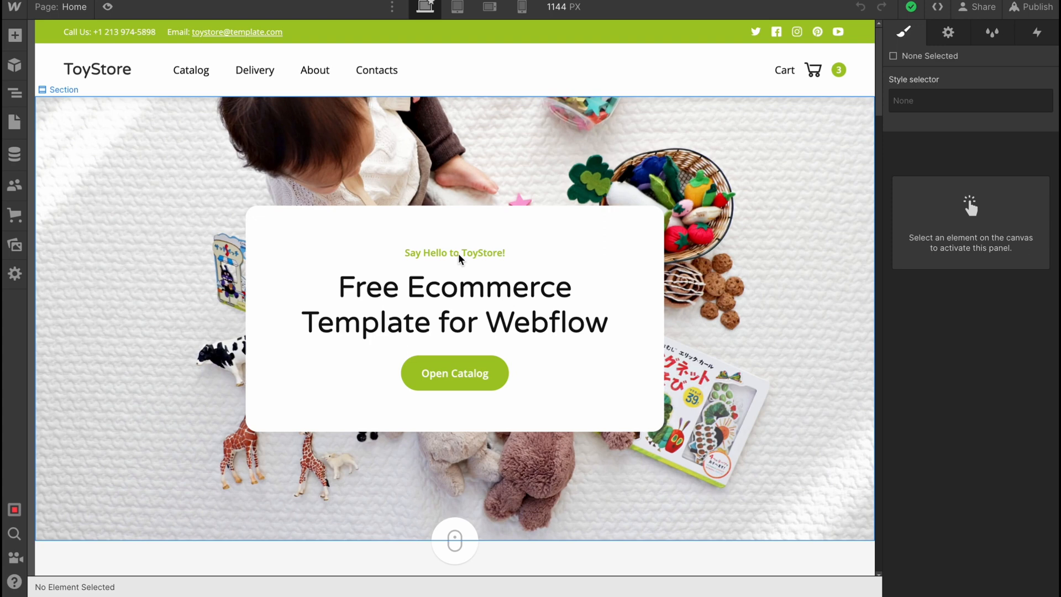
mouse_move(405, 138)
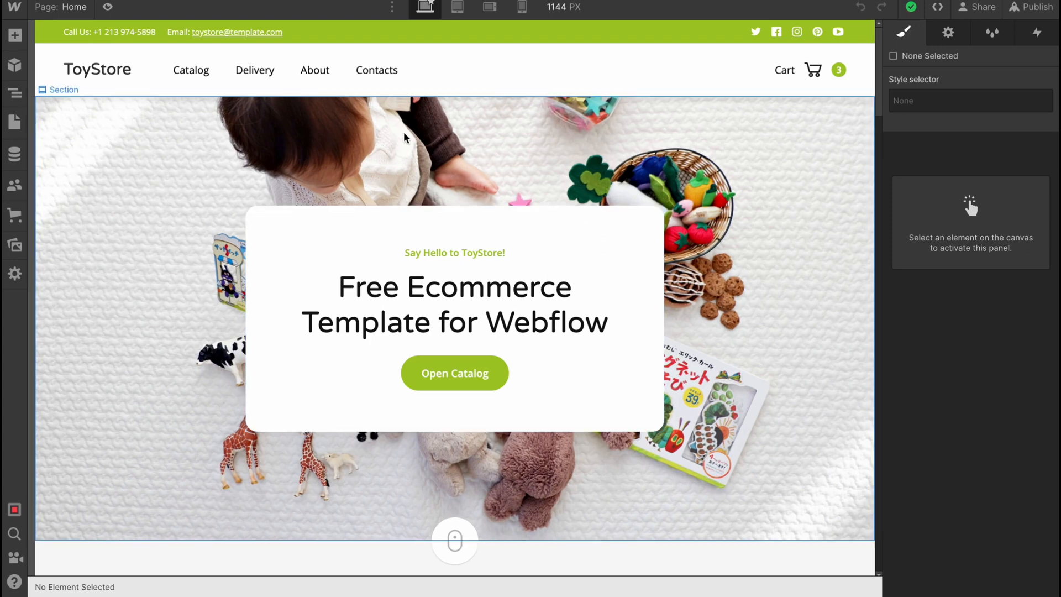
mouse_move(473, 118)
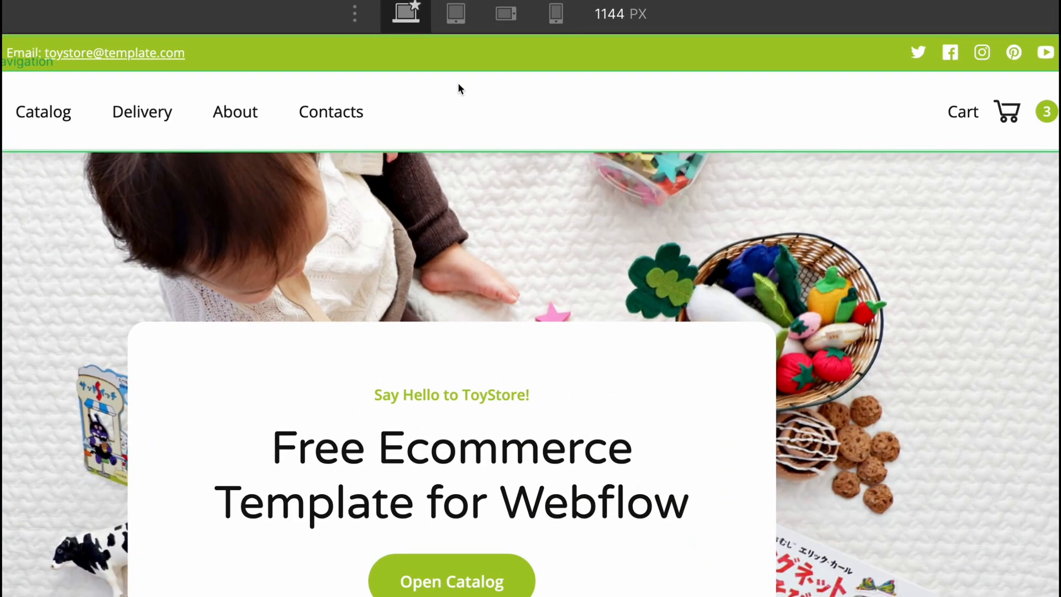
Preview the canvas at mobile portrait width, then at tablet width.
click(553, 15)
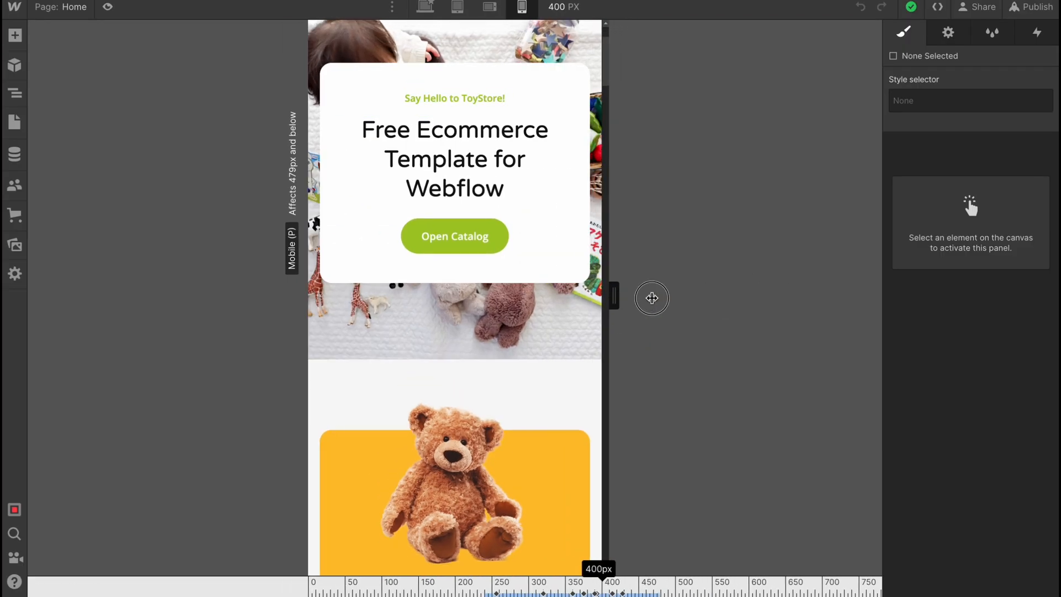
click(456, 7)
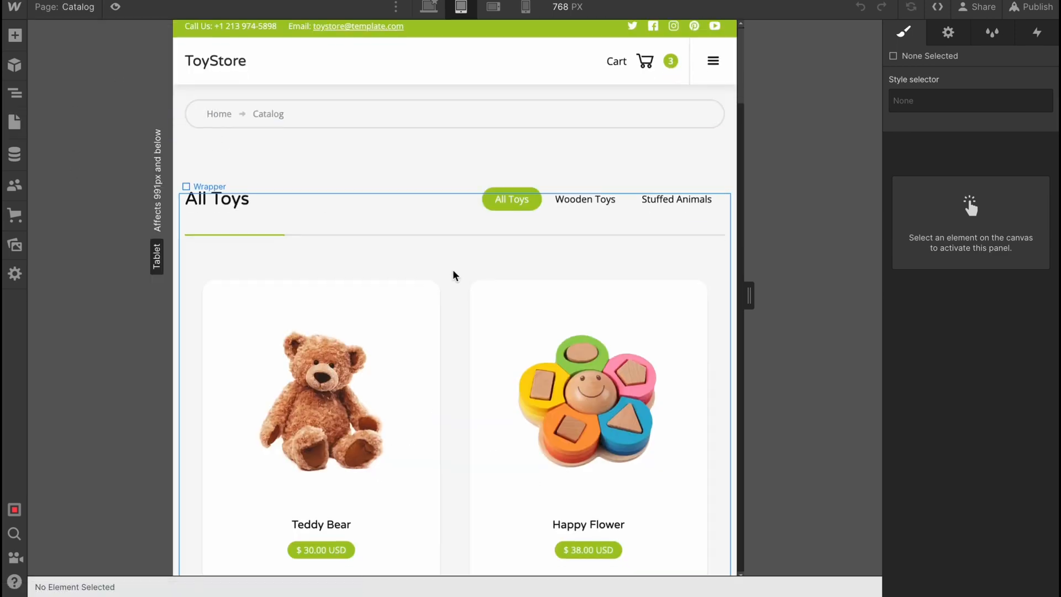
Scroll the Catalog, inspect Little Rabbit and Little Friend products, then return Home.
scroll(down, 3)
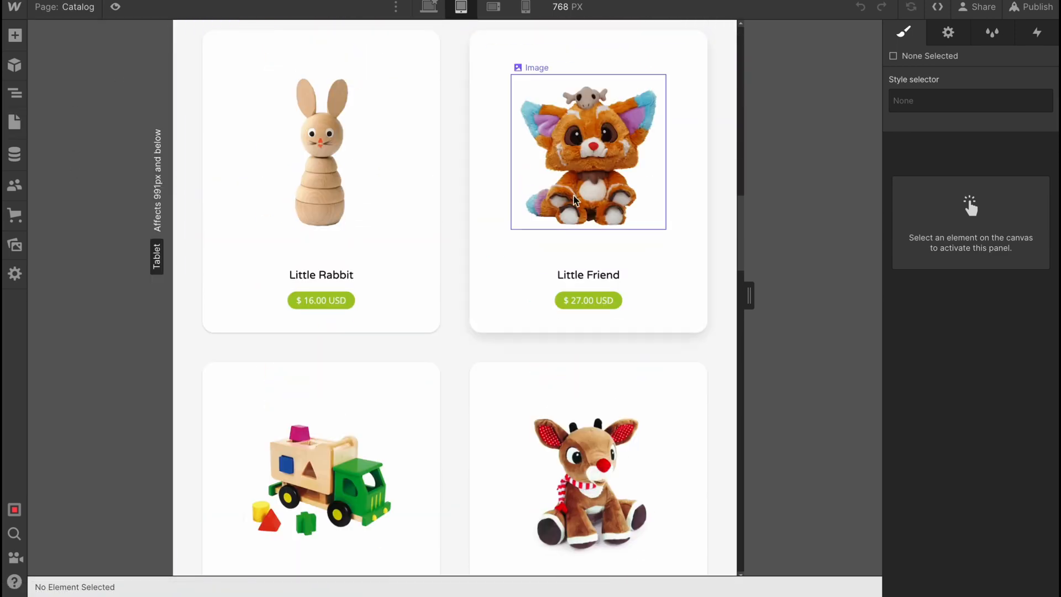
click(320, 160)
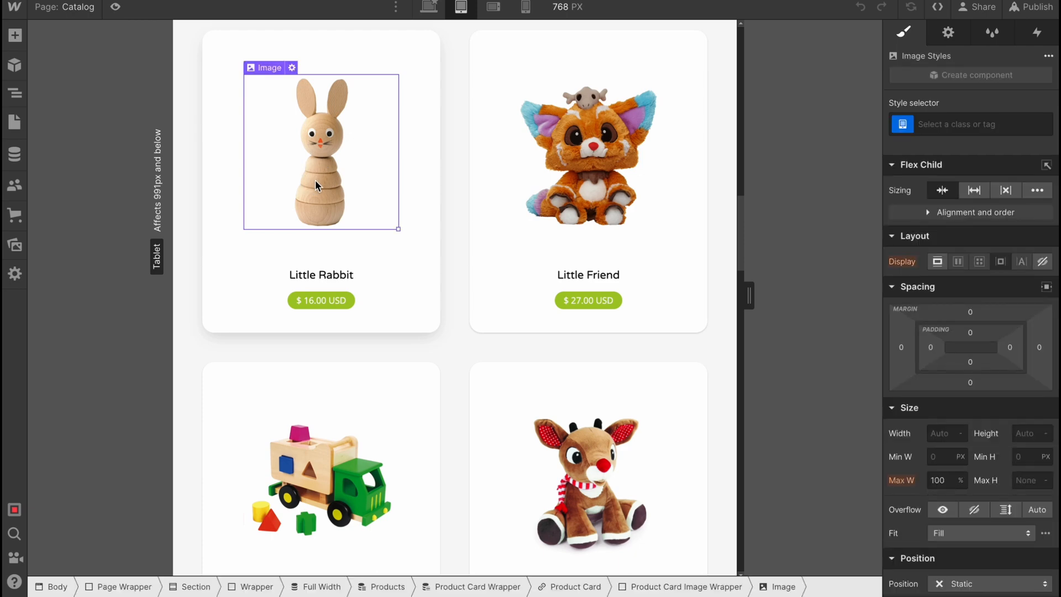
click(331, 456)
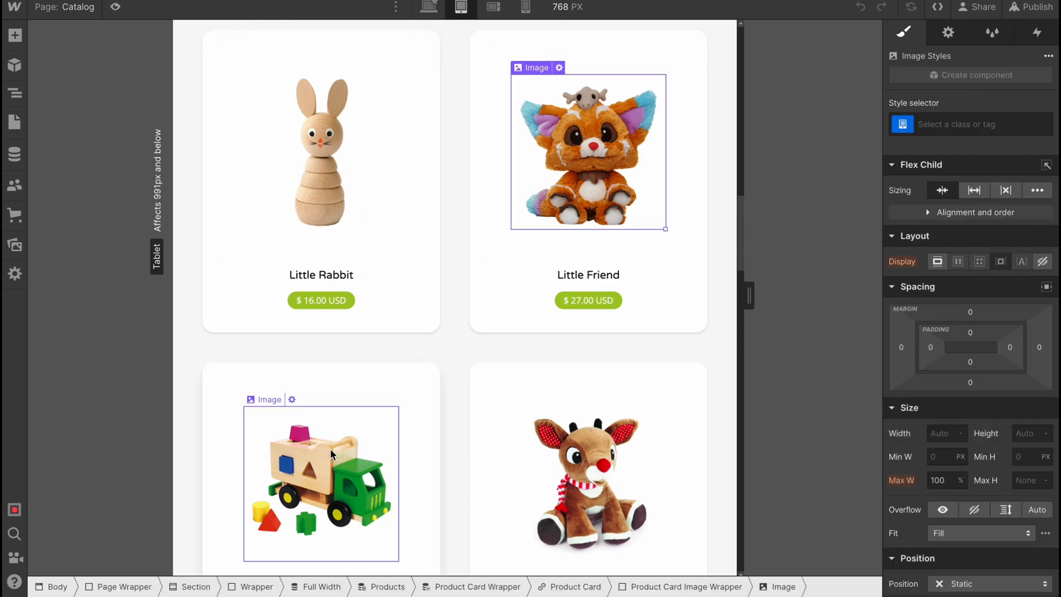
scroll(down, 3)
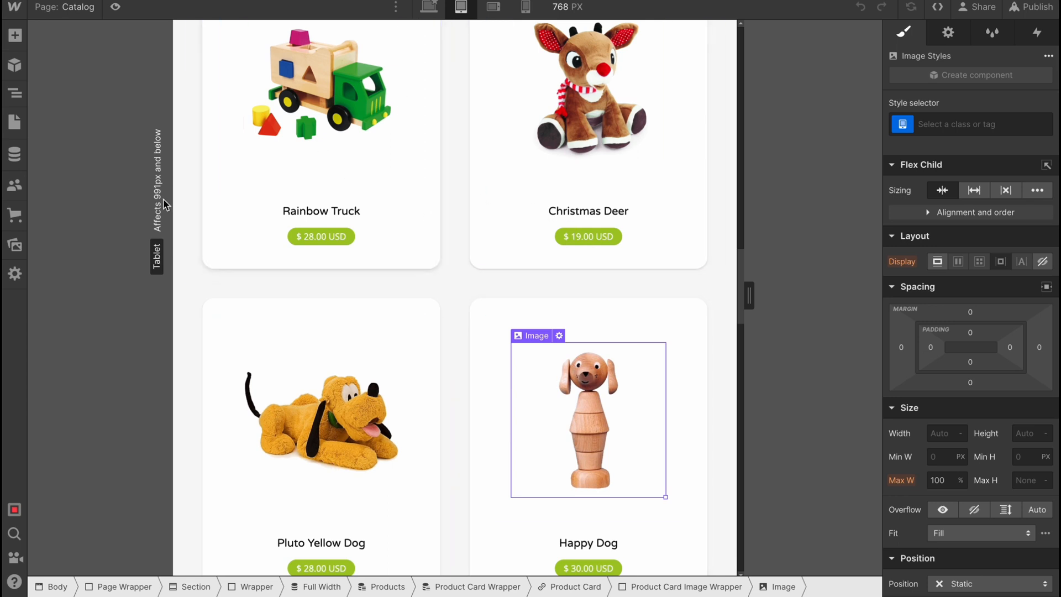
click(15, 118)
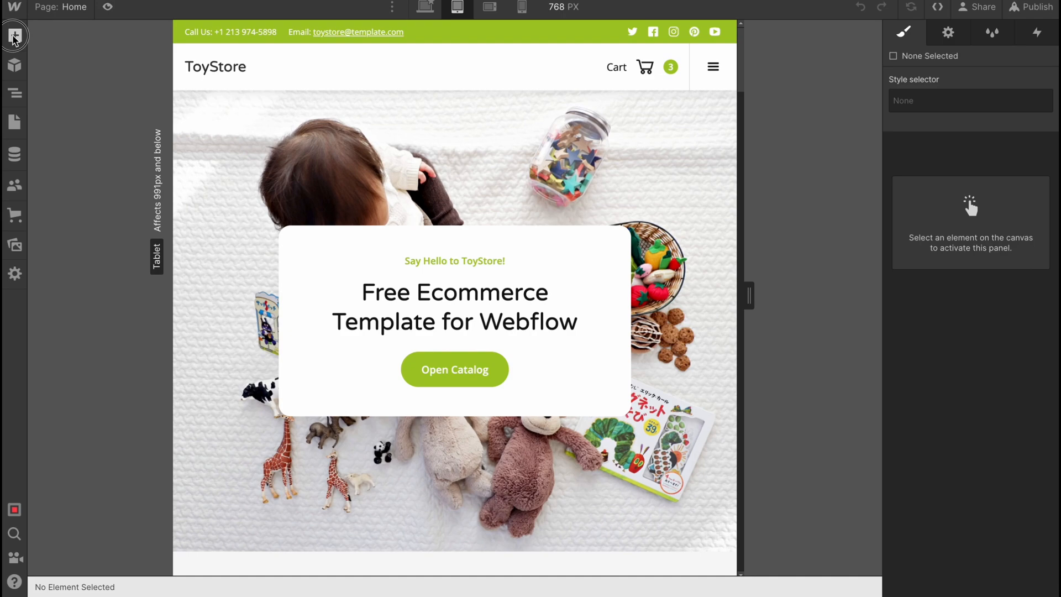
Browse the Basic, Typography, Ecommerce, Media, Forms and Advanced elements, then show the Navigator.
click(13, 36)
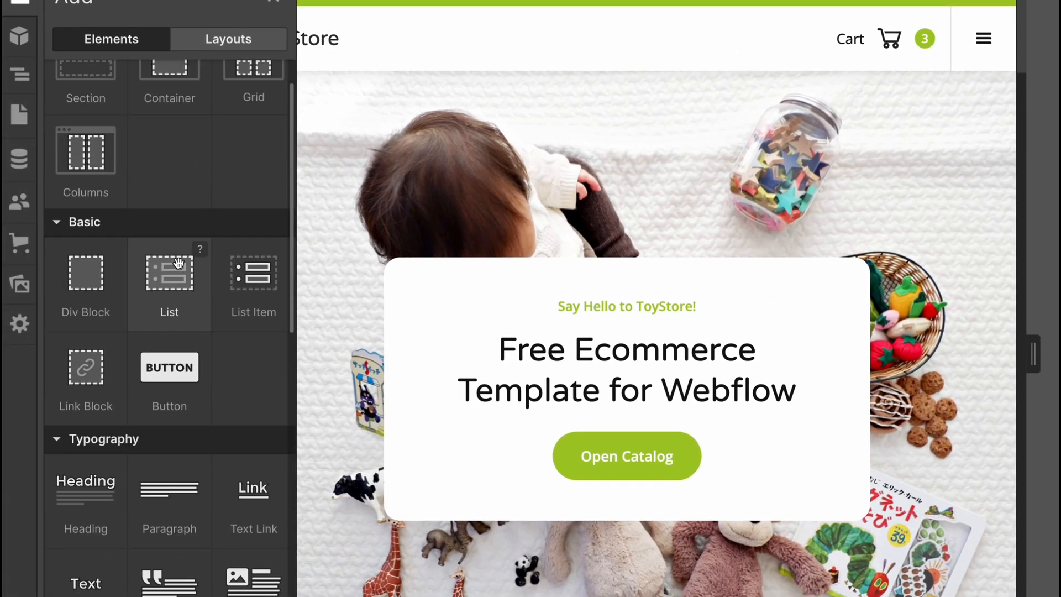
scroll(down, 3)
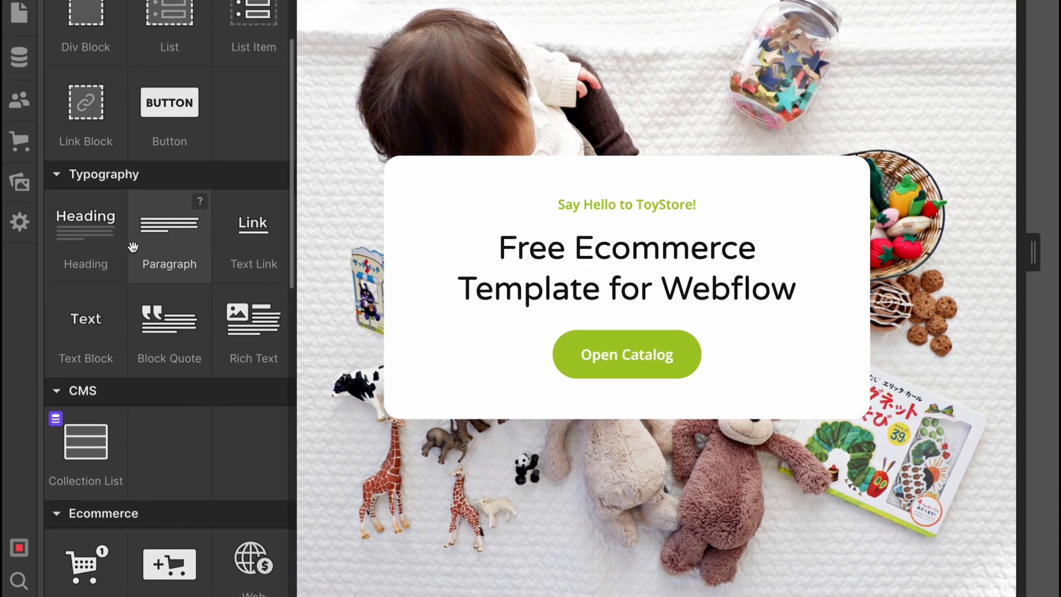
scroll(down, 3)
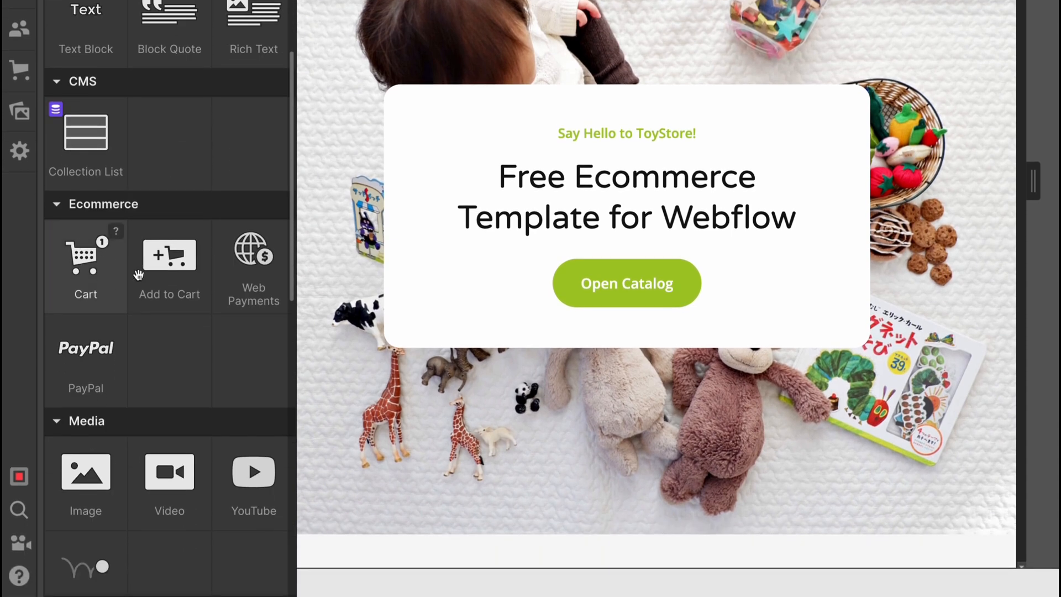
mouse_move(160, 267)
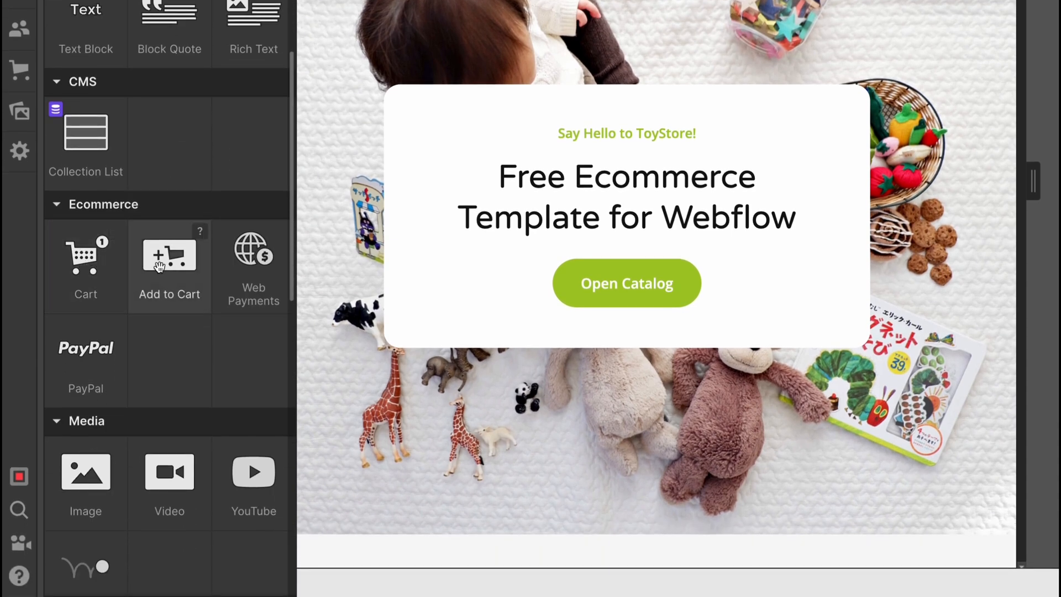
mouse_move(88, 328)
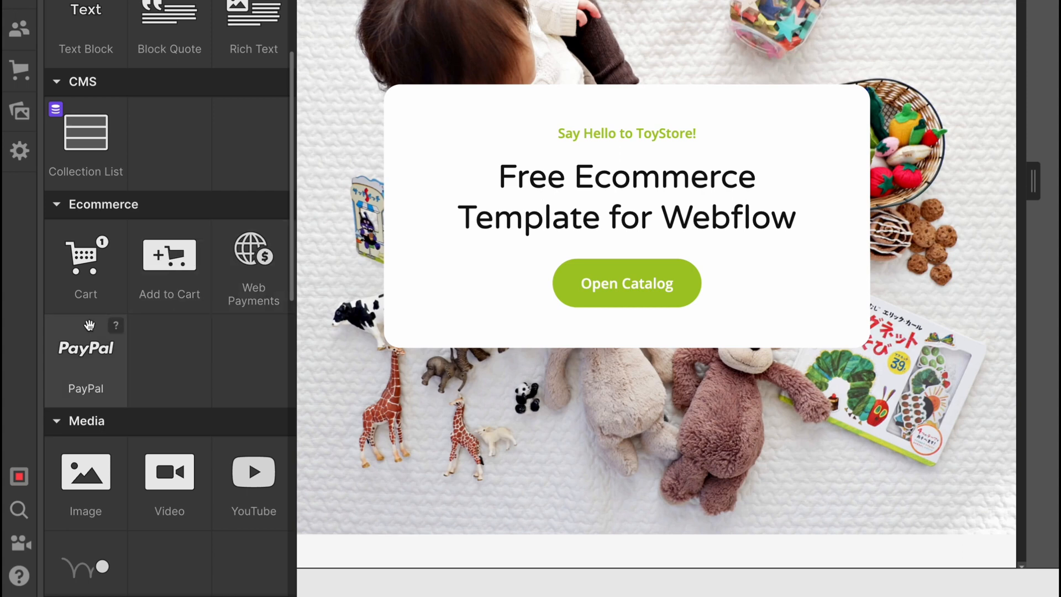
scroll(down, 3)
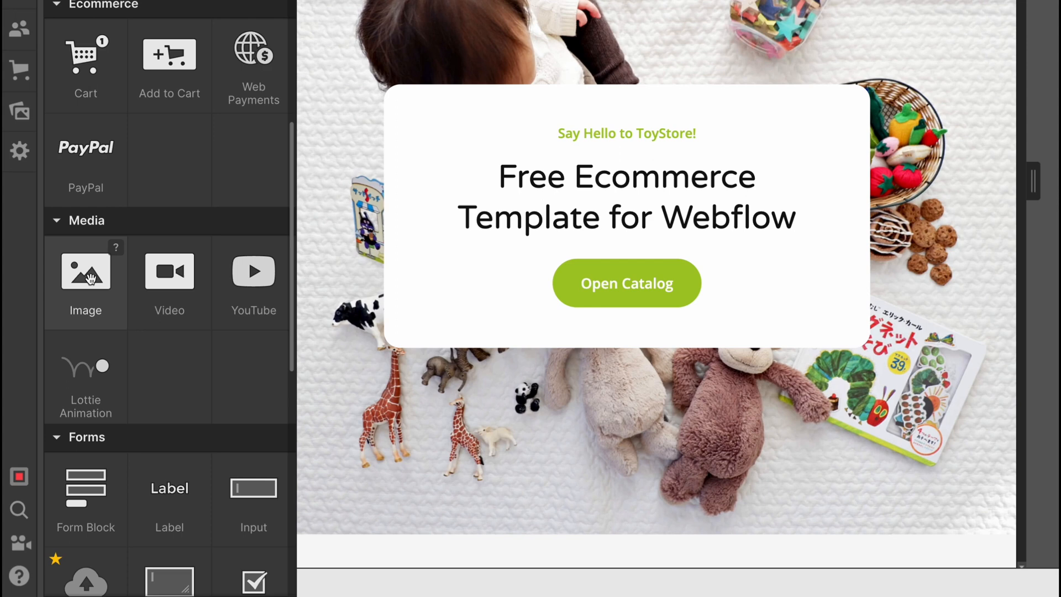
mouse_move(168, 277)
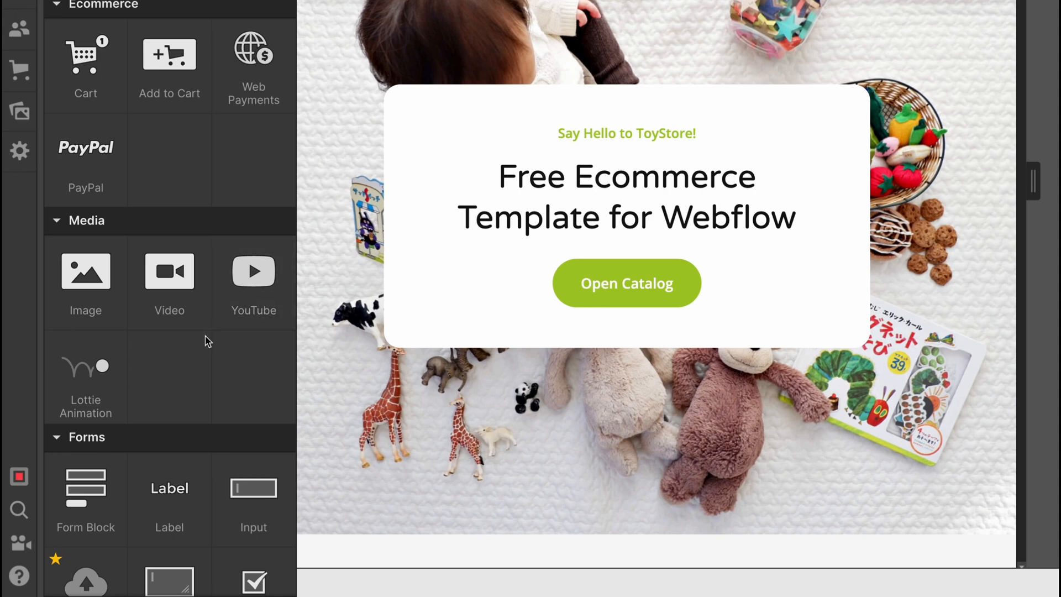
scroll(down, 3)
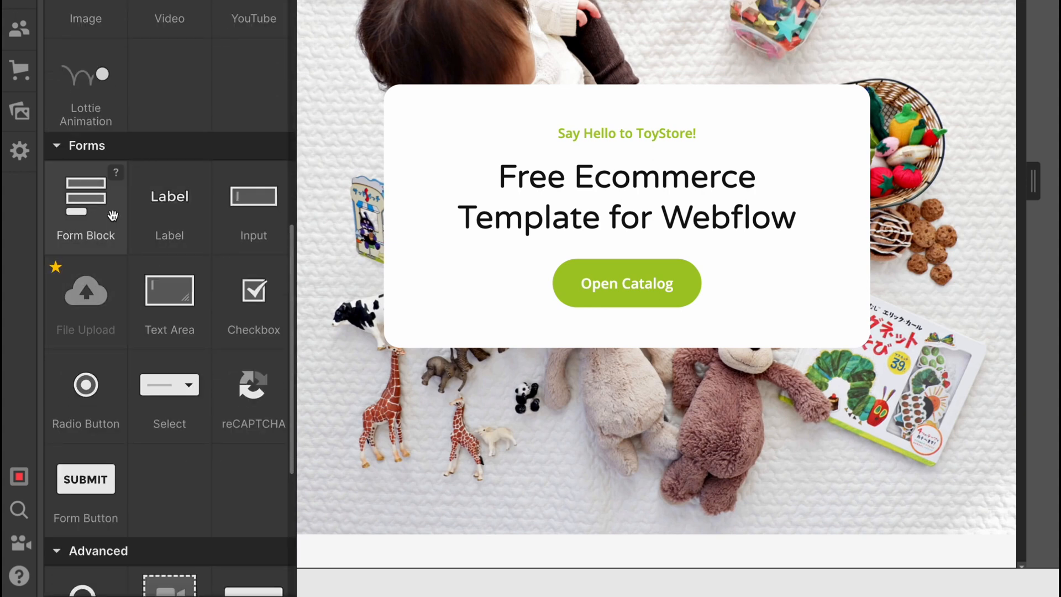
mouse_move(245, 318)
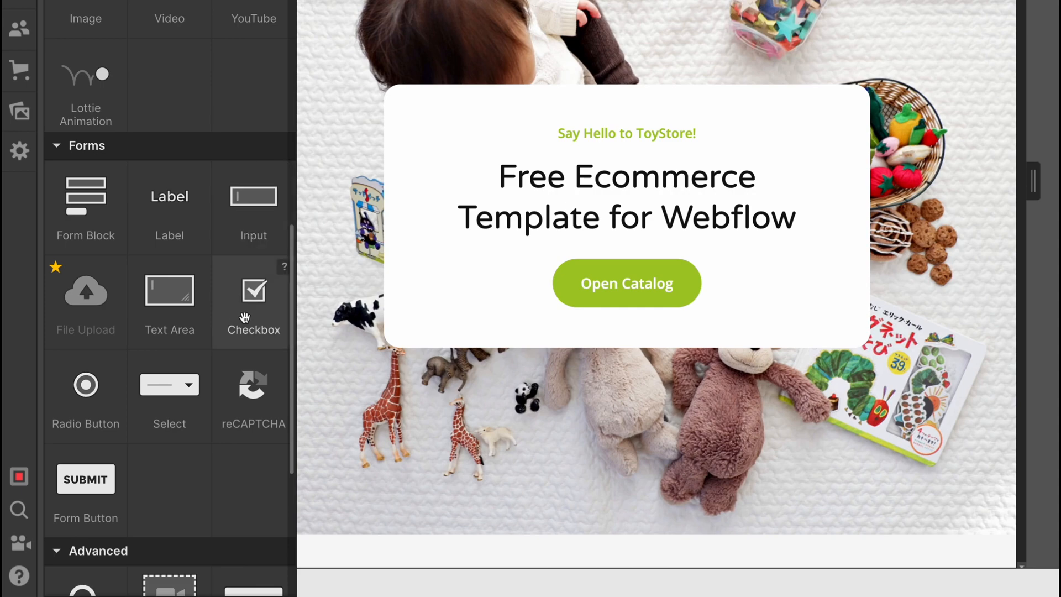
mouse_move(246, 305)
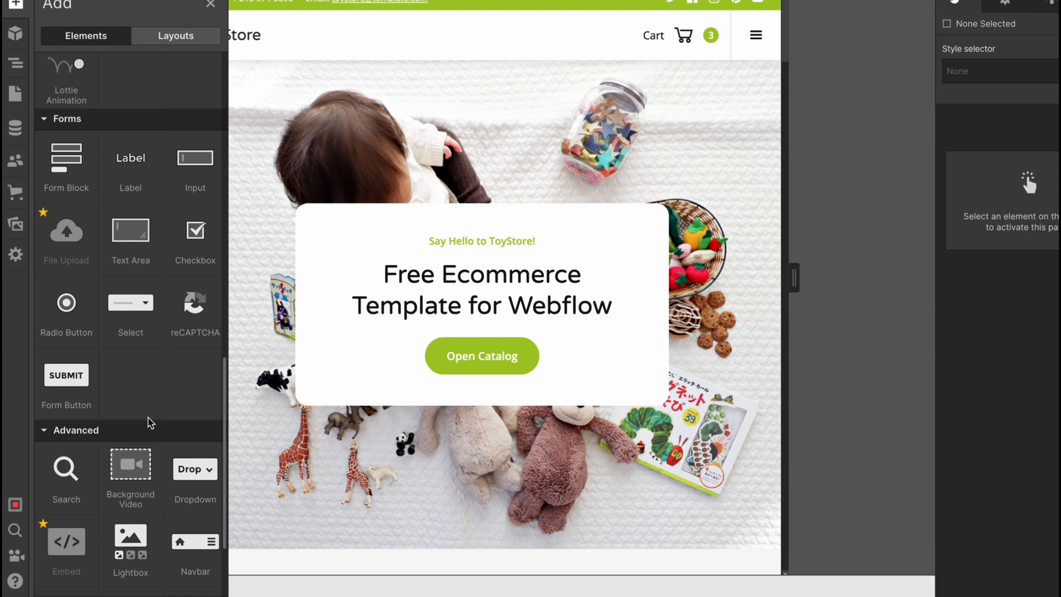
scroll(down, 3)
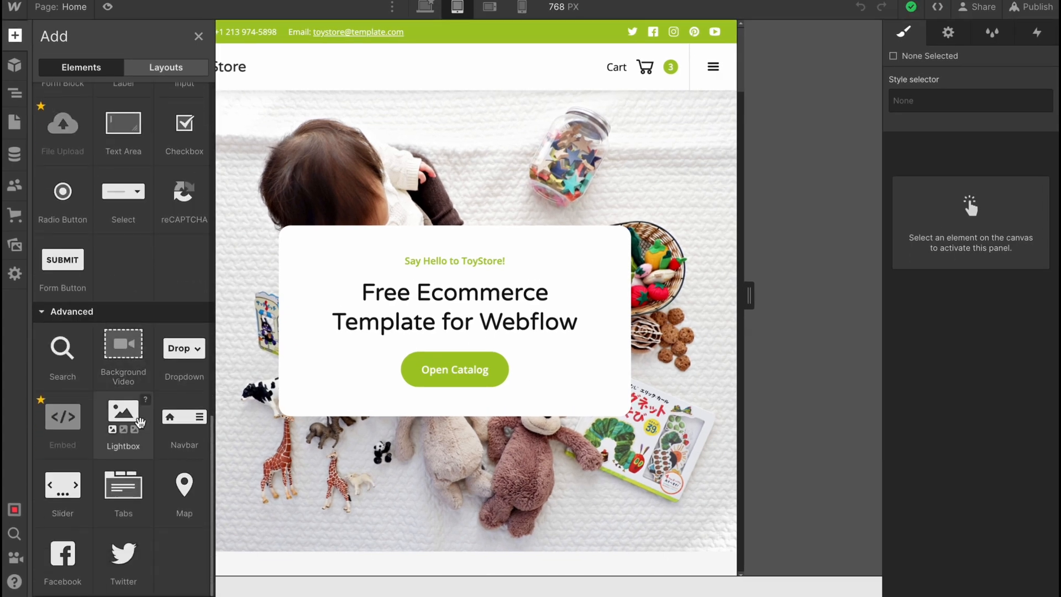
click(15, 93)
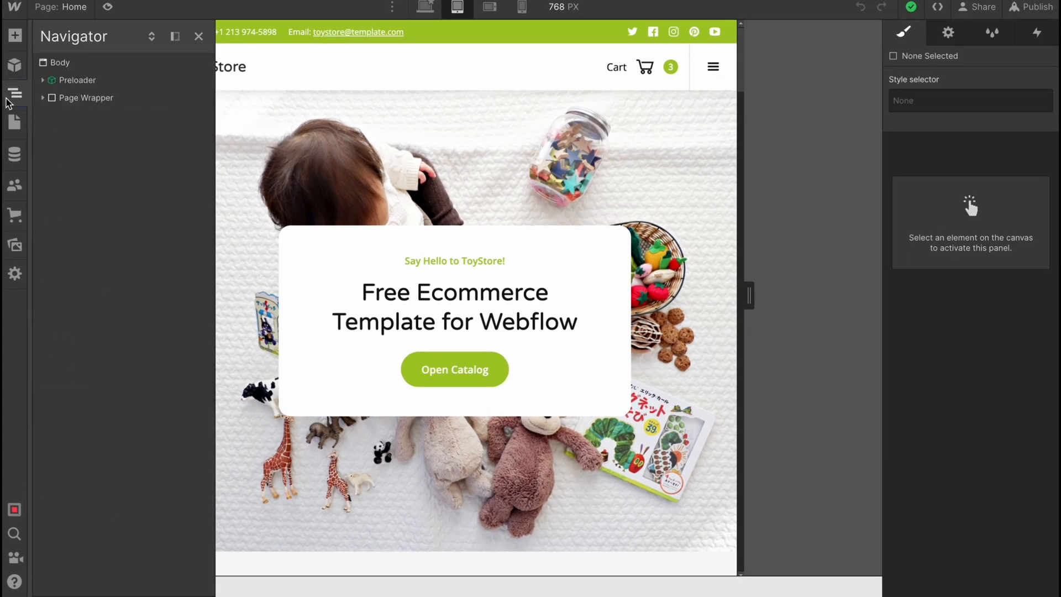
mouse_move(126, 113)
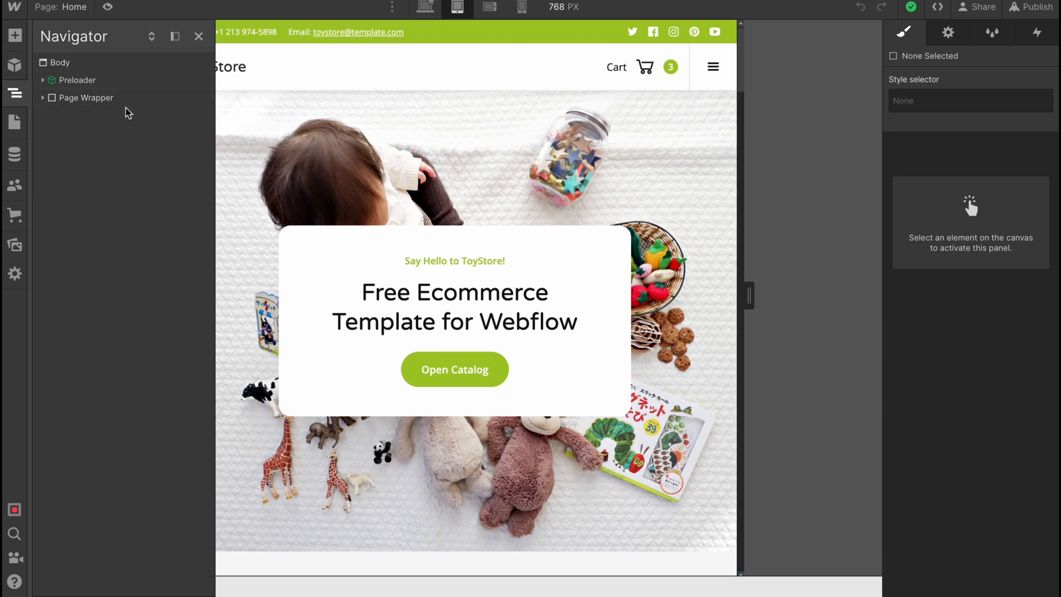
Browse the Navigator element tree and CMS Collections, then dismiss the Users beta introduction.
click(423, 8)
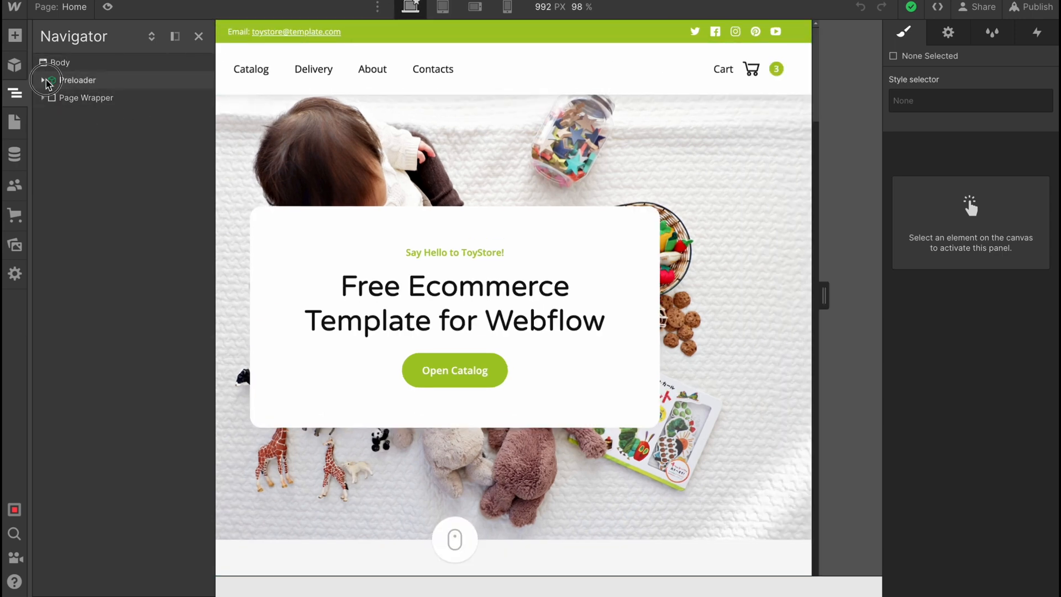
click(44, 80)
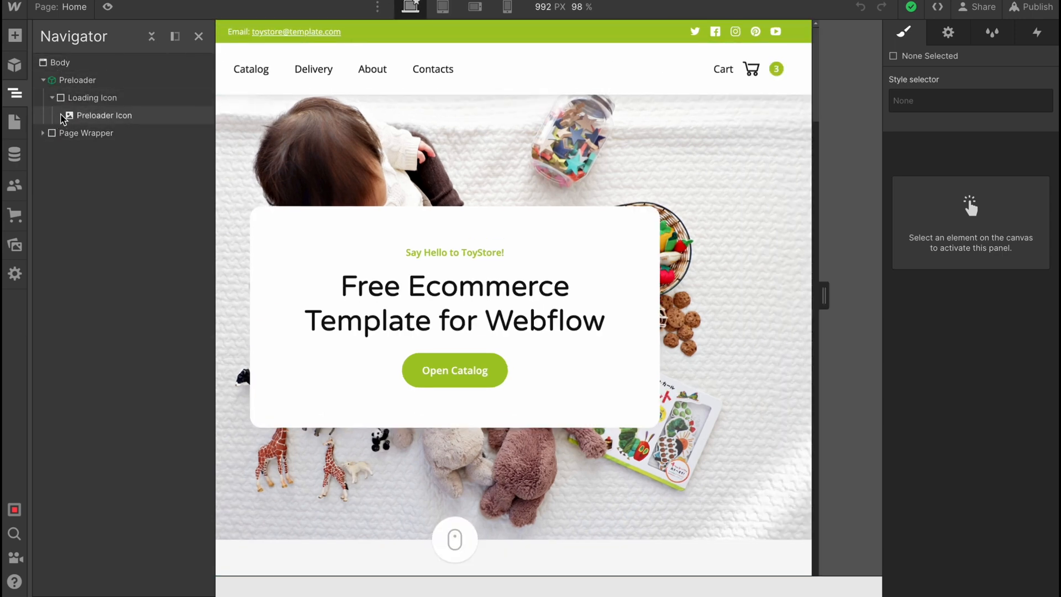
click(104, 116)
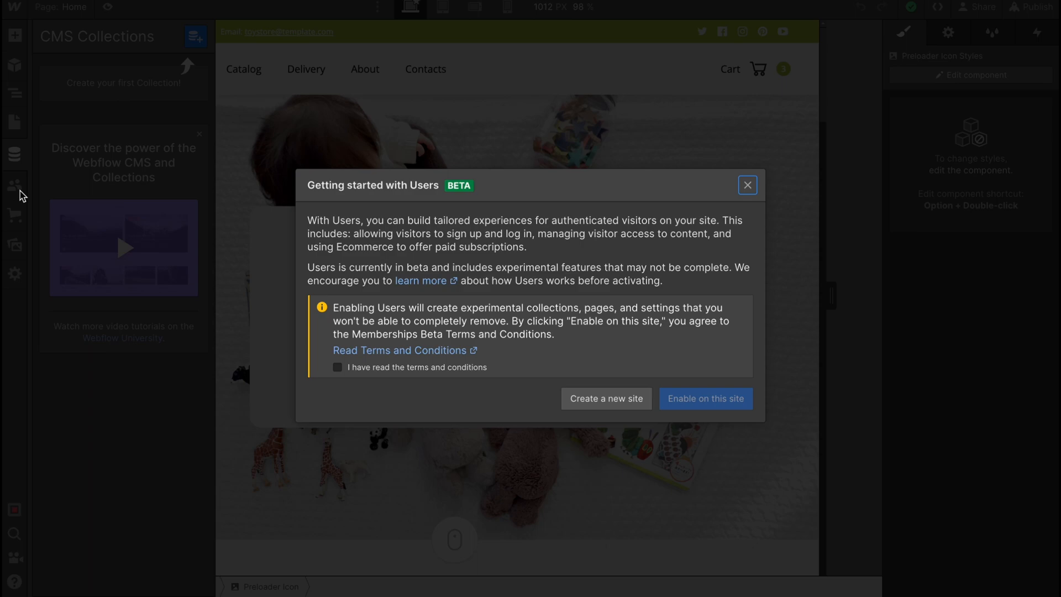
click(747, 185)
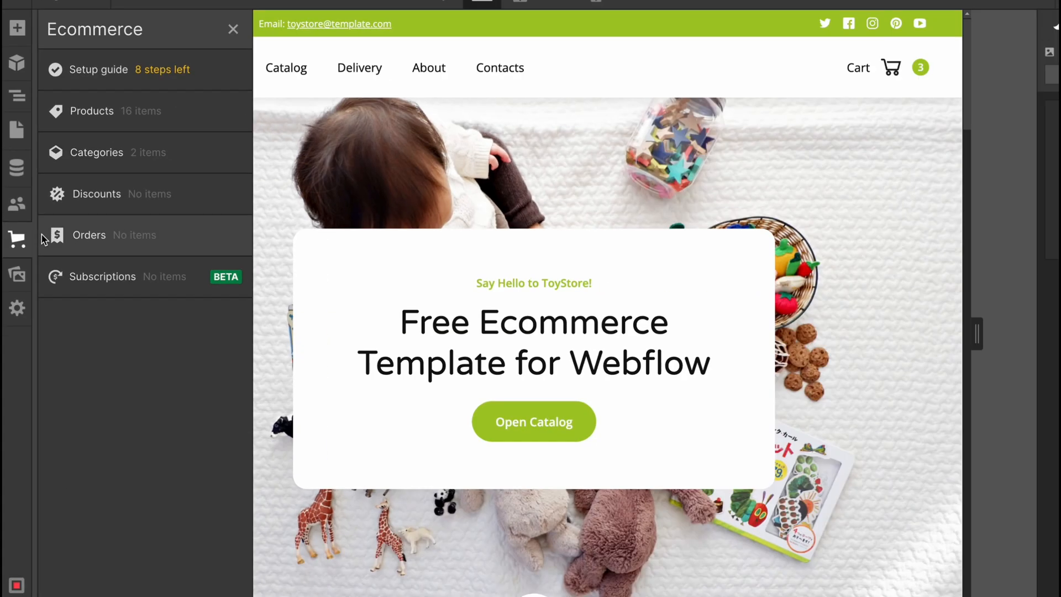
mouse_move(95, 115)
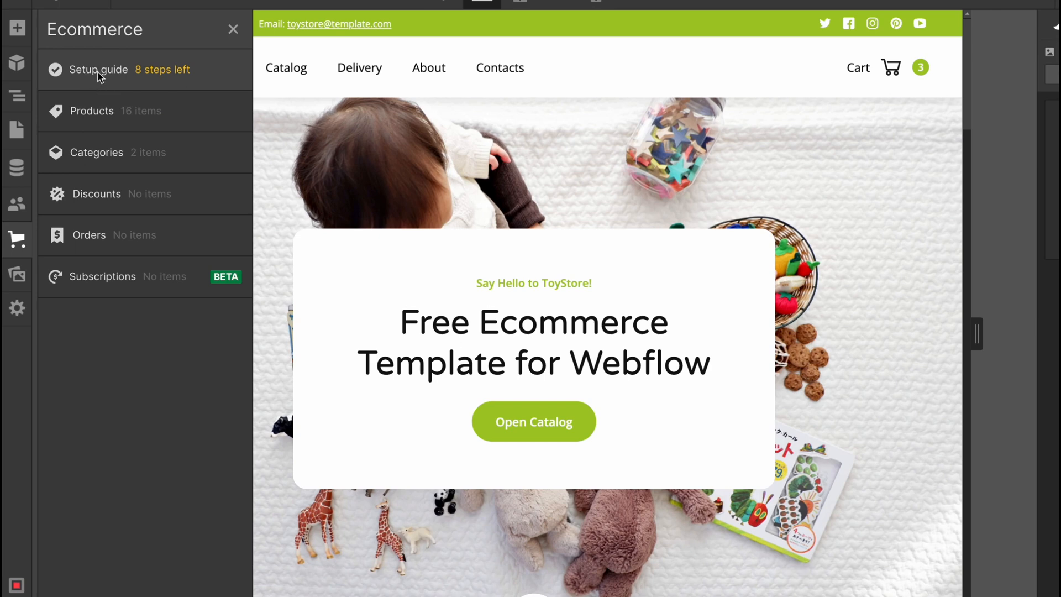
Check the Setup guide checklist, go to Products, and start a blank New Product.
click(93, 70)
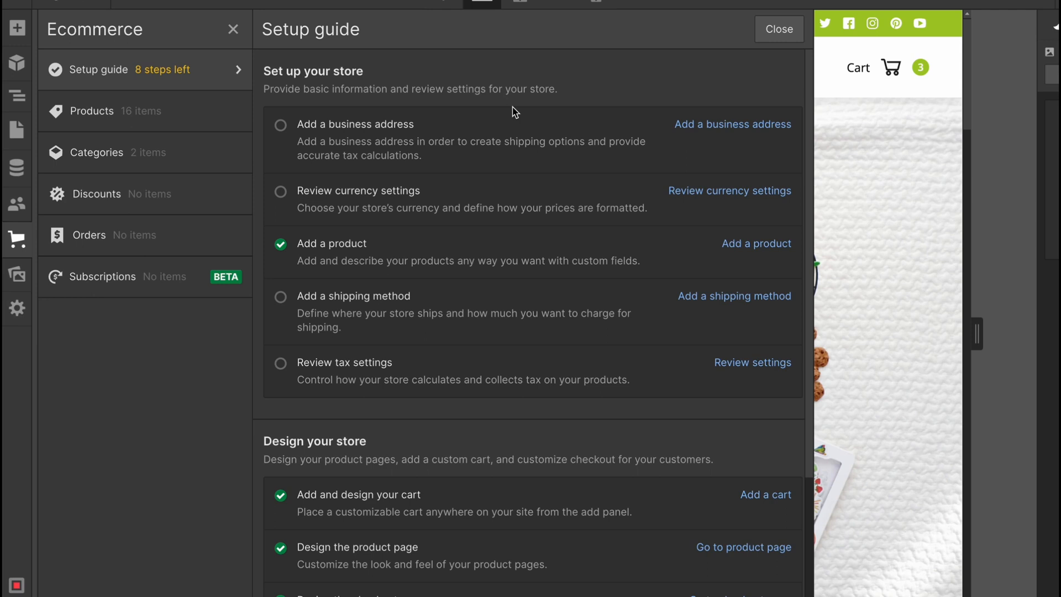
mouse_move(738, 300)
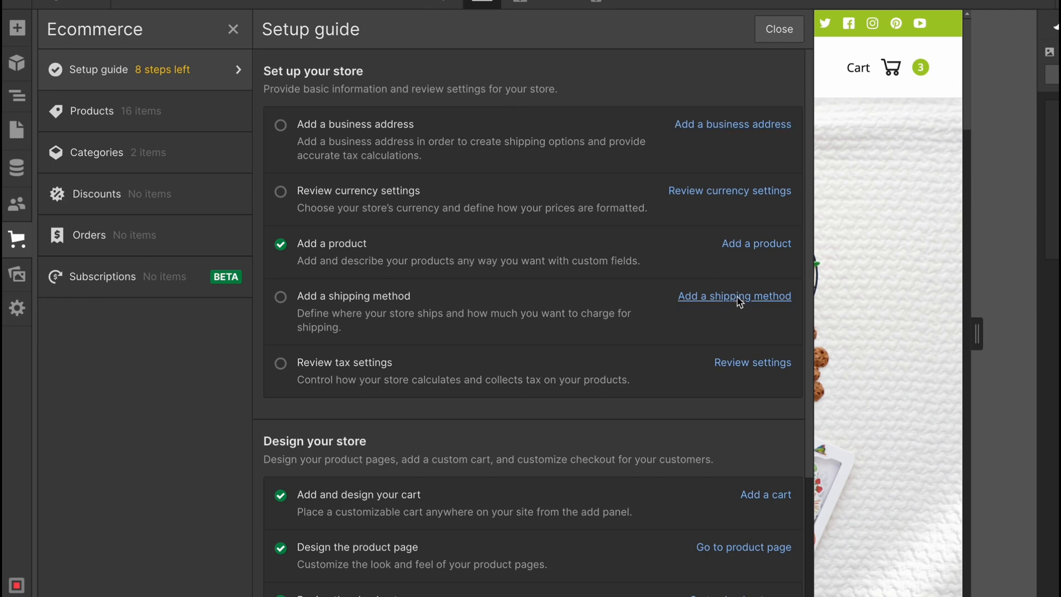
mouse_move(361, 218)
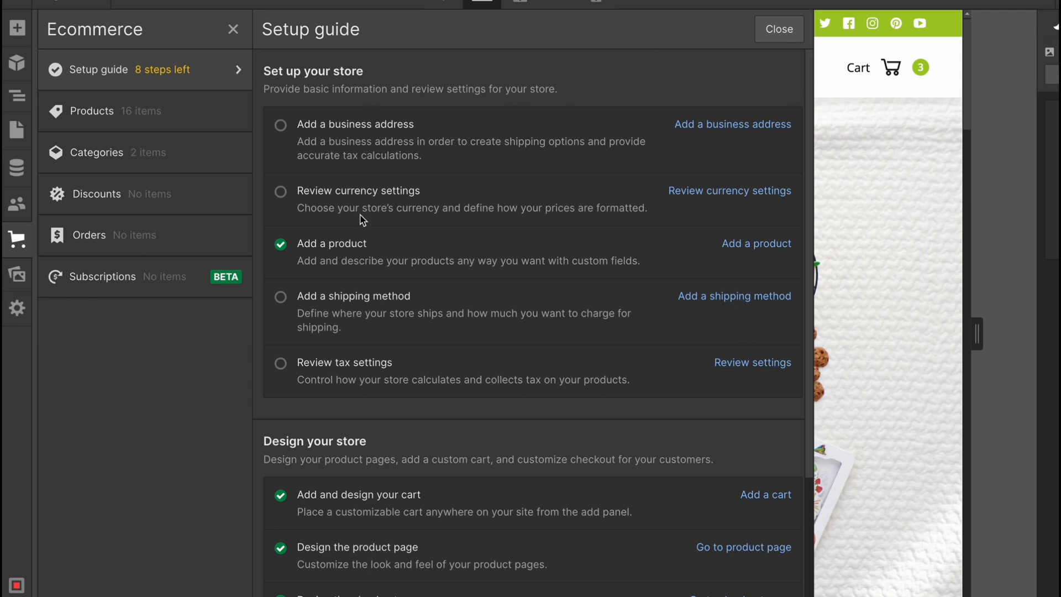
click(92, 111)
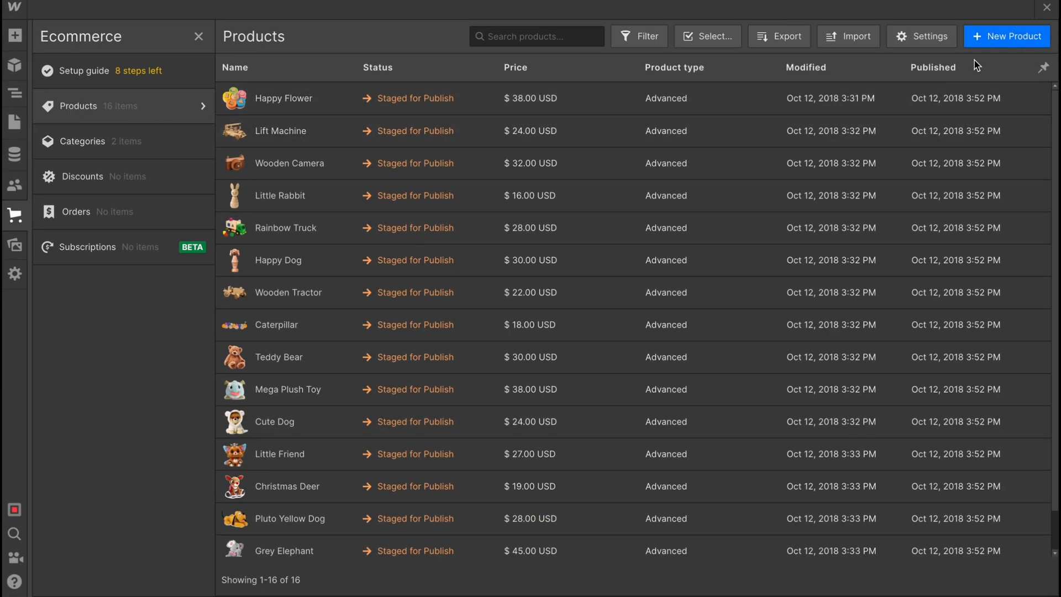
click(1007, 36)
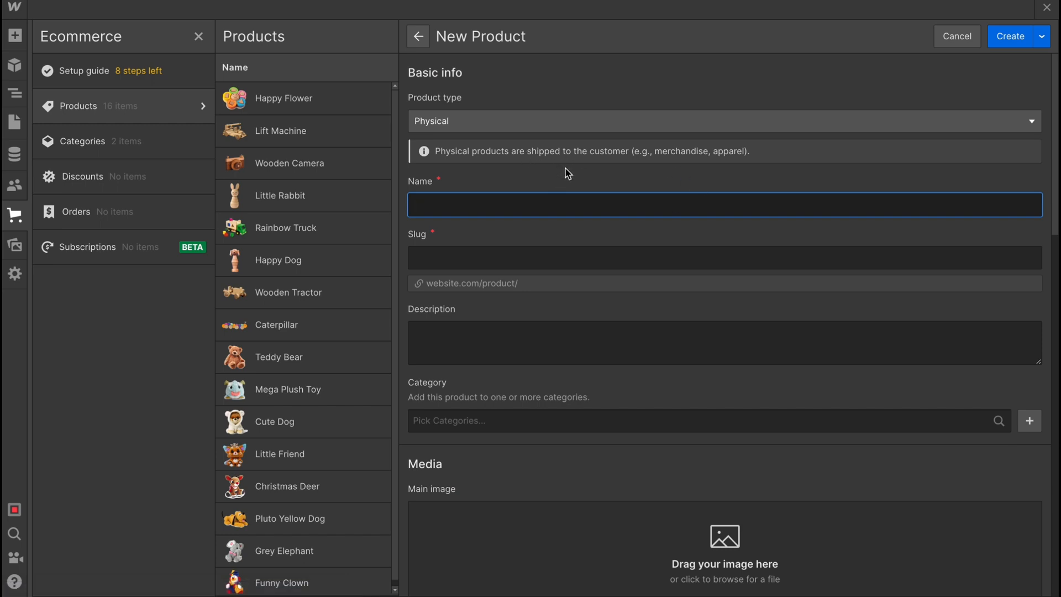
mouse_move(561, 229)
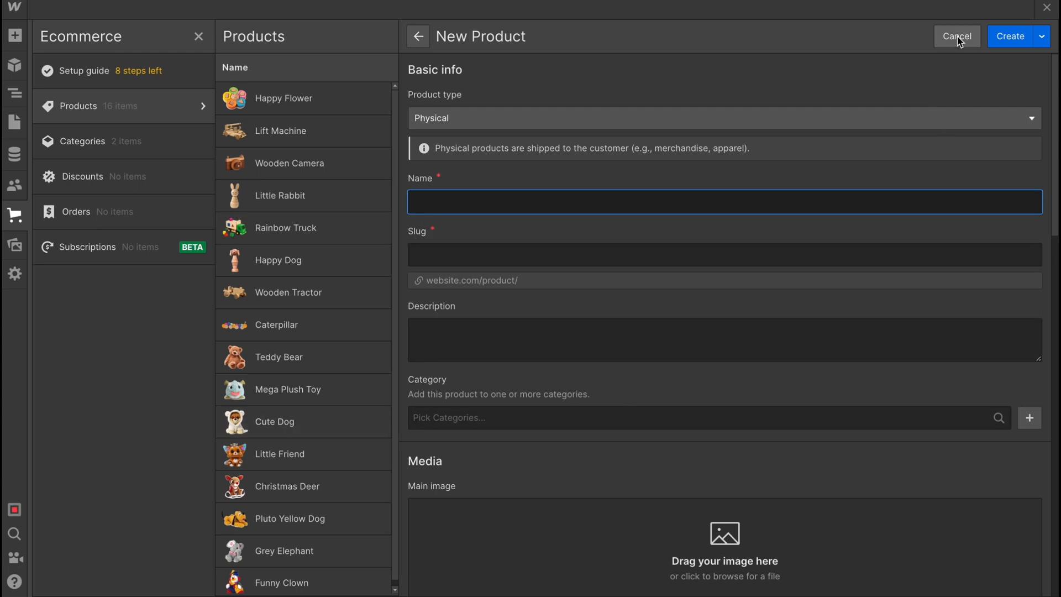
Scroll through the blank New Product form's fields.
scroll(down, 3)
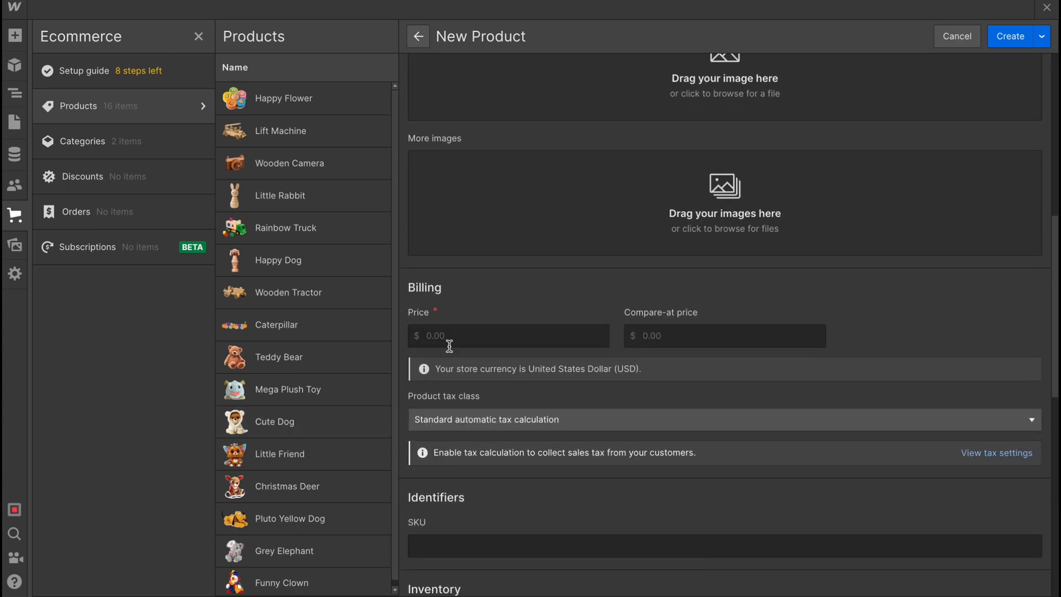
scroll(down, 3)
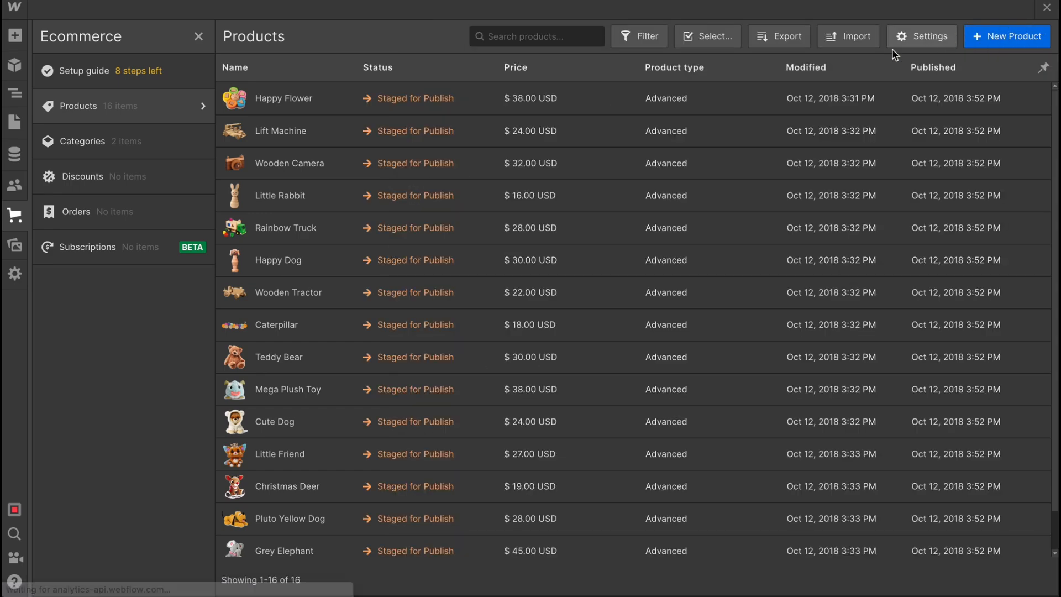
mouse_move(574, 105)
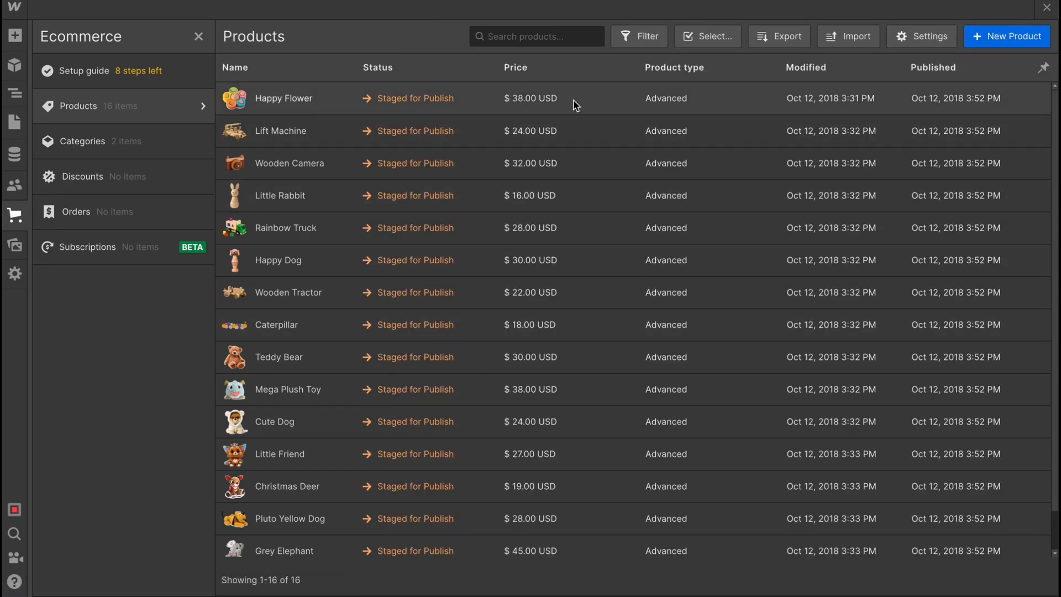
Open the Happy Flower, Lift Machine, Happy Dog, Caterpillar and Teddy Bear product editors.
click(283, 98)
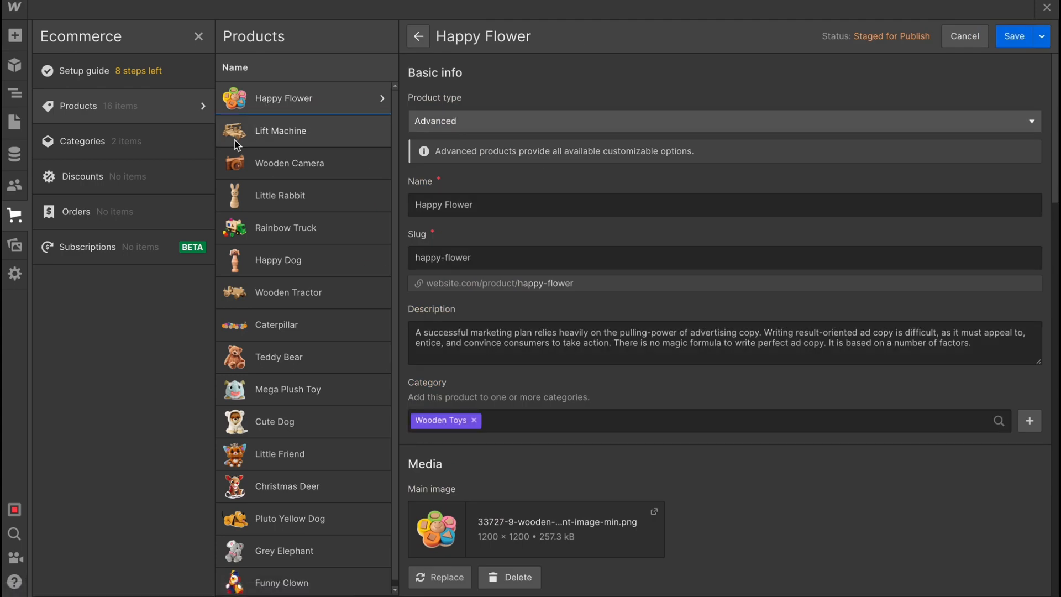
click(281, 131)
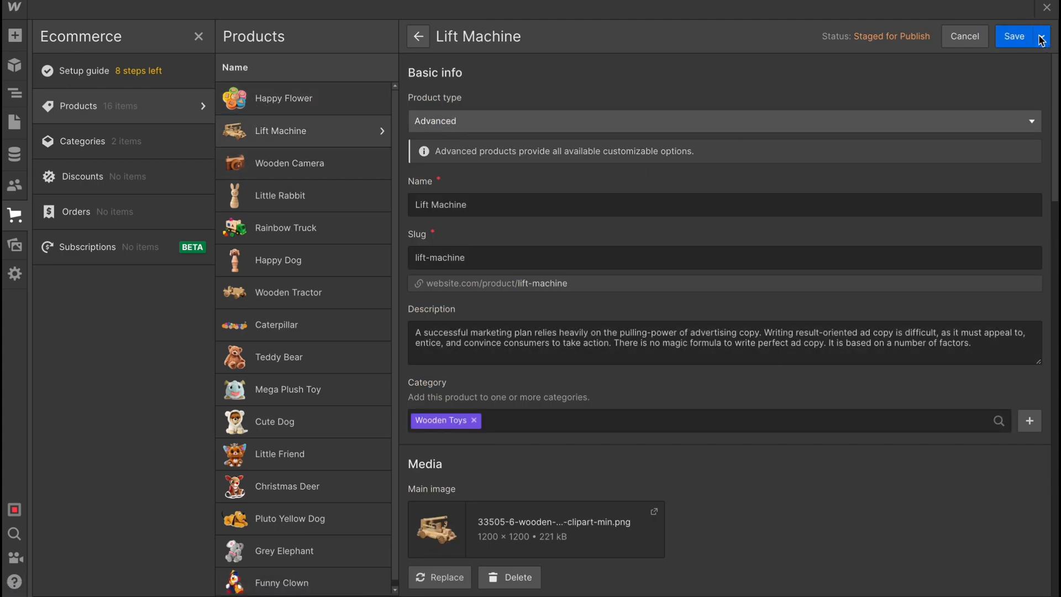
scroll(down, 3)
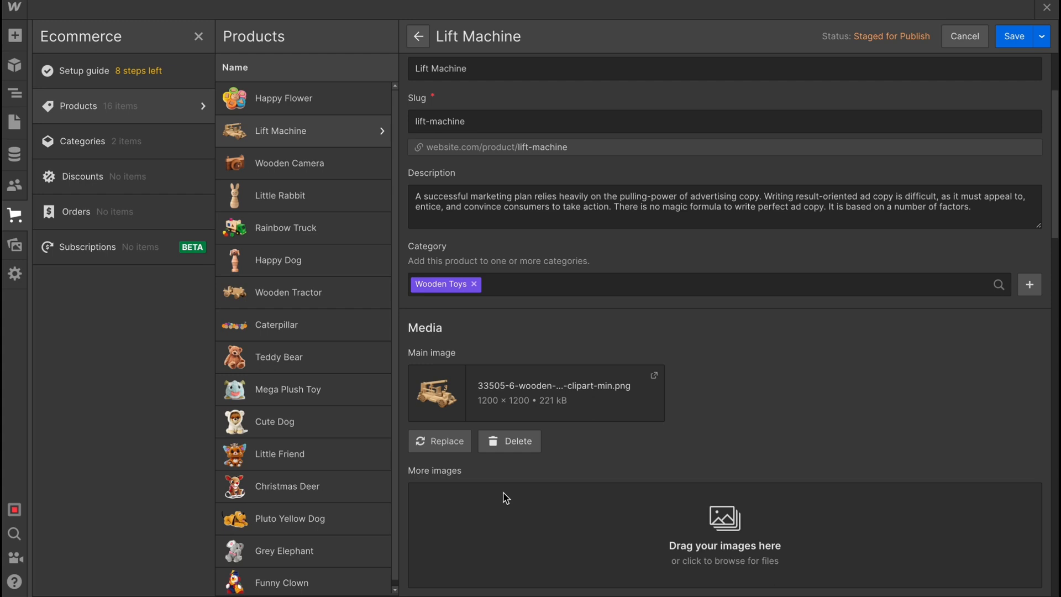
scroll(down, 3)
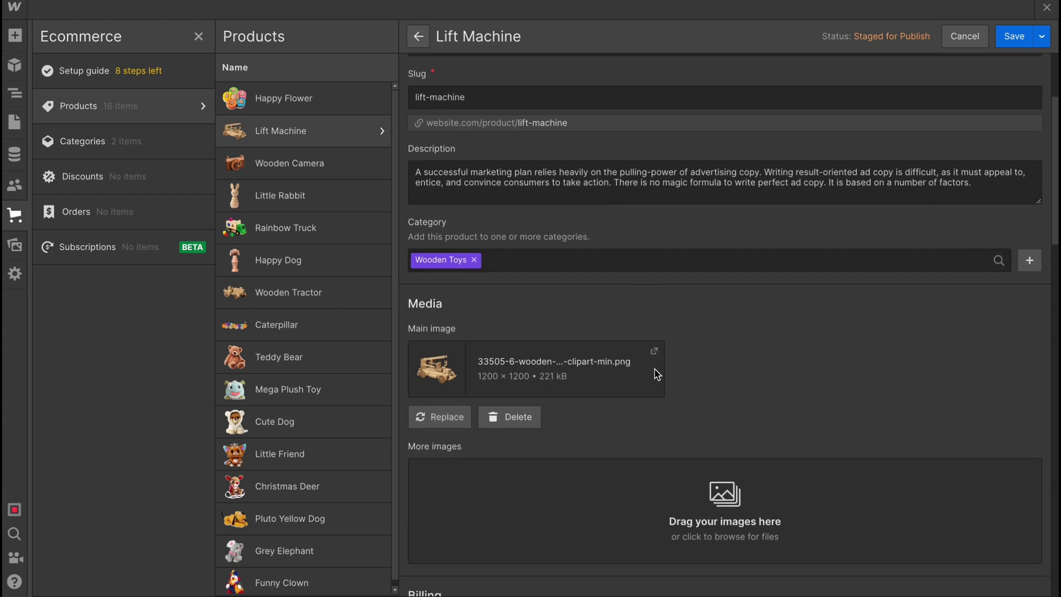
click(278, 260)
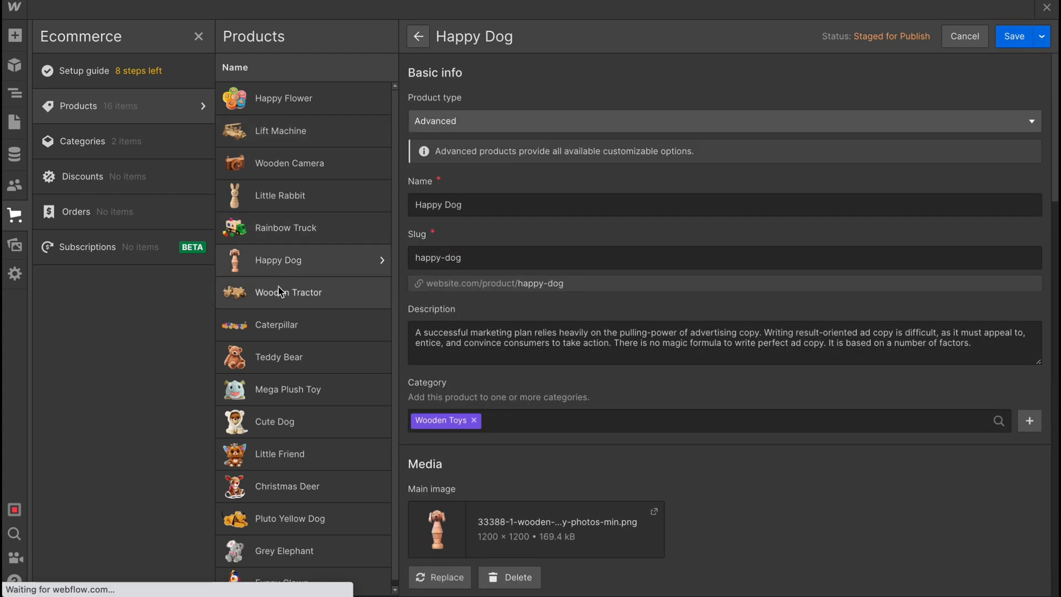
click(276, 325)
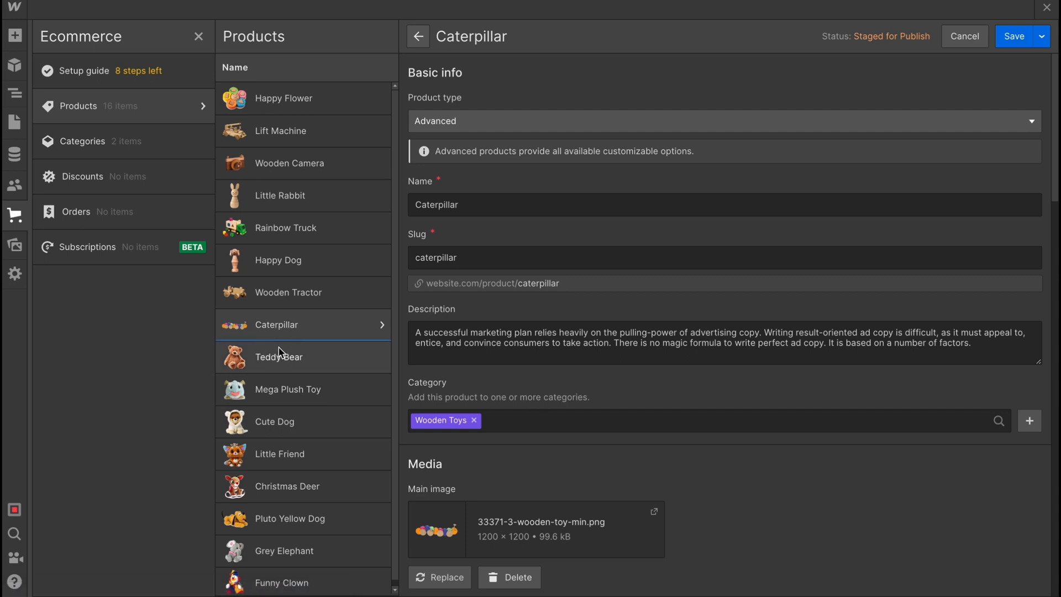
click(278, 357)
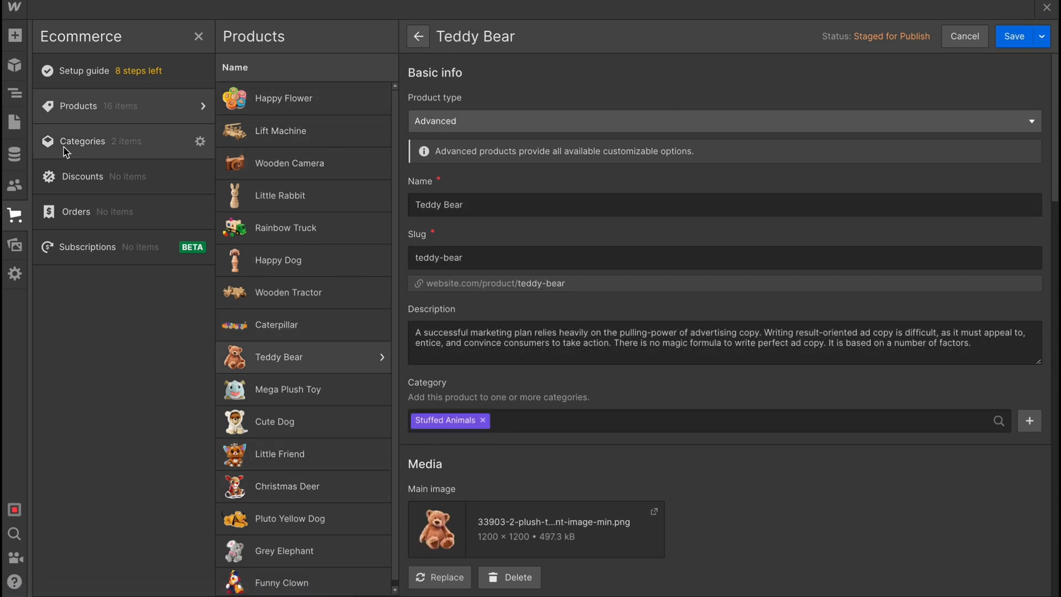
click(82, 141)
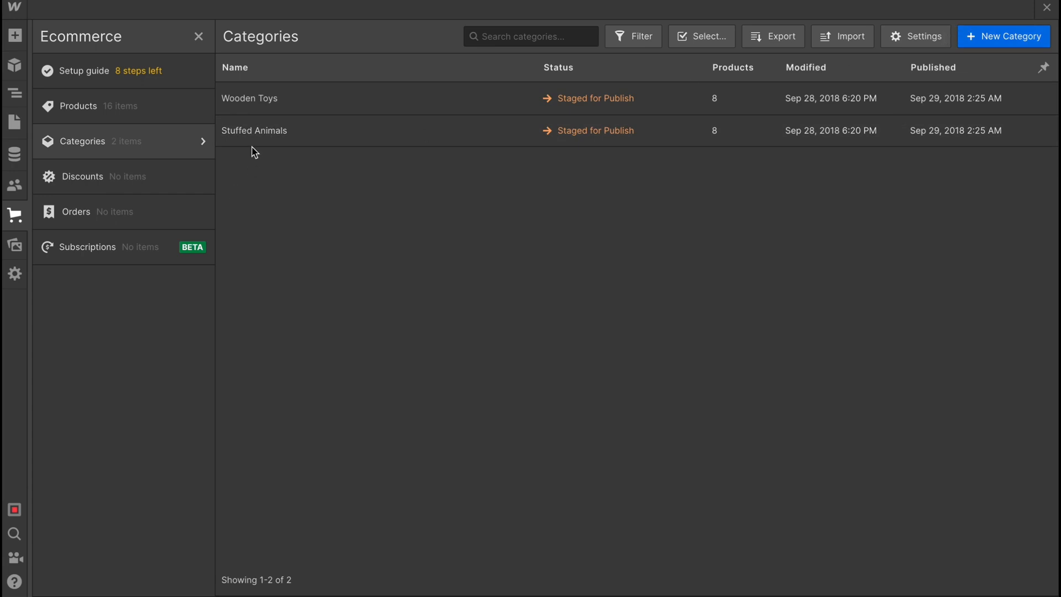
mouse_move(238, 144)
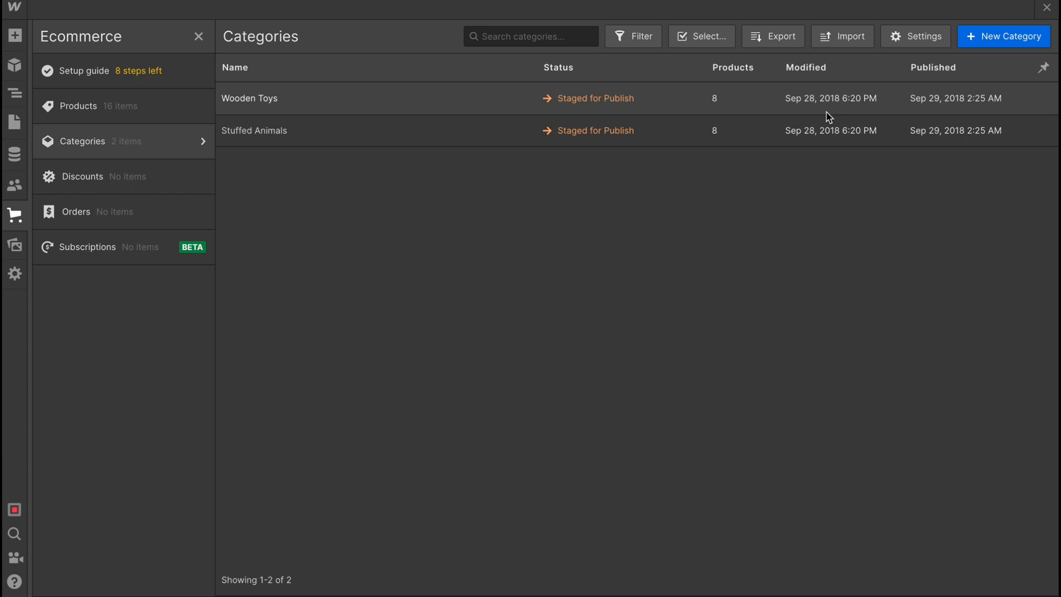
mouse_move(565, 105)
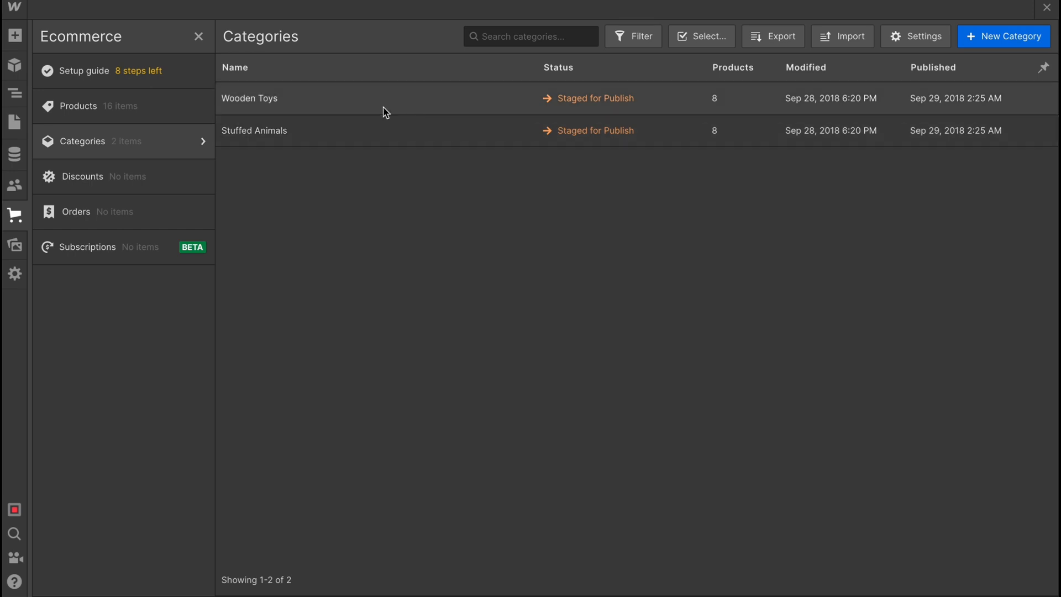
Start a blank New Category beside Wooden Toys and Stuffed Animals.
click(1002, 36)
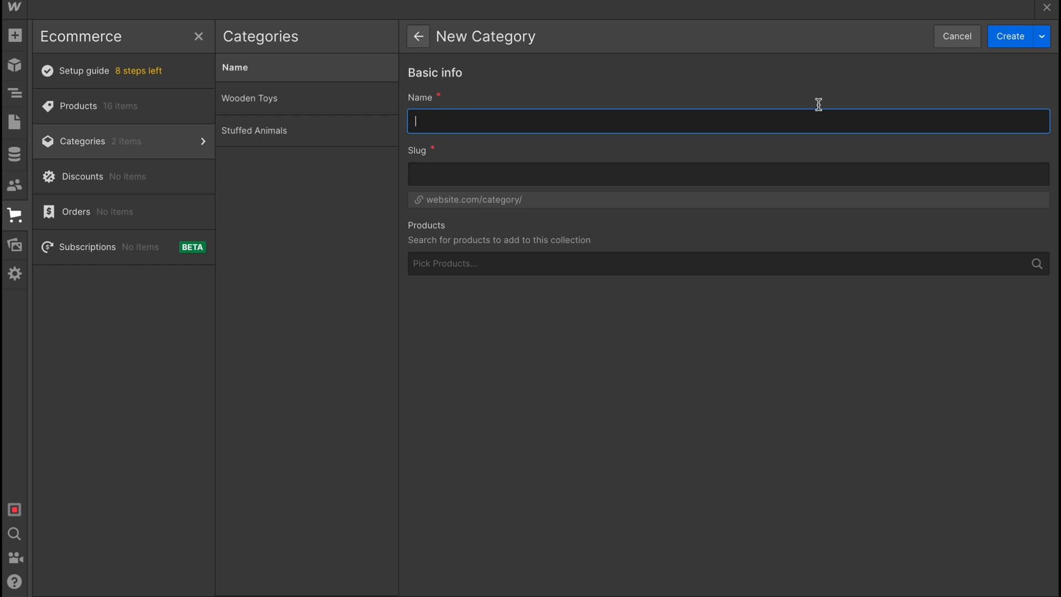
Open the empty Discounts section and start a blank New Discount.
click(82, 177)
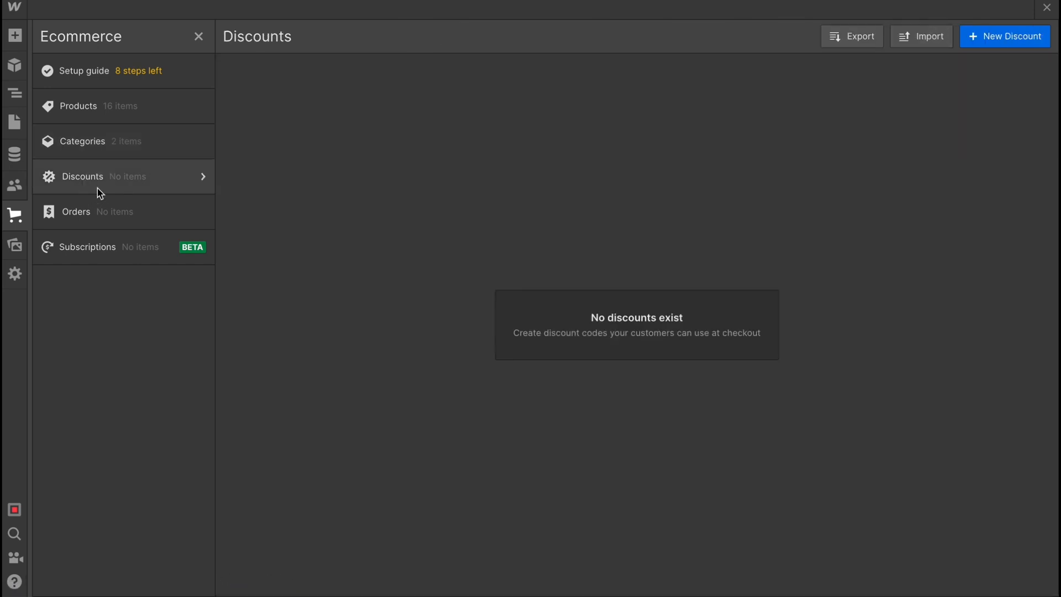
mouse_move(1049, 64)
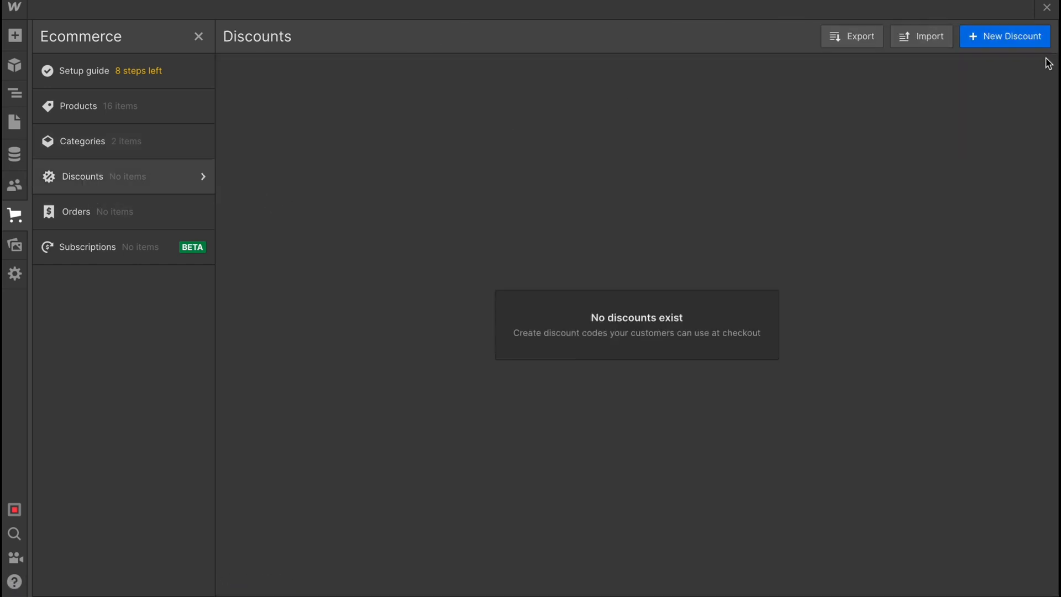
click(1006, 36)
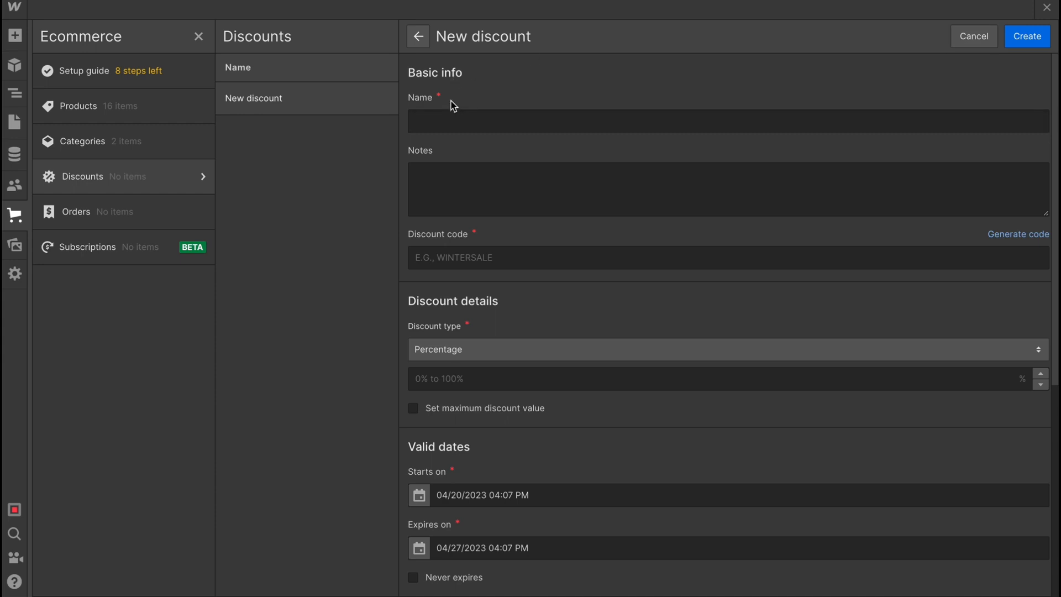
mouse_move(472, 421)
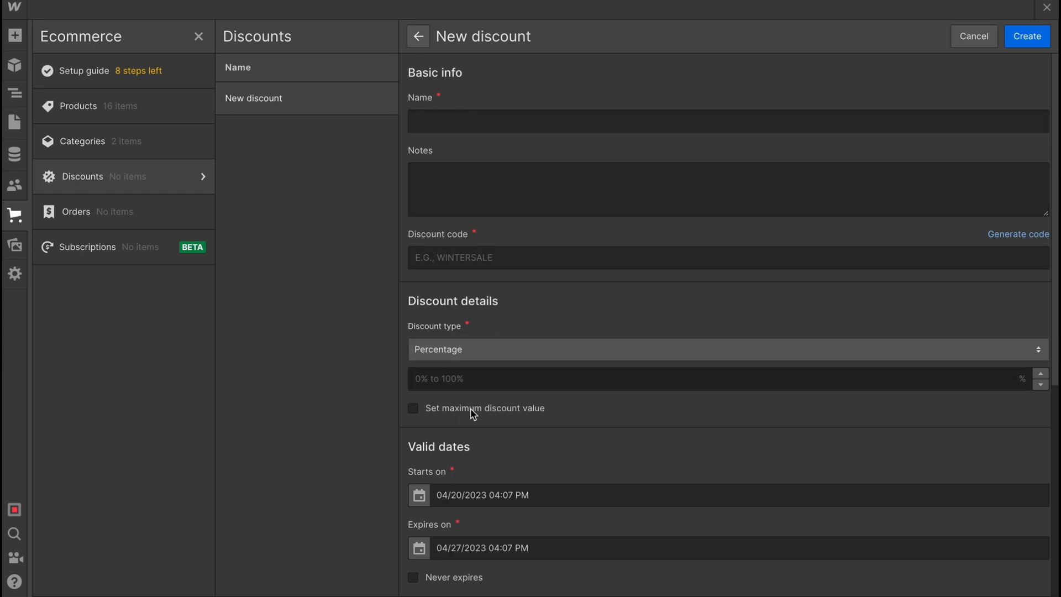
mouse_move(77, 218)
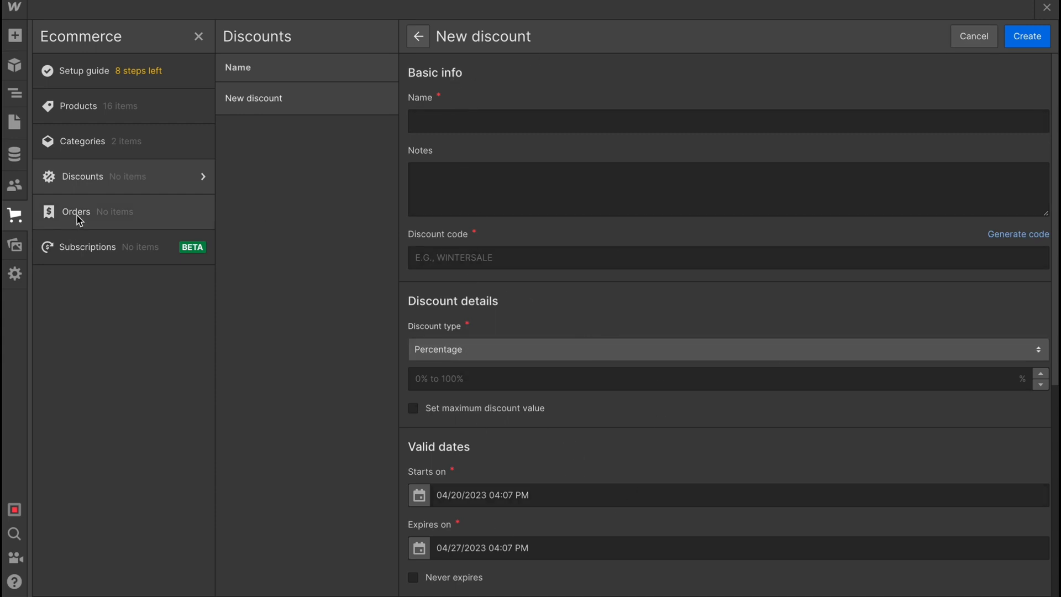
View the empty Orders section, then the Subscriptions section requiring Users.
click(76, 212)
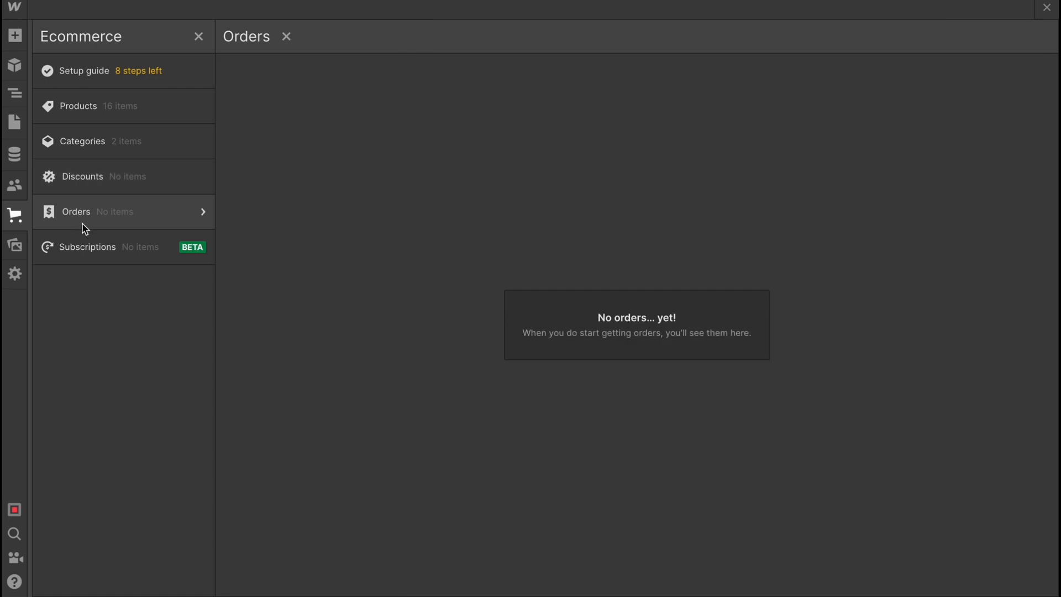
mouse_move(532, 349)
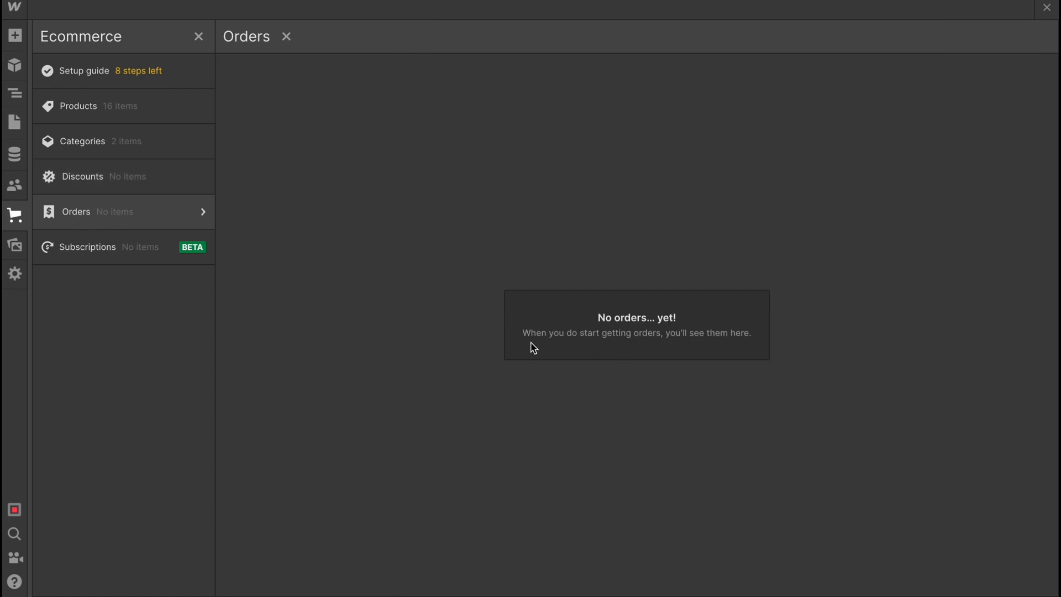
mouse_move(588, 349)
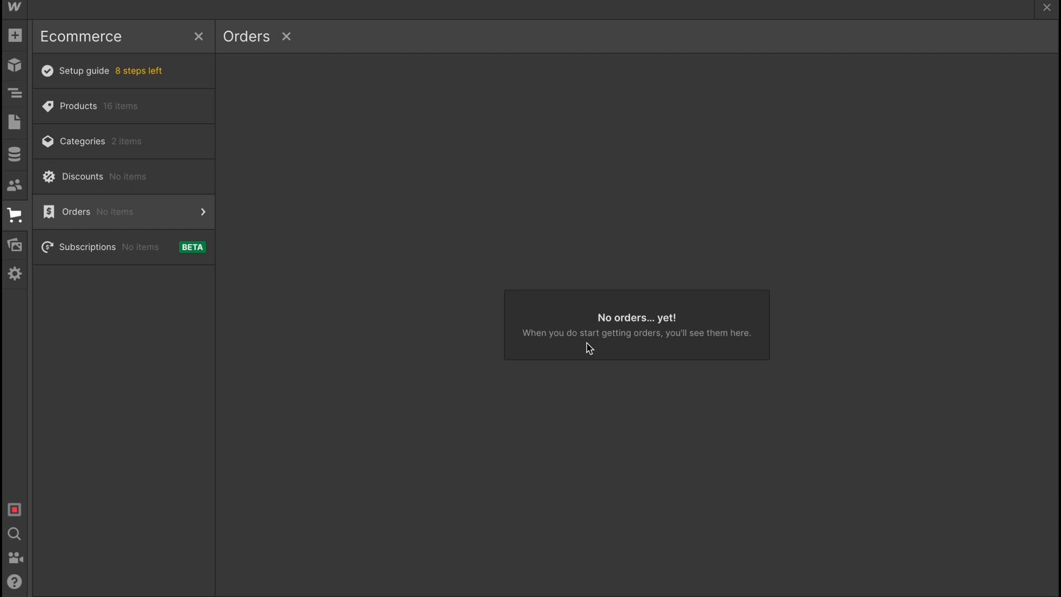
mouse_move(108, 264)
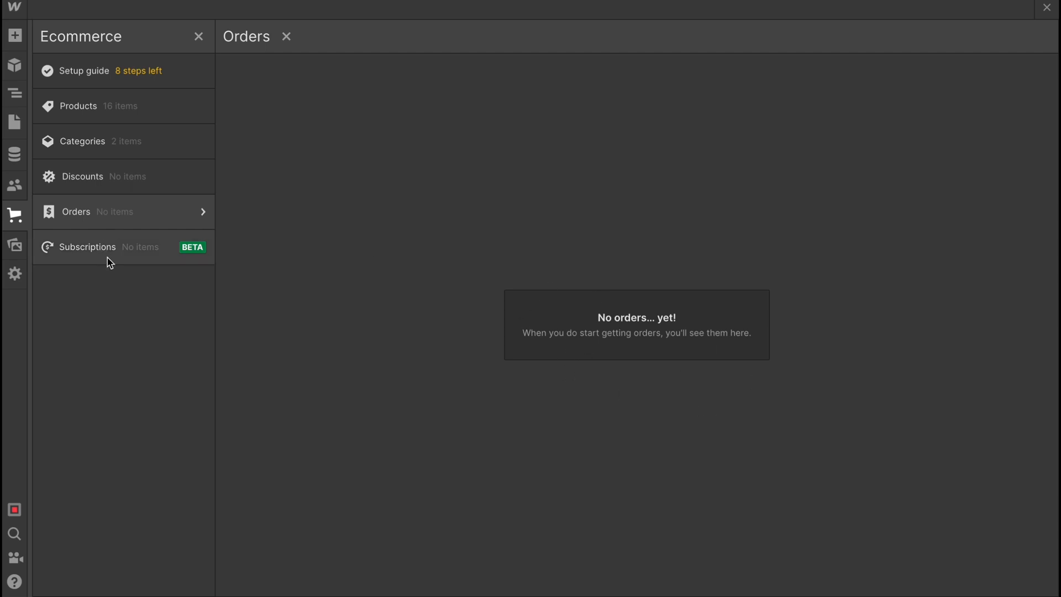
click(87, 246)
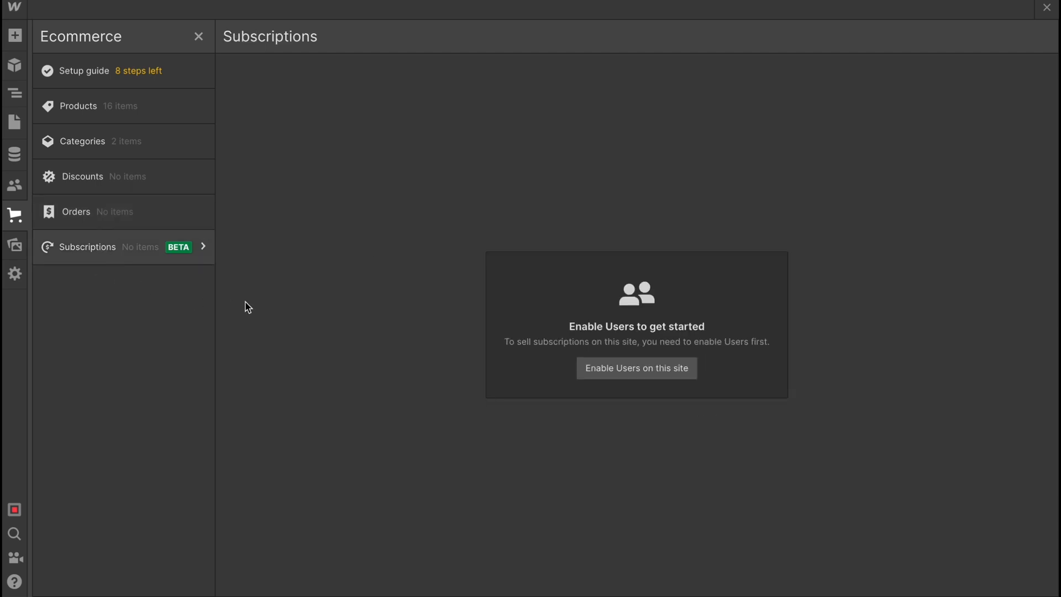
mouse_move(366, 291)
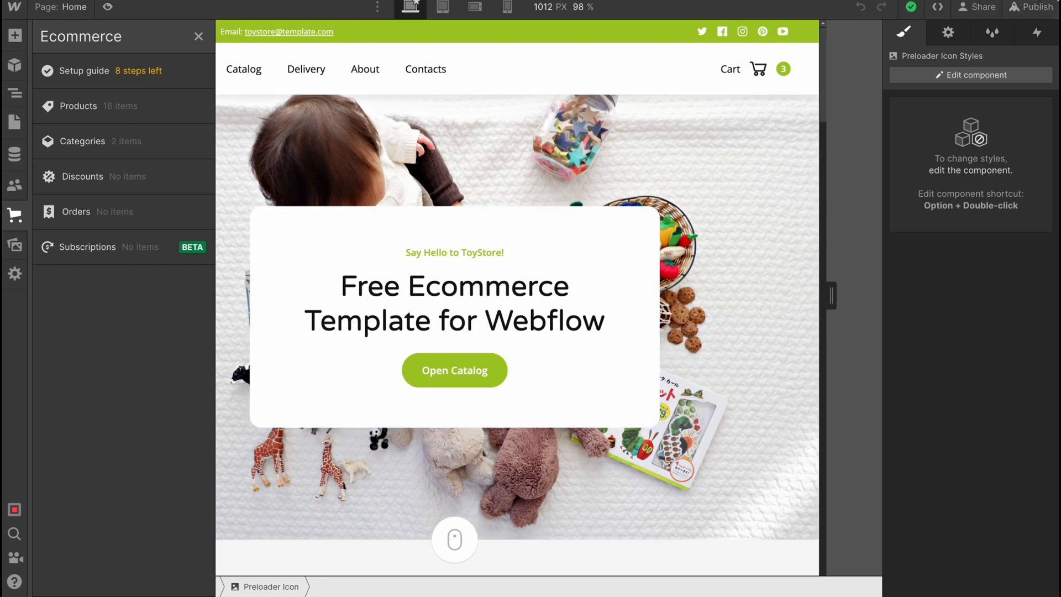
Open the Publish menu showing the unpublished webflow.io domain.
click(1038, 8)
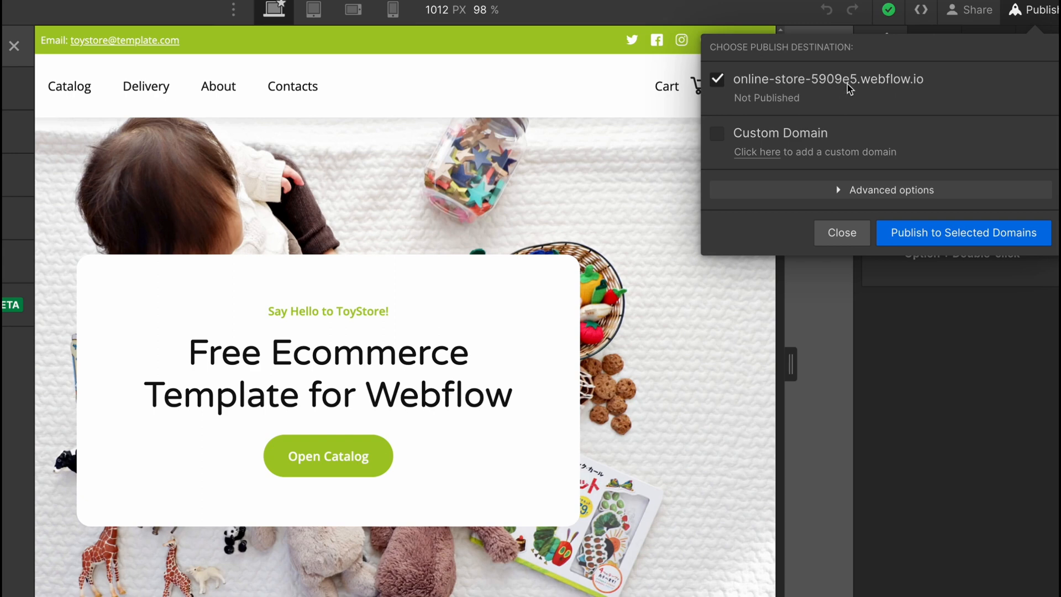
mouse_move(793, 87)
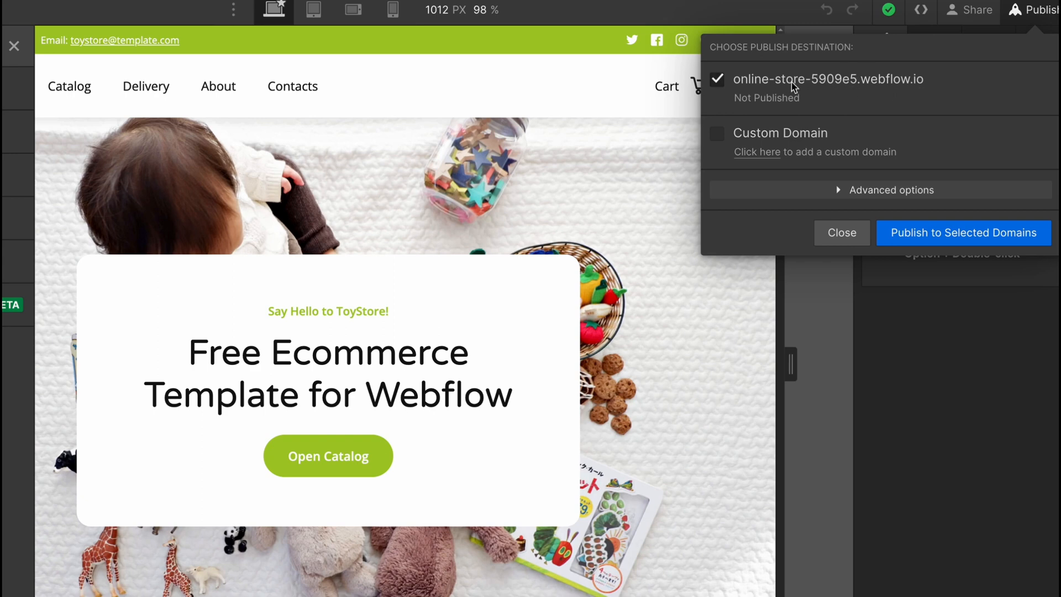
mouse_move(859, 67)
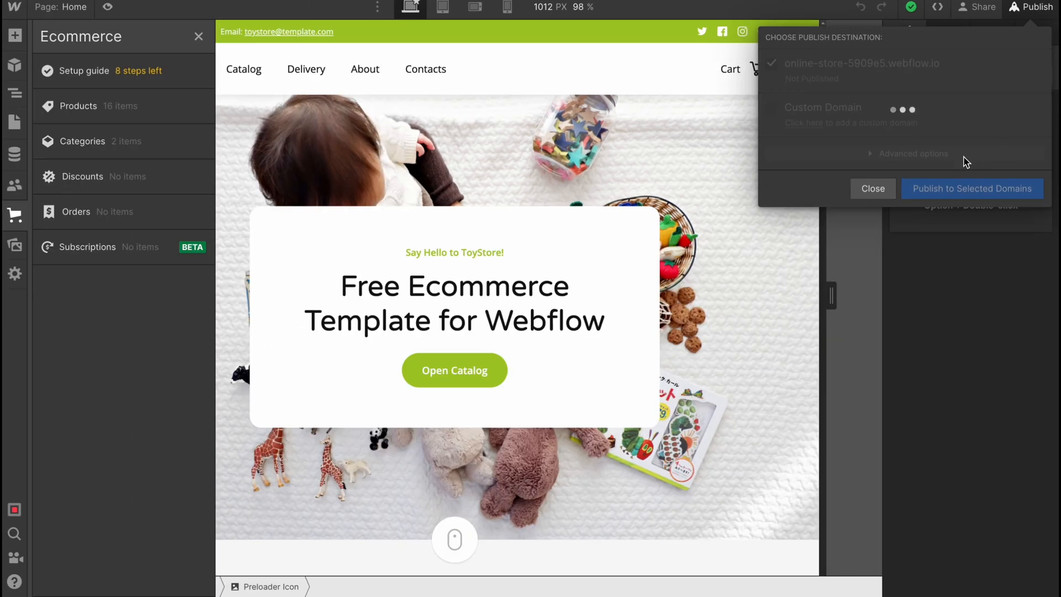
mouse_move(934, 161)
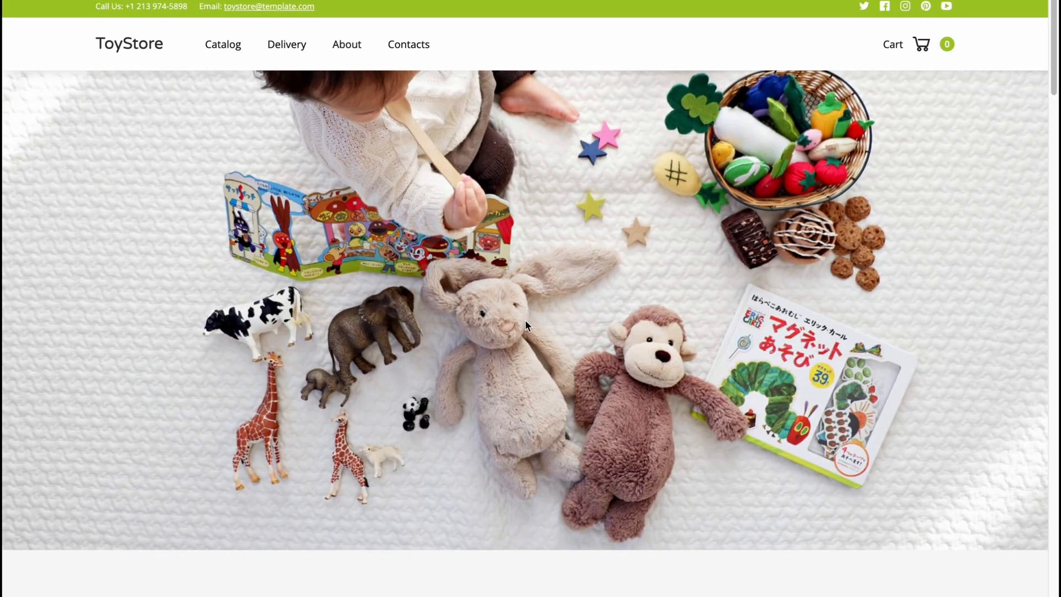
On the live site, add Mega Plush Toy to the cart and attempt checkout.
scroll(down, 3)
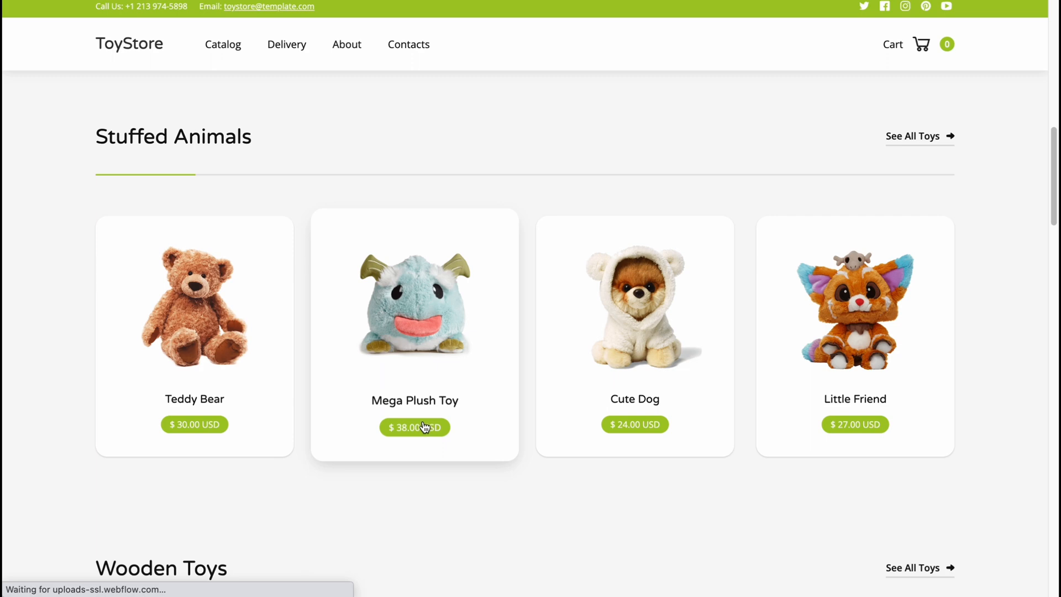
click(415, 427)
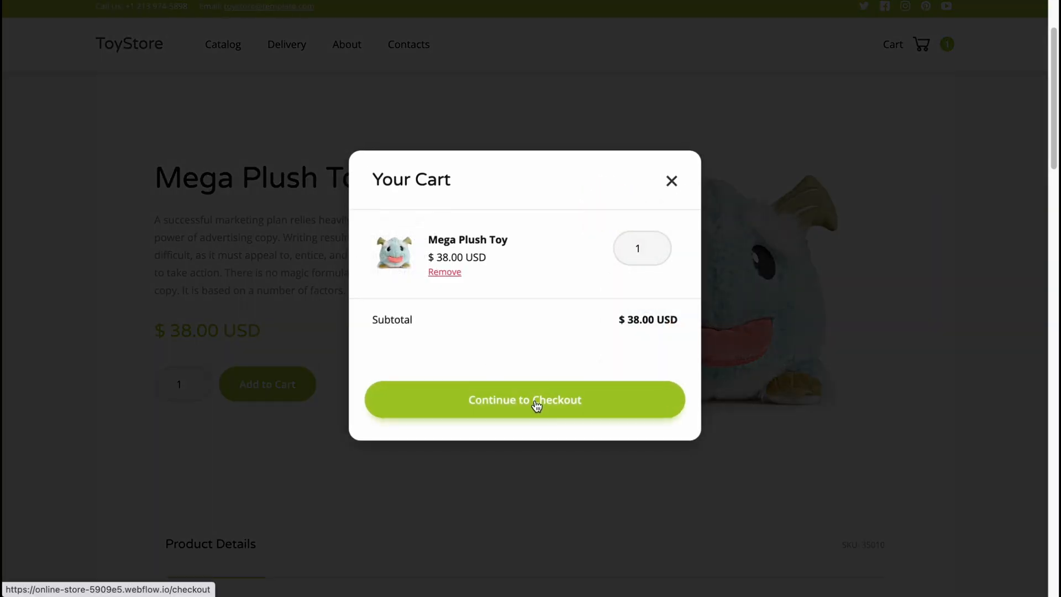
click(525, 400)
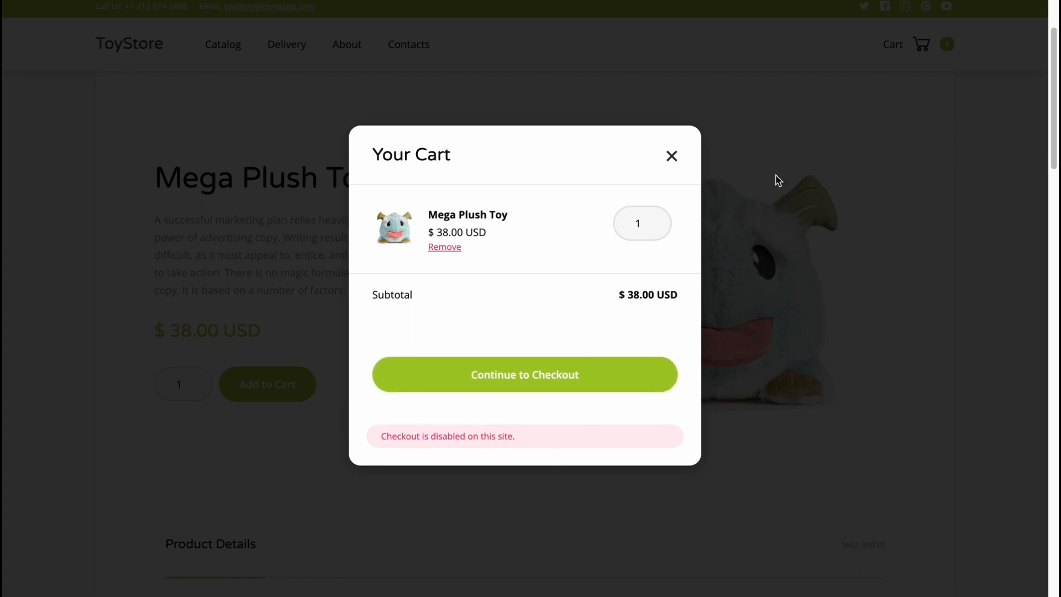
mouse_move(415, 467)
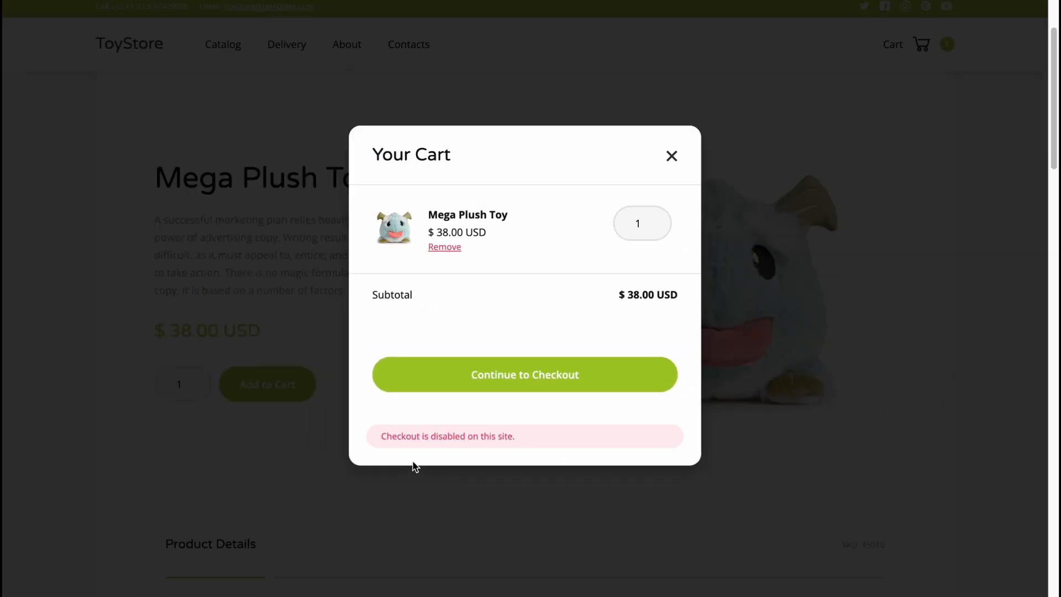
click(671, 155)
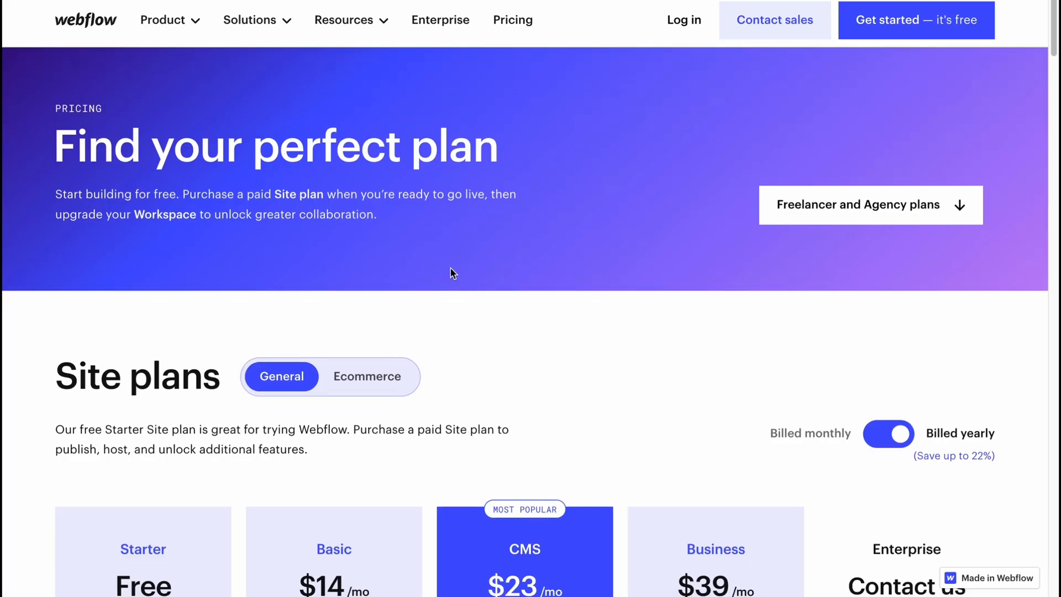
Switch pricing to Ecommerce plans and compare Standard $29, Plus $74, Advanced $212.
scroll(down, 3)
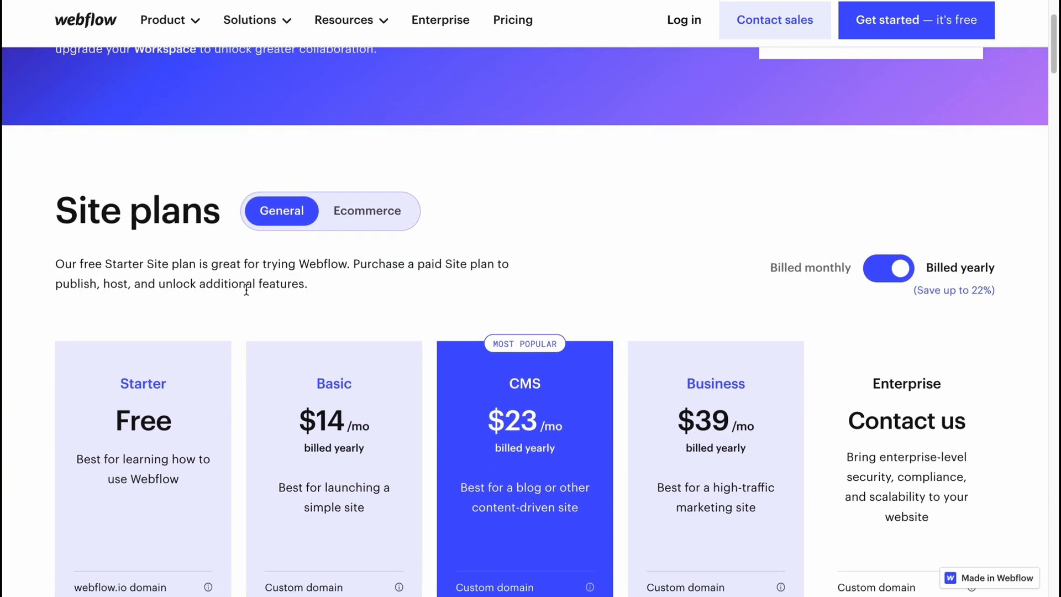
click(367, 210)
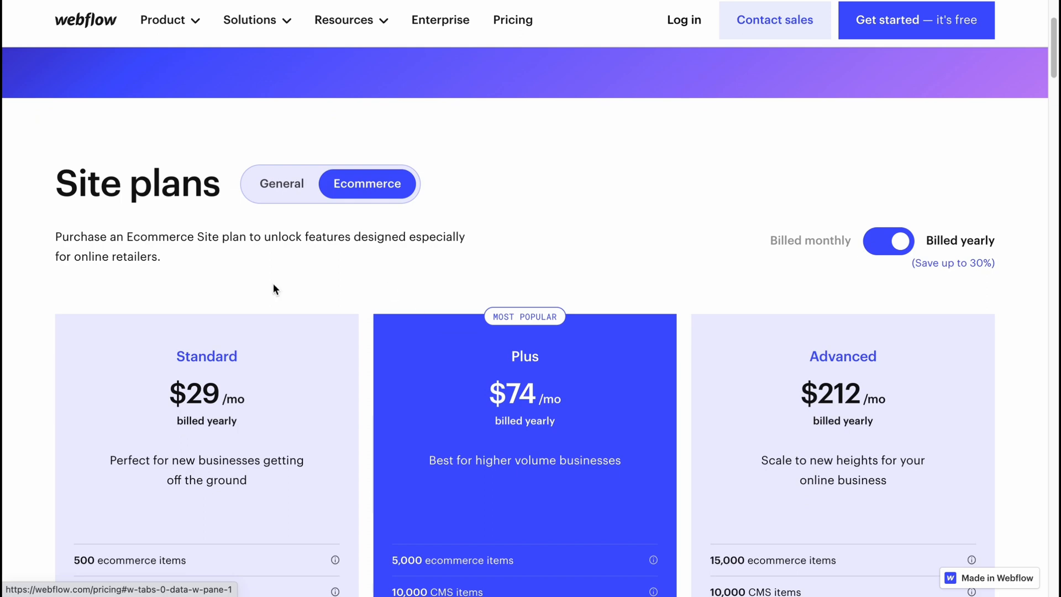
scroll(down, 3)
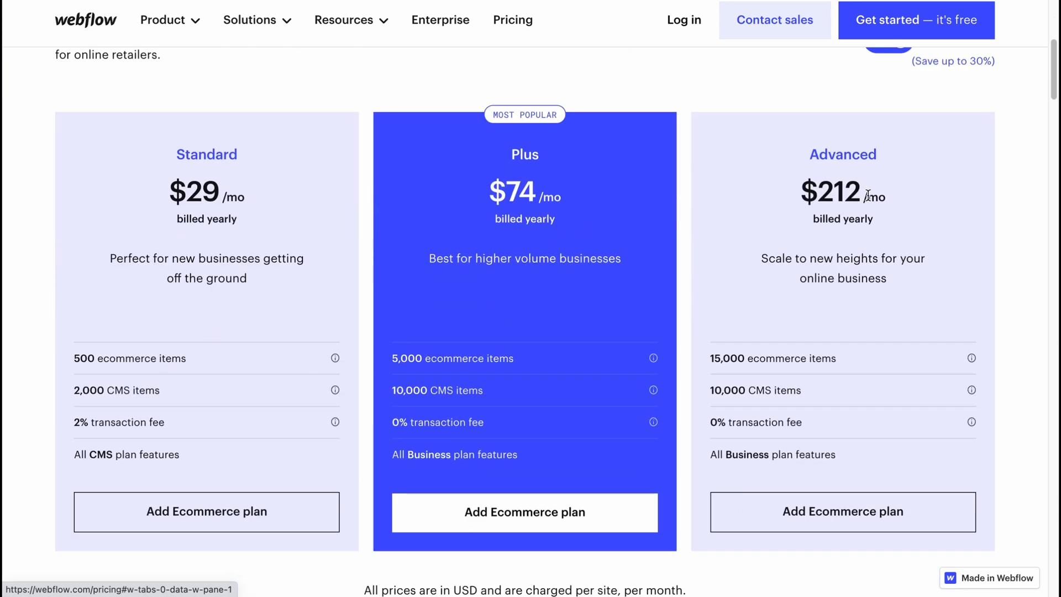
mouse_move(194, 212)
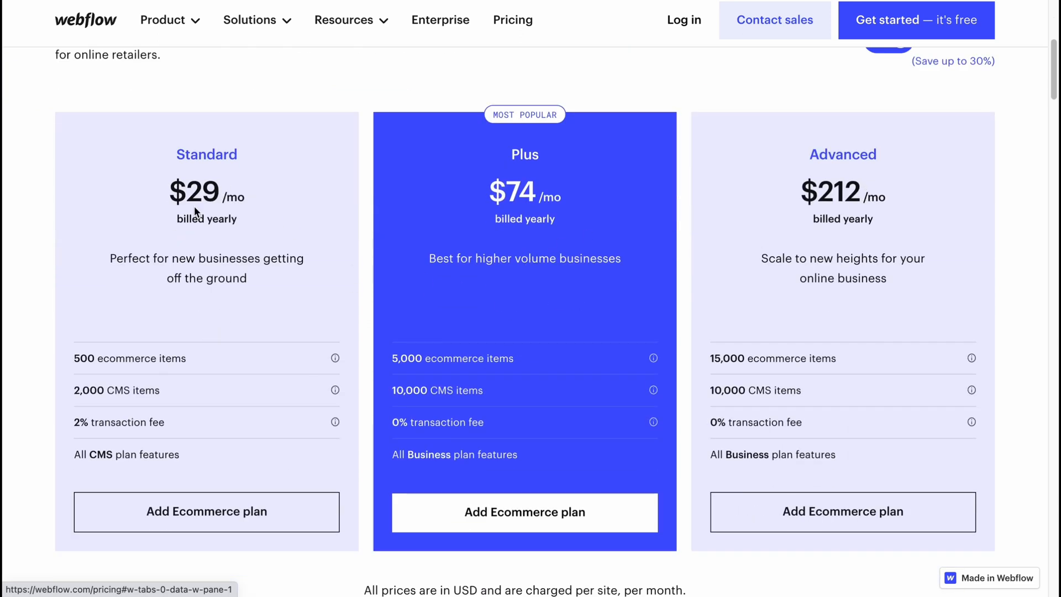
mouse_move(784, 197)
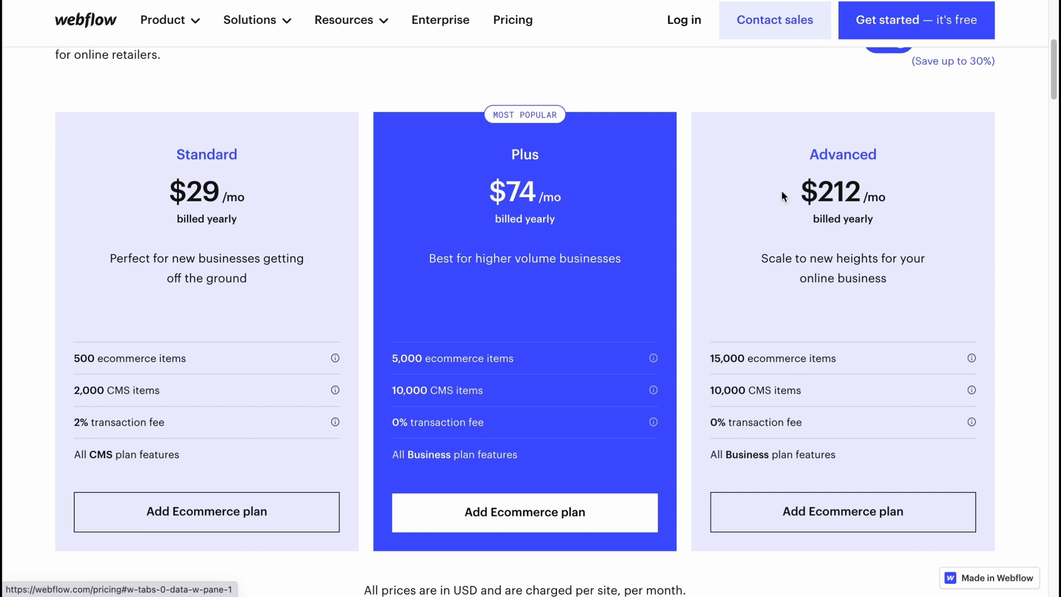
mouse_move(854, 217)
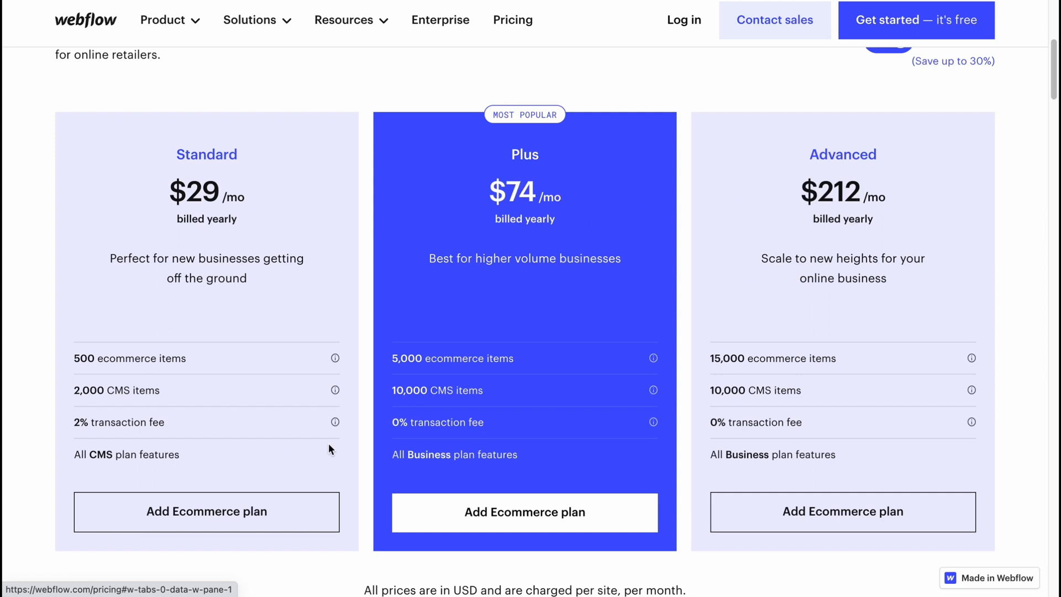
mouse_move(359, 380)
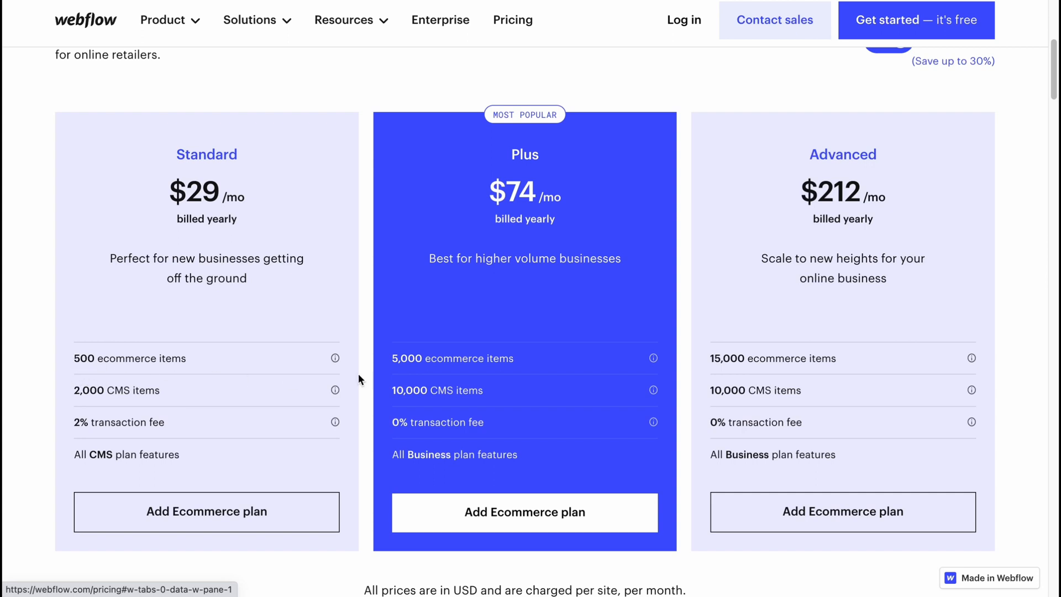
mouse_move(719, 371)
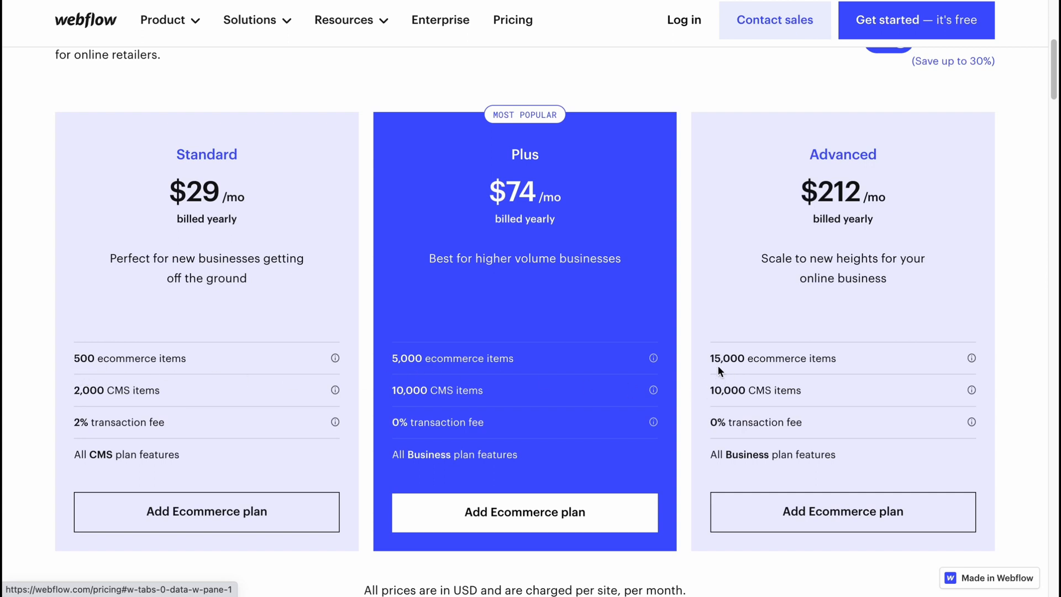
mouse_move(75, 392)
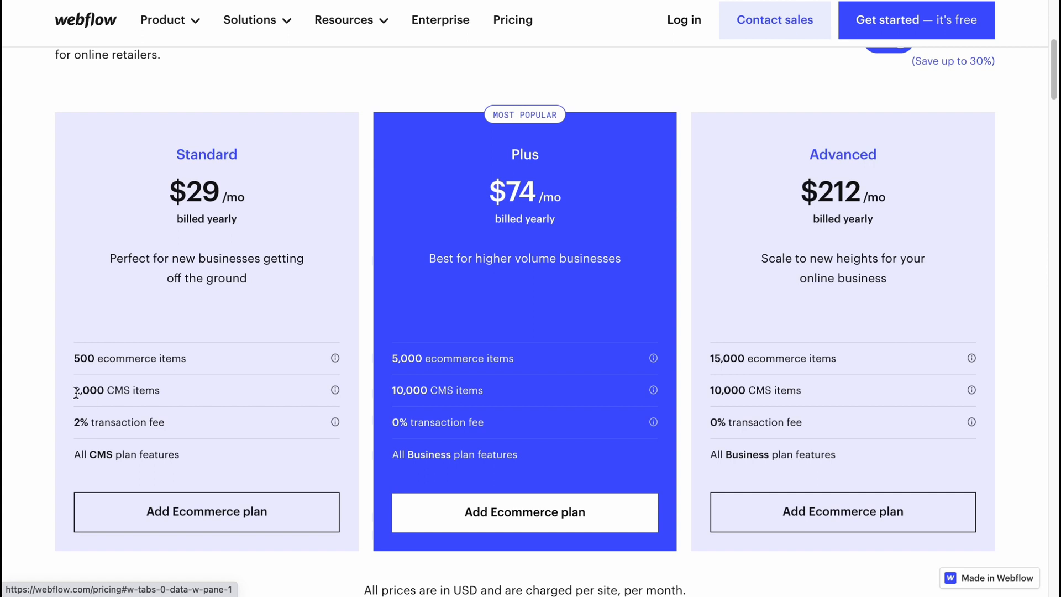
mouse_move(725, 415)
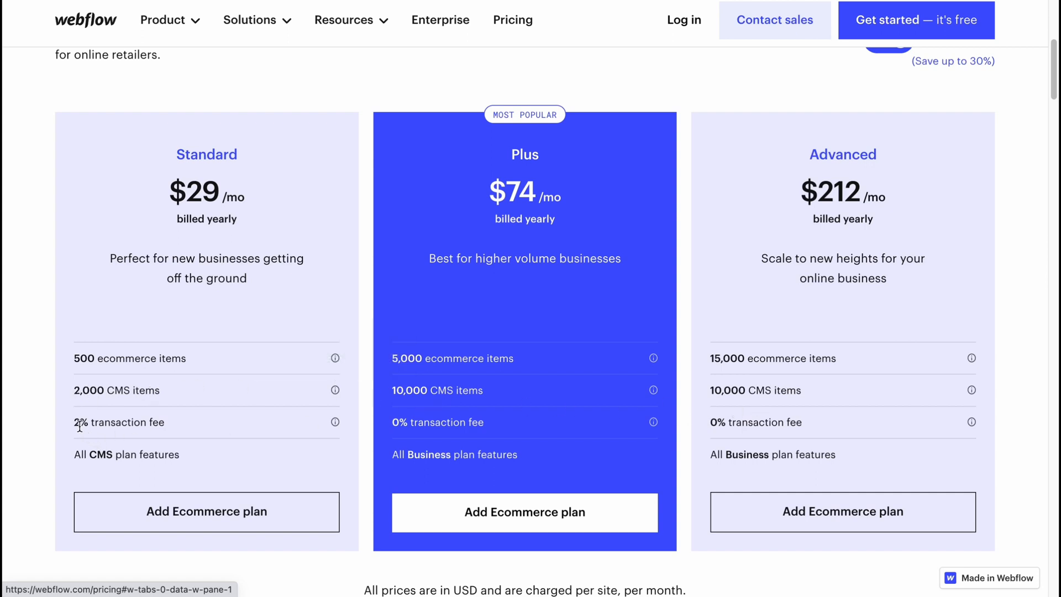
mouse_move(722, 419)
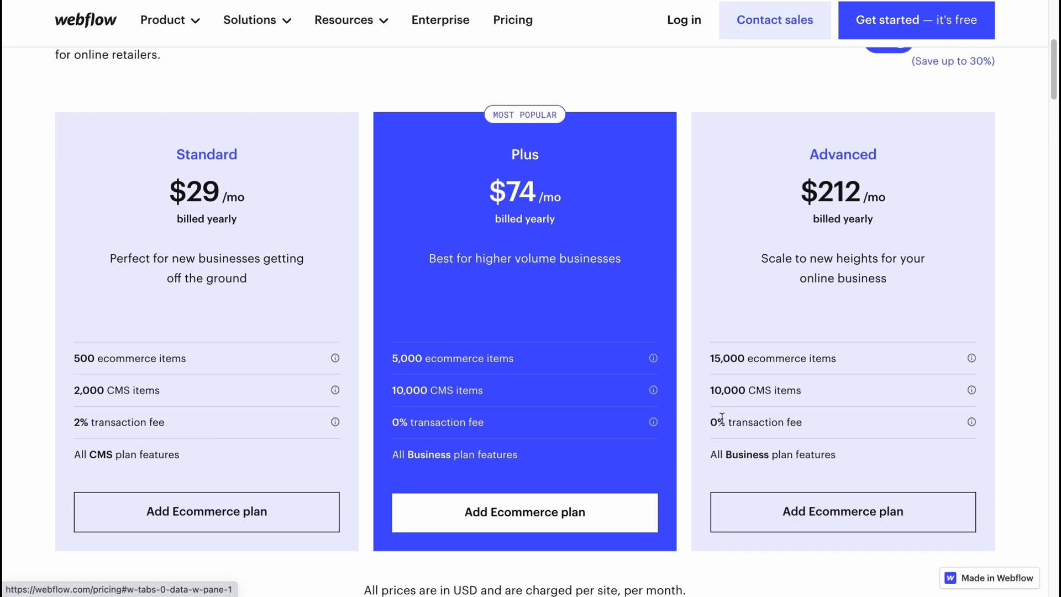
scroll(down, 3)
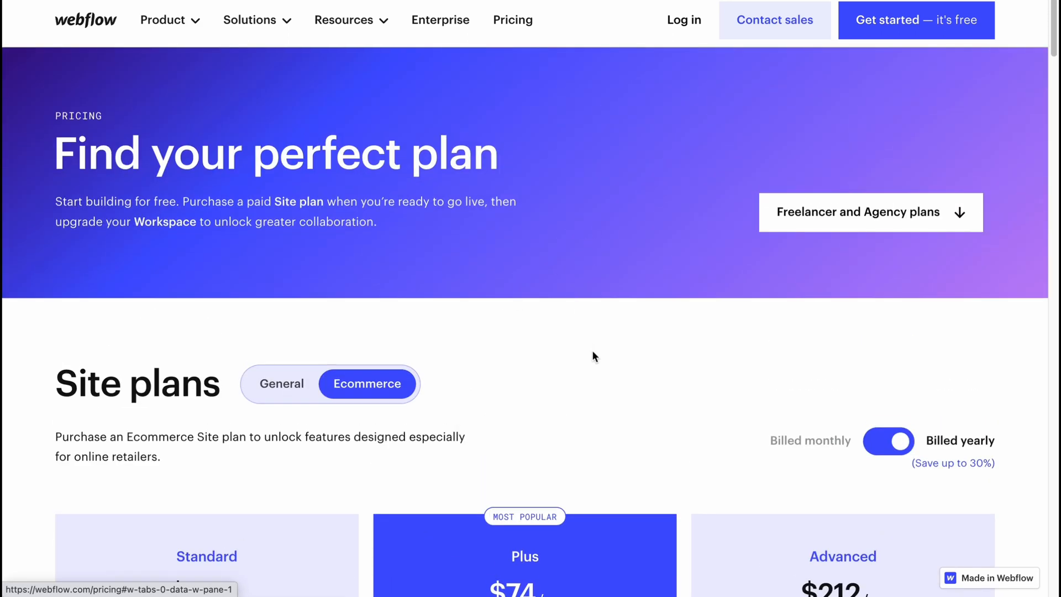
mouse_move(636, 379)
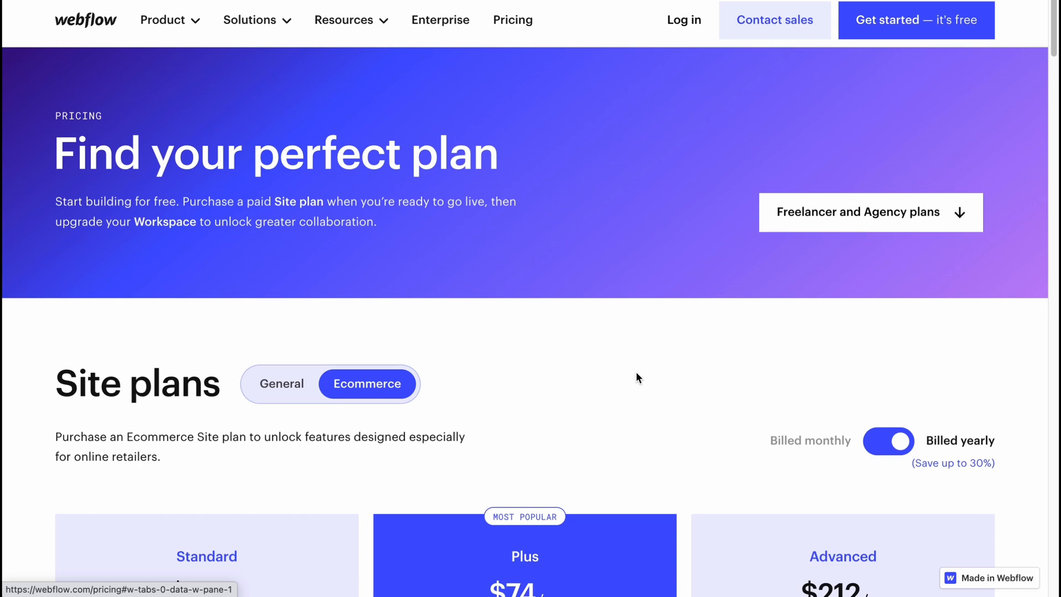
mouse_move(657, 106)
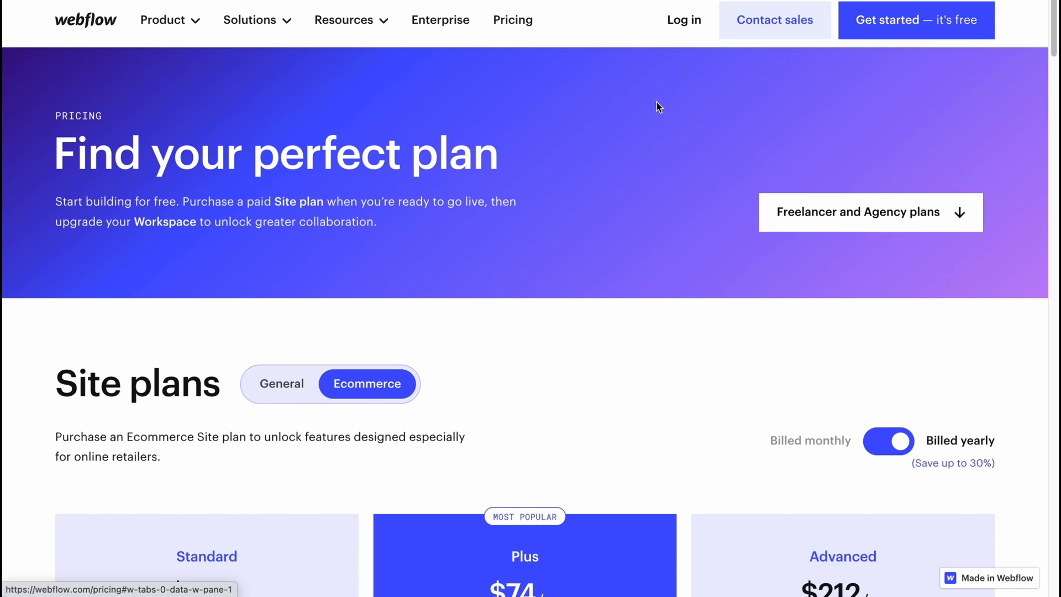